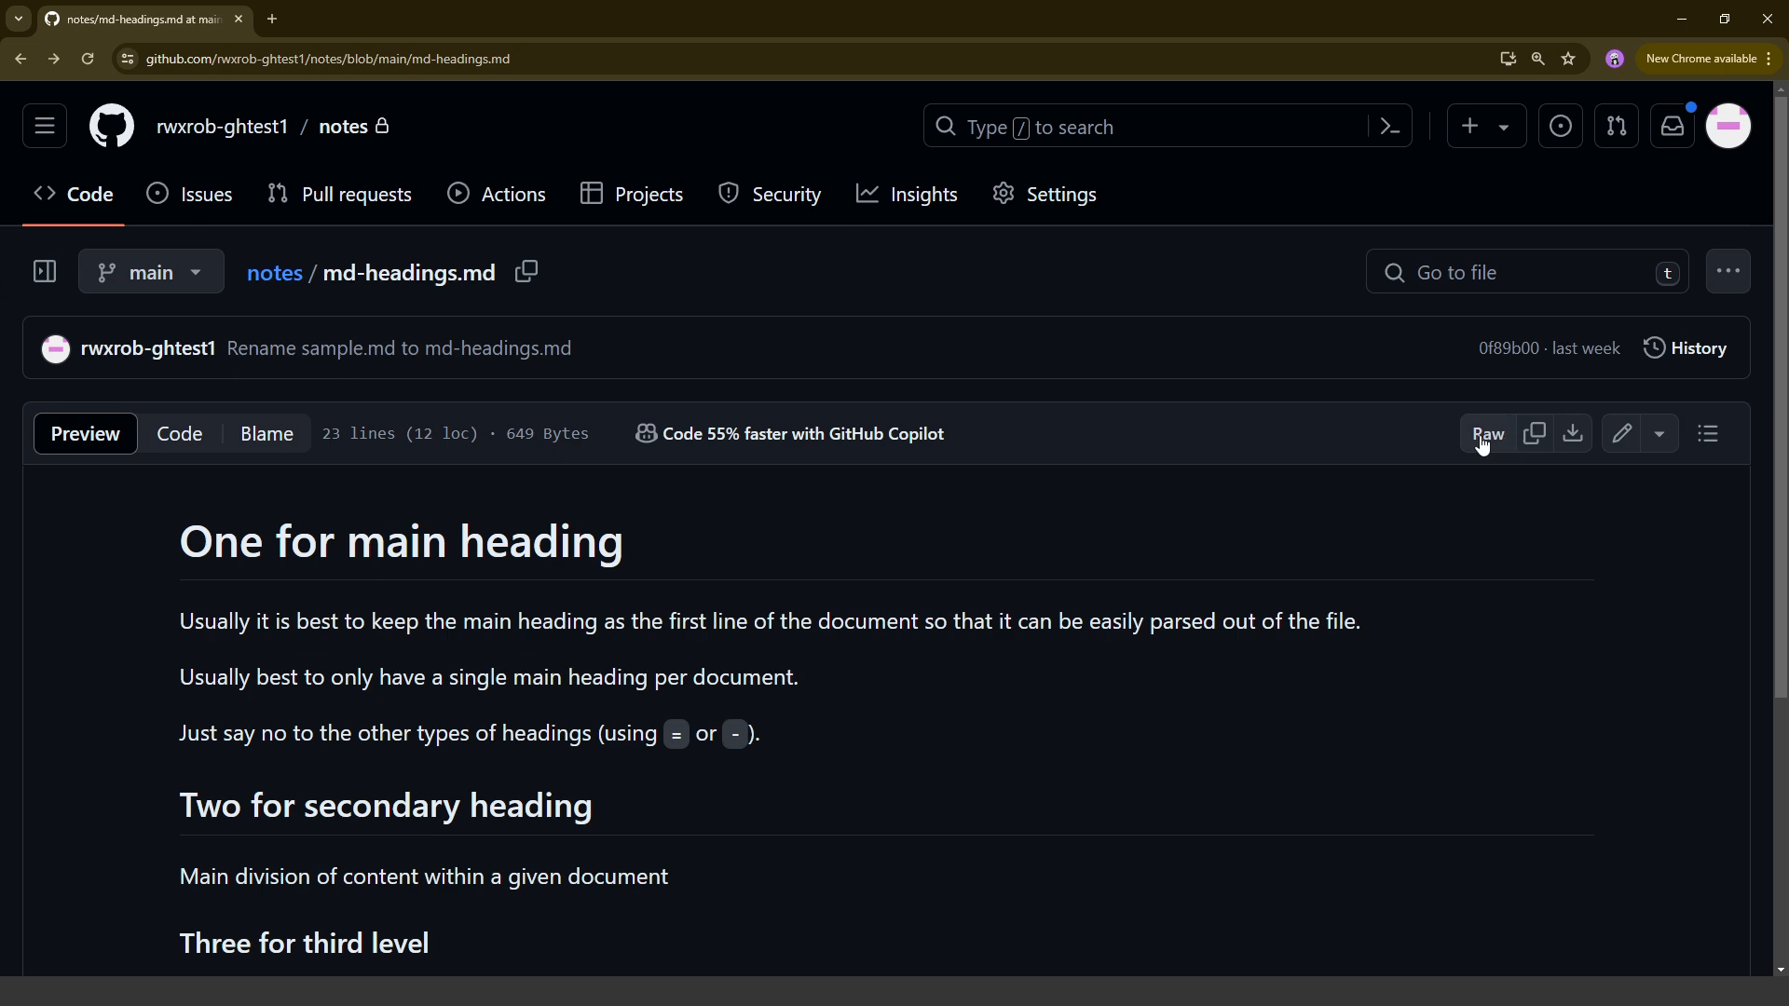
# Begin editing md-headings.md in place on GitHub, placing the cursor at the end of line 11
pyautogui.click(1485, 433)
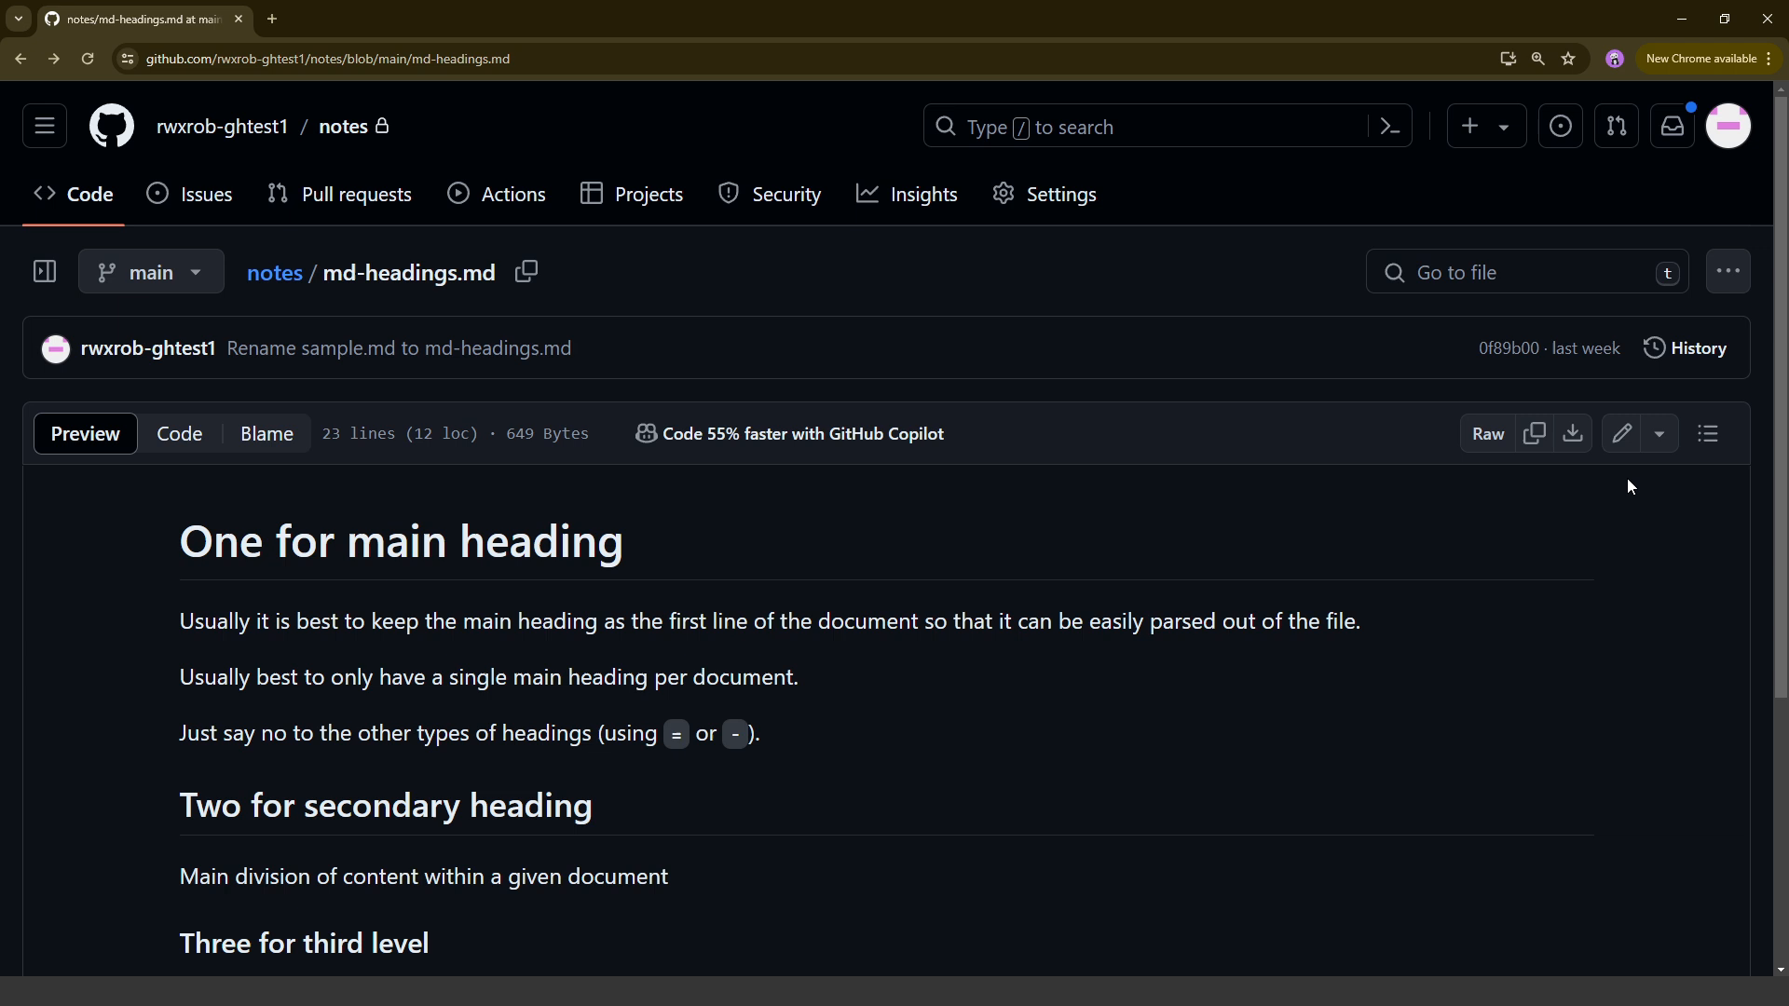
pyautogui.click(1620, 433)
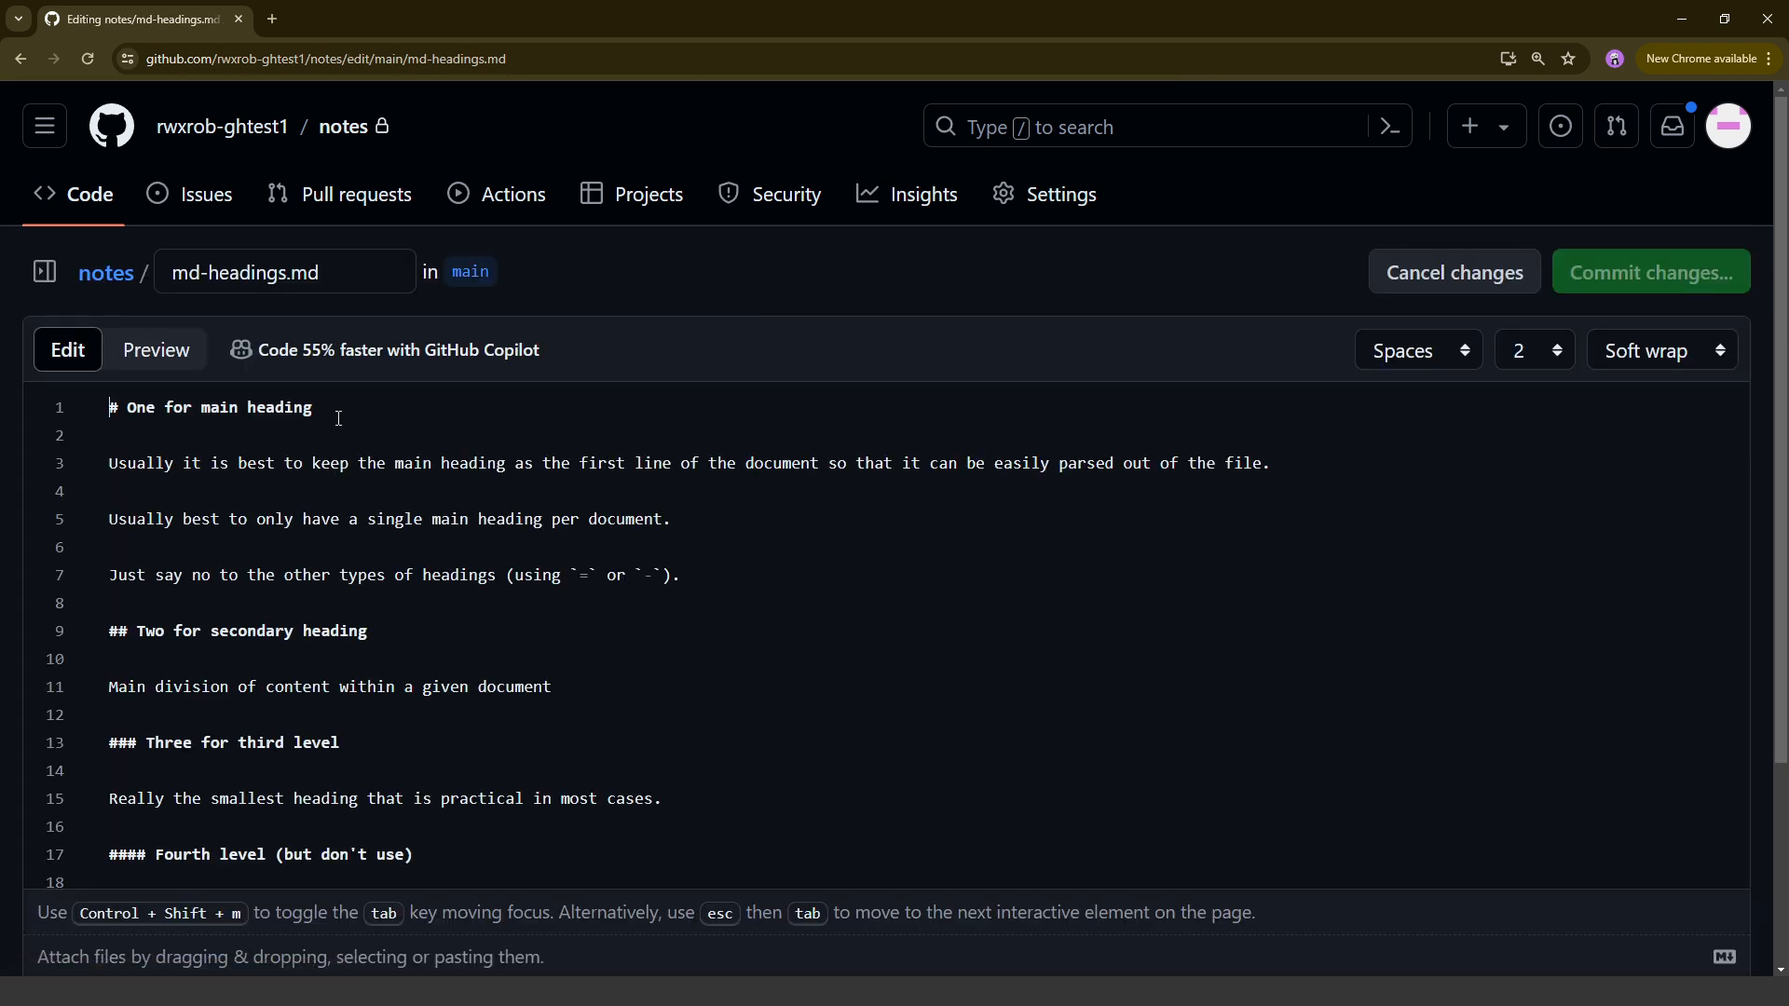
pyautogui.click(767, 675)
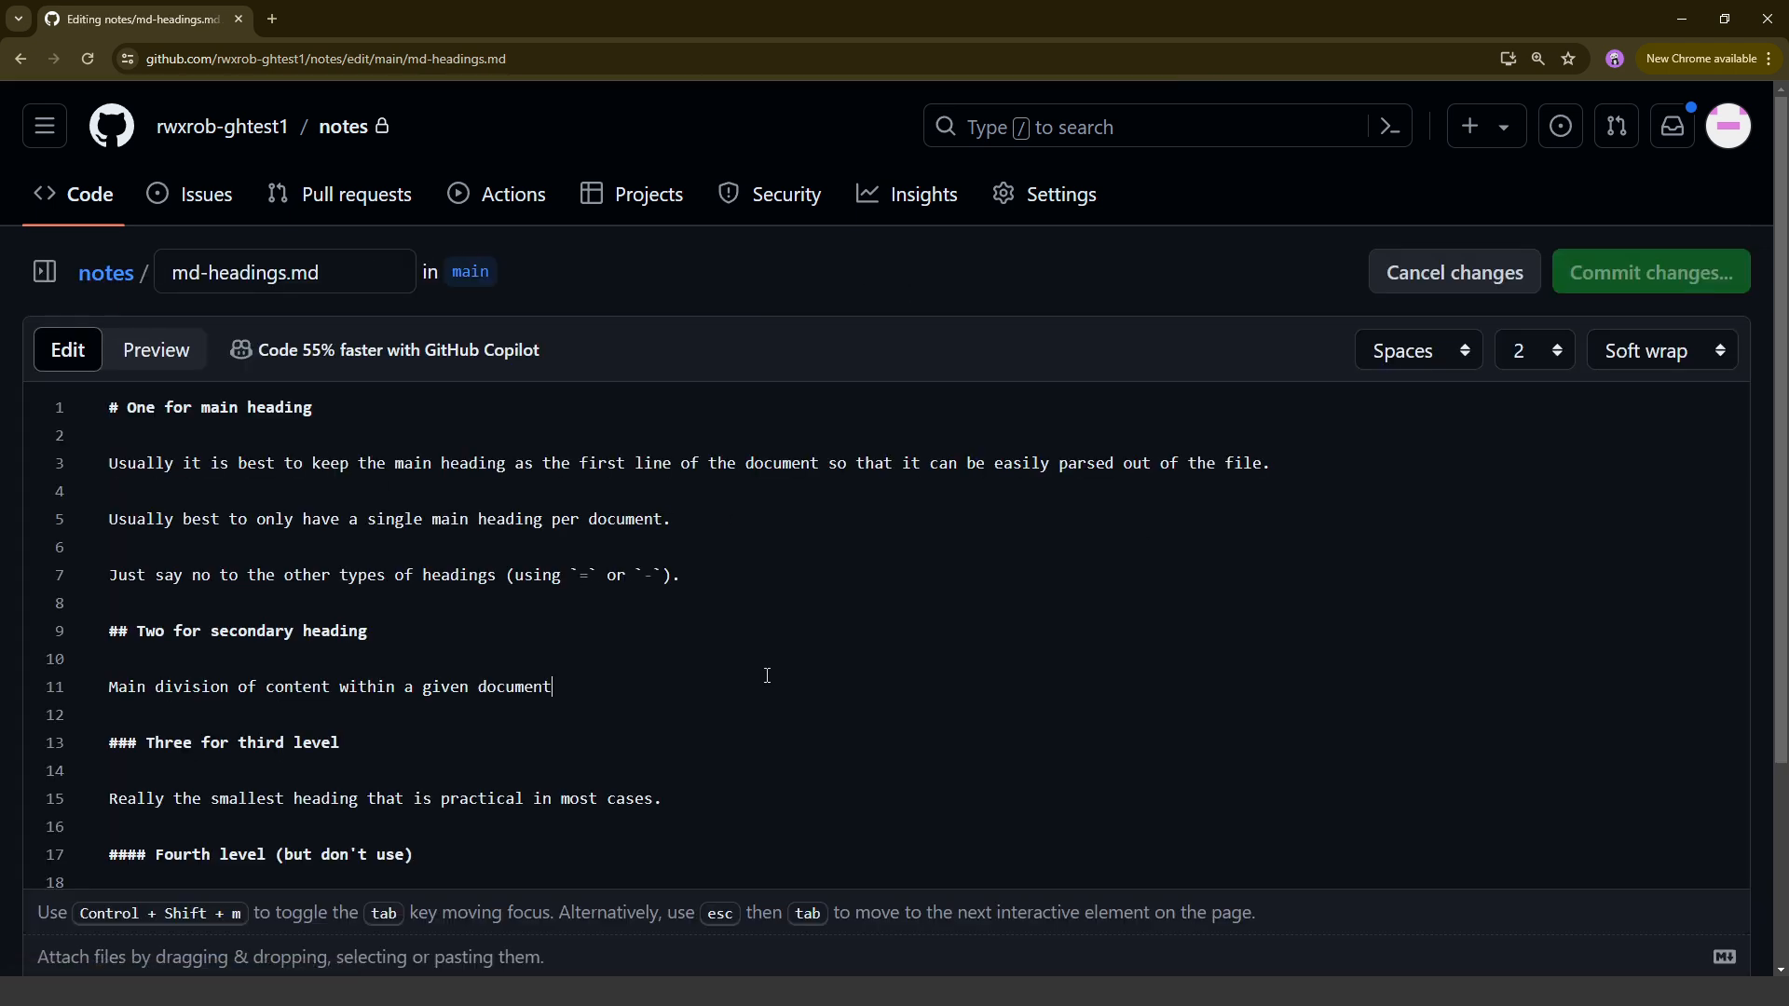
pyautogui.moveTo(940, 691)
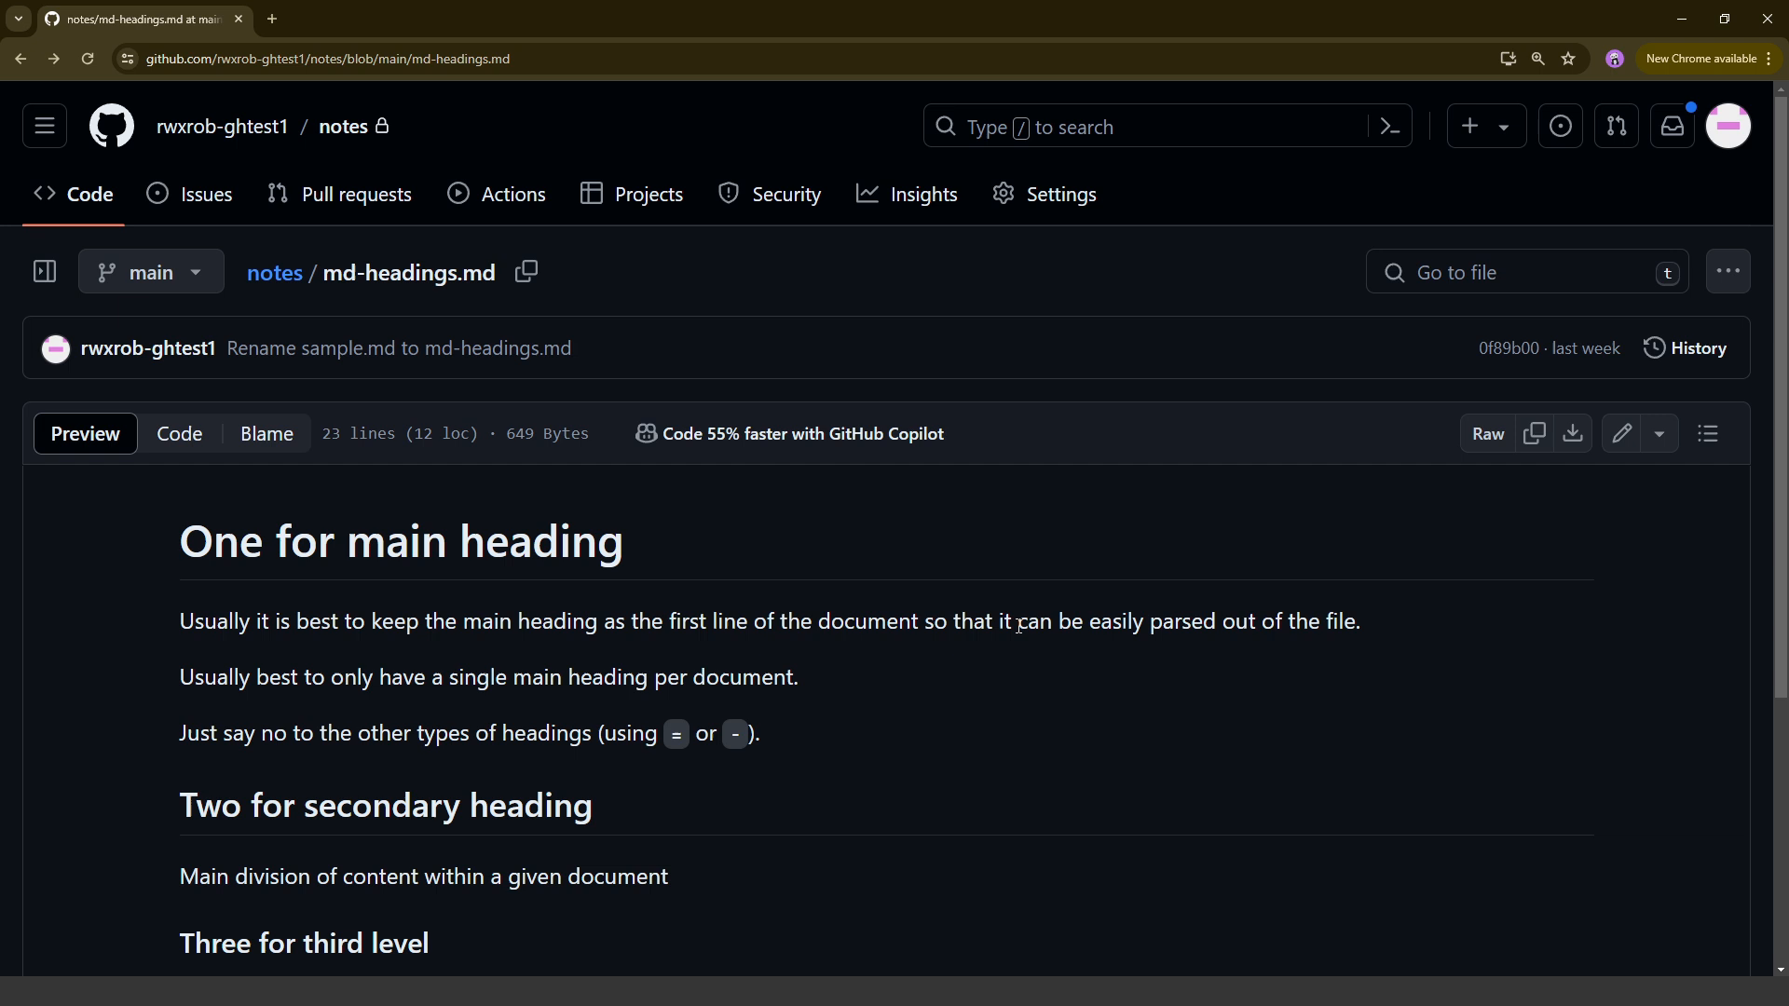
pyautogui.moveTo(1657, 438)
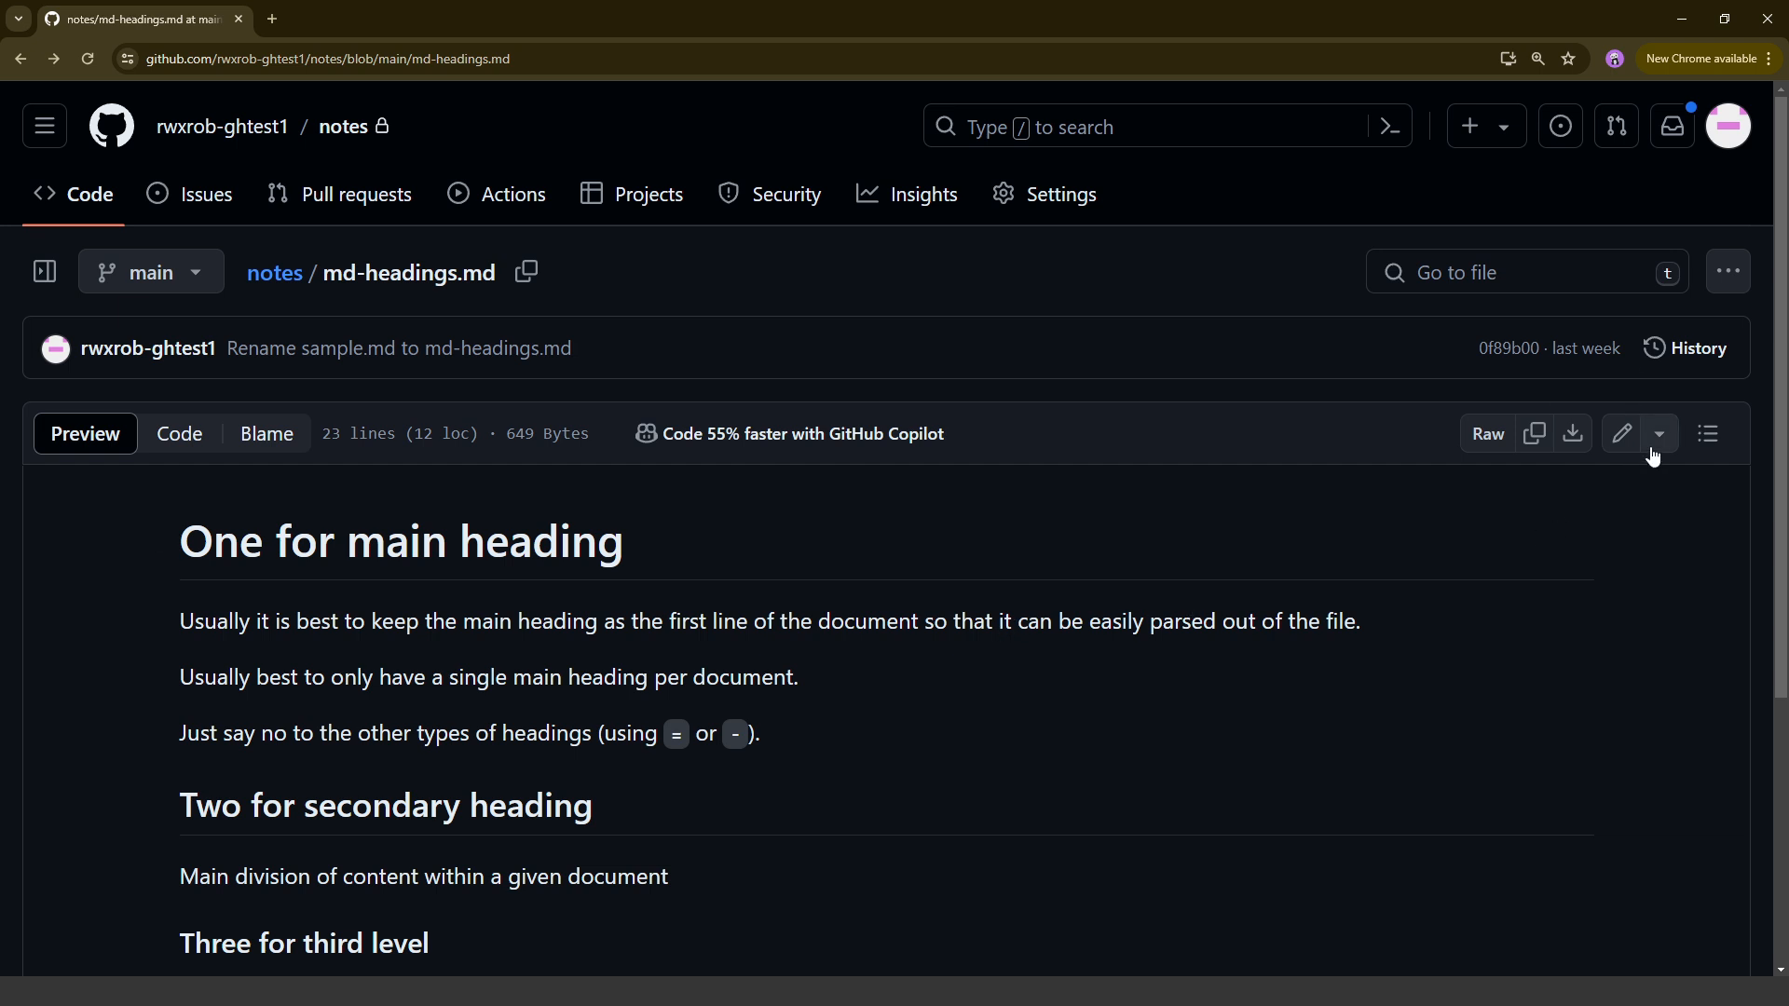
# Launch md-headings.md in github.dev from the edit options dropdown
pyautogui.click(1658, 436)
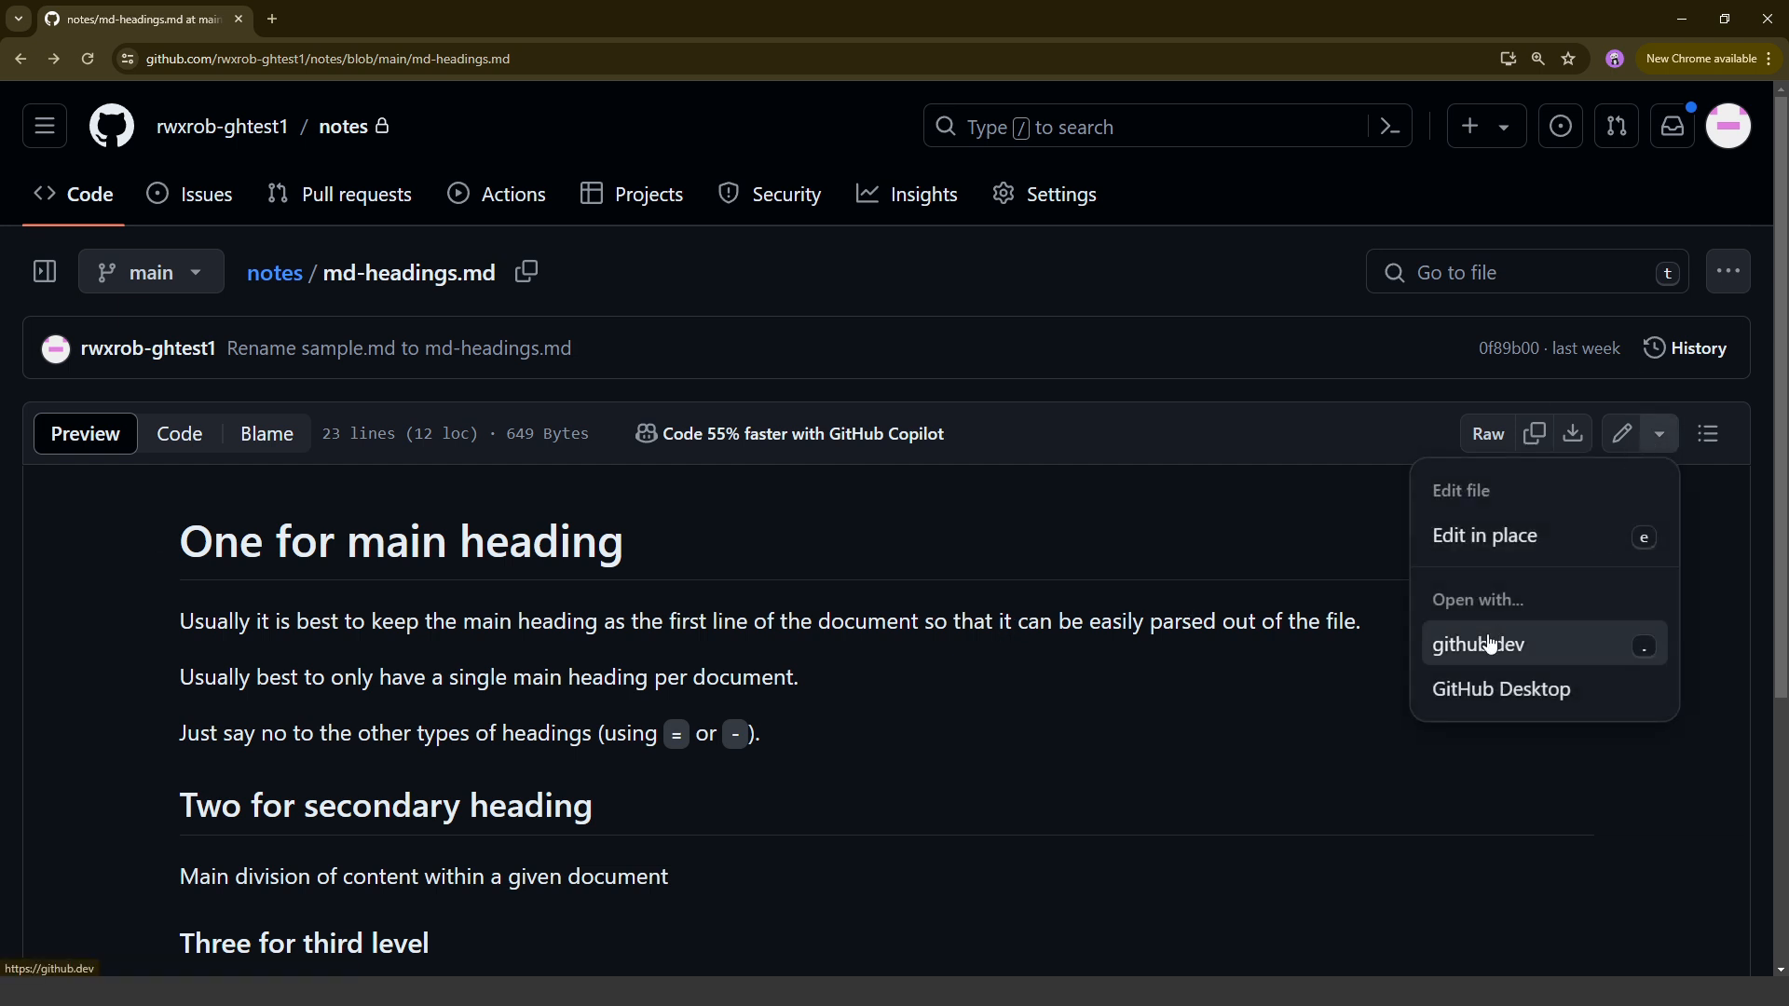
pyautogui.moveTo(1626, 651)
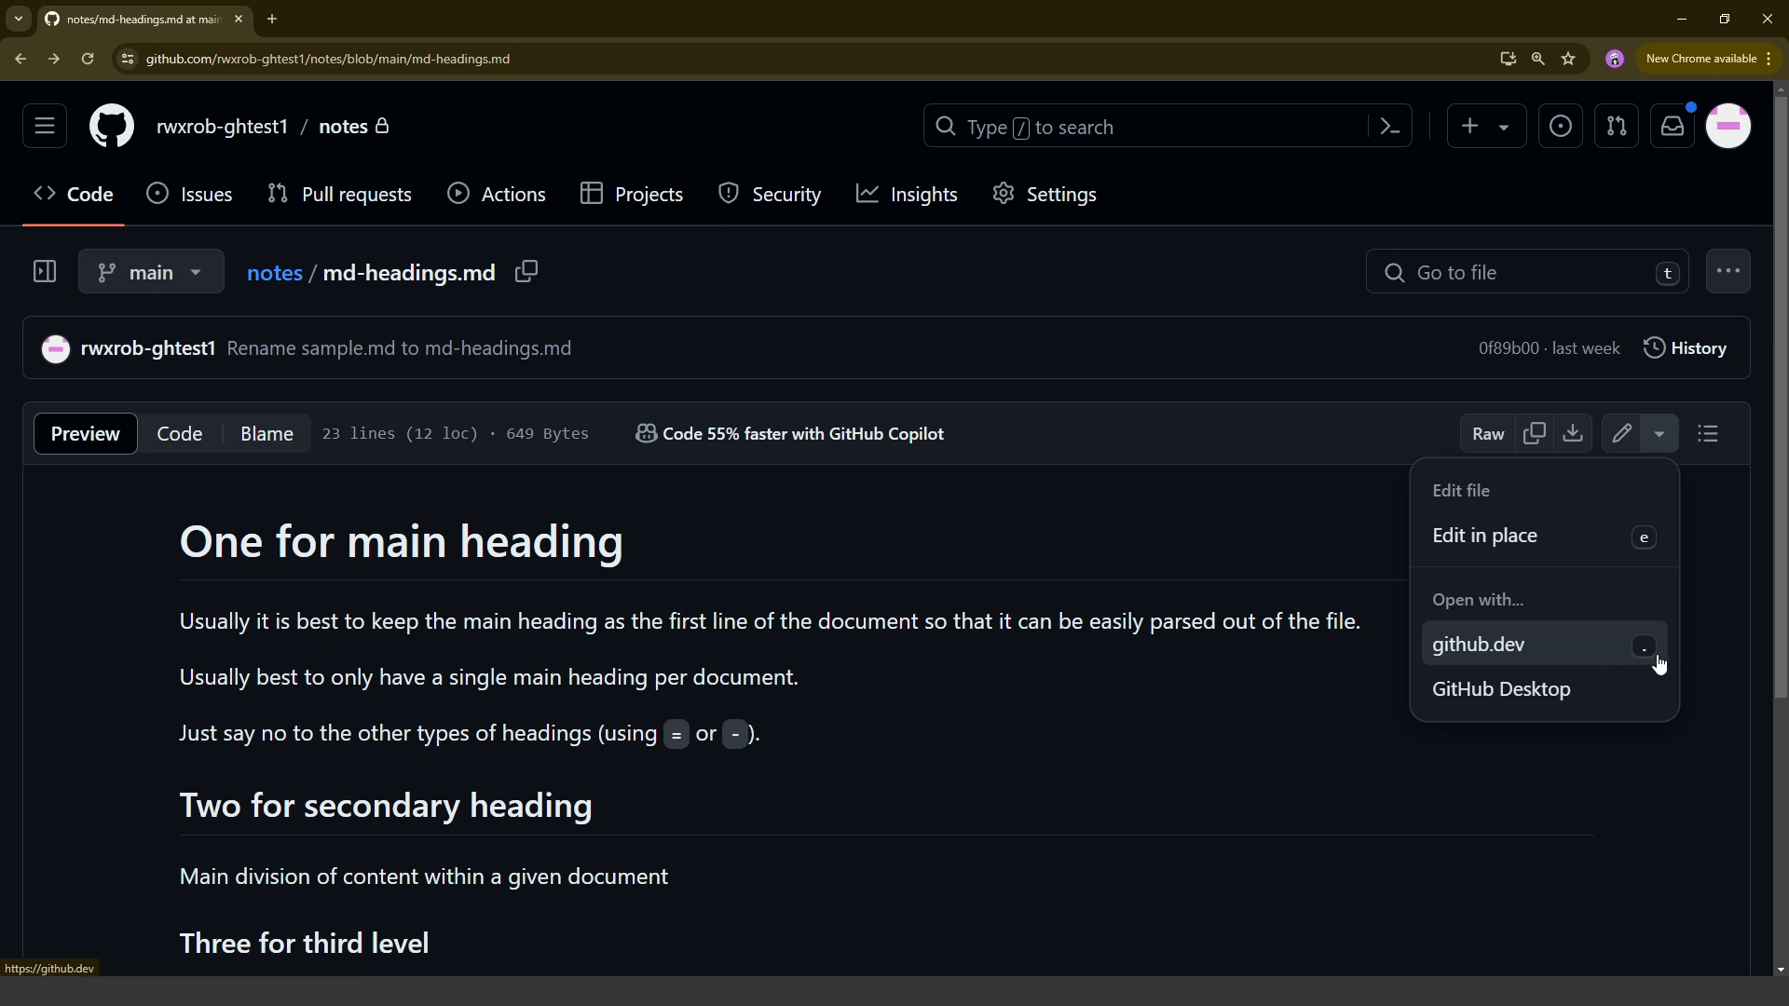
pyautogui.moveTo(1014, 509)
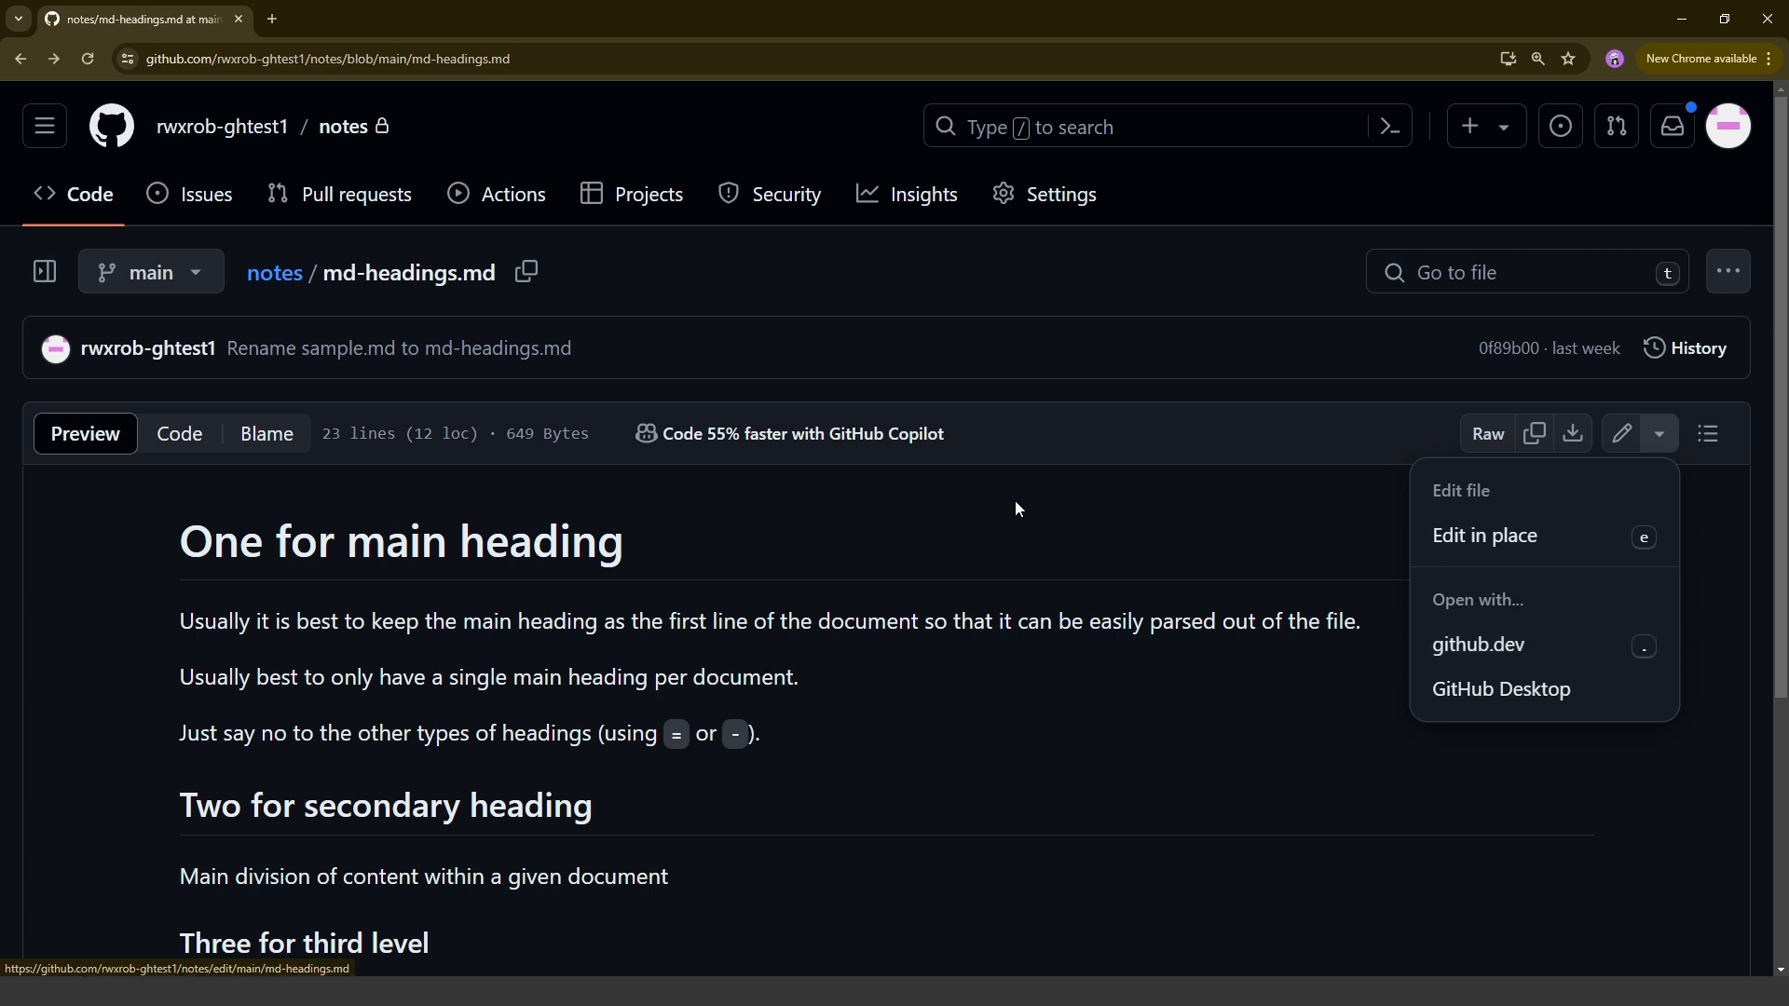
pyautogui.click(1001, 503)
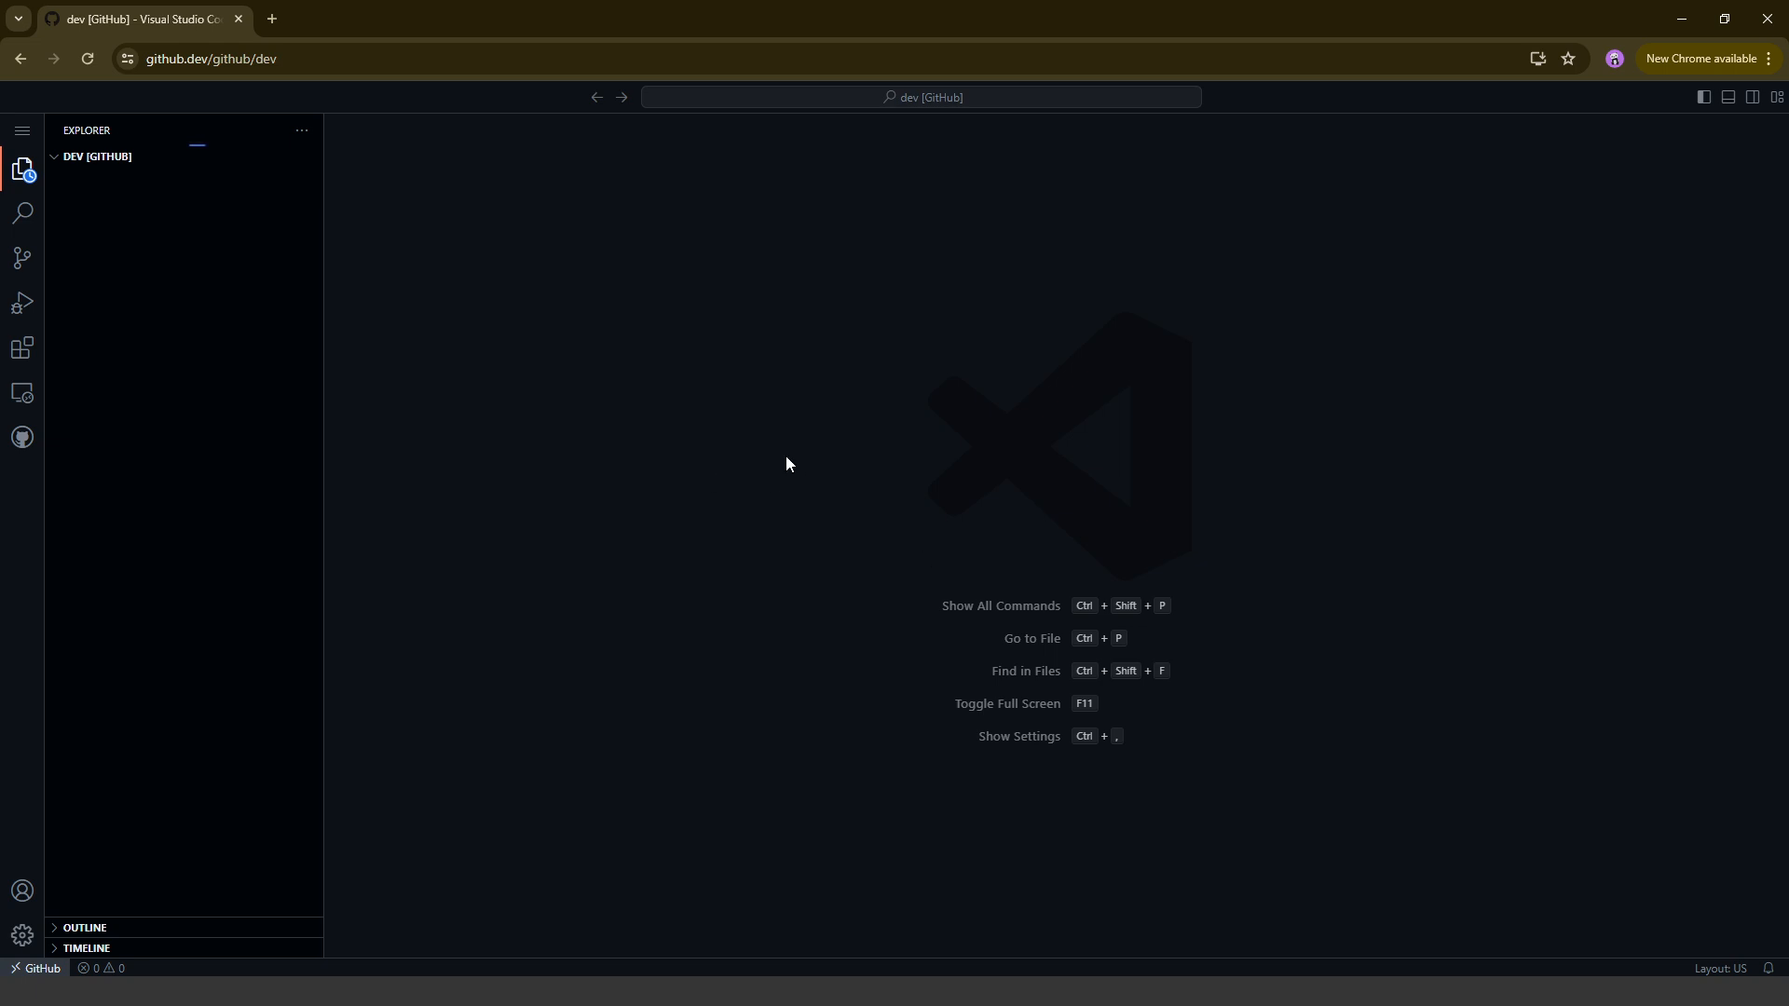
# View the workspace README, close its preview and expand the Outline panel
pyautogui.click(108, 177)
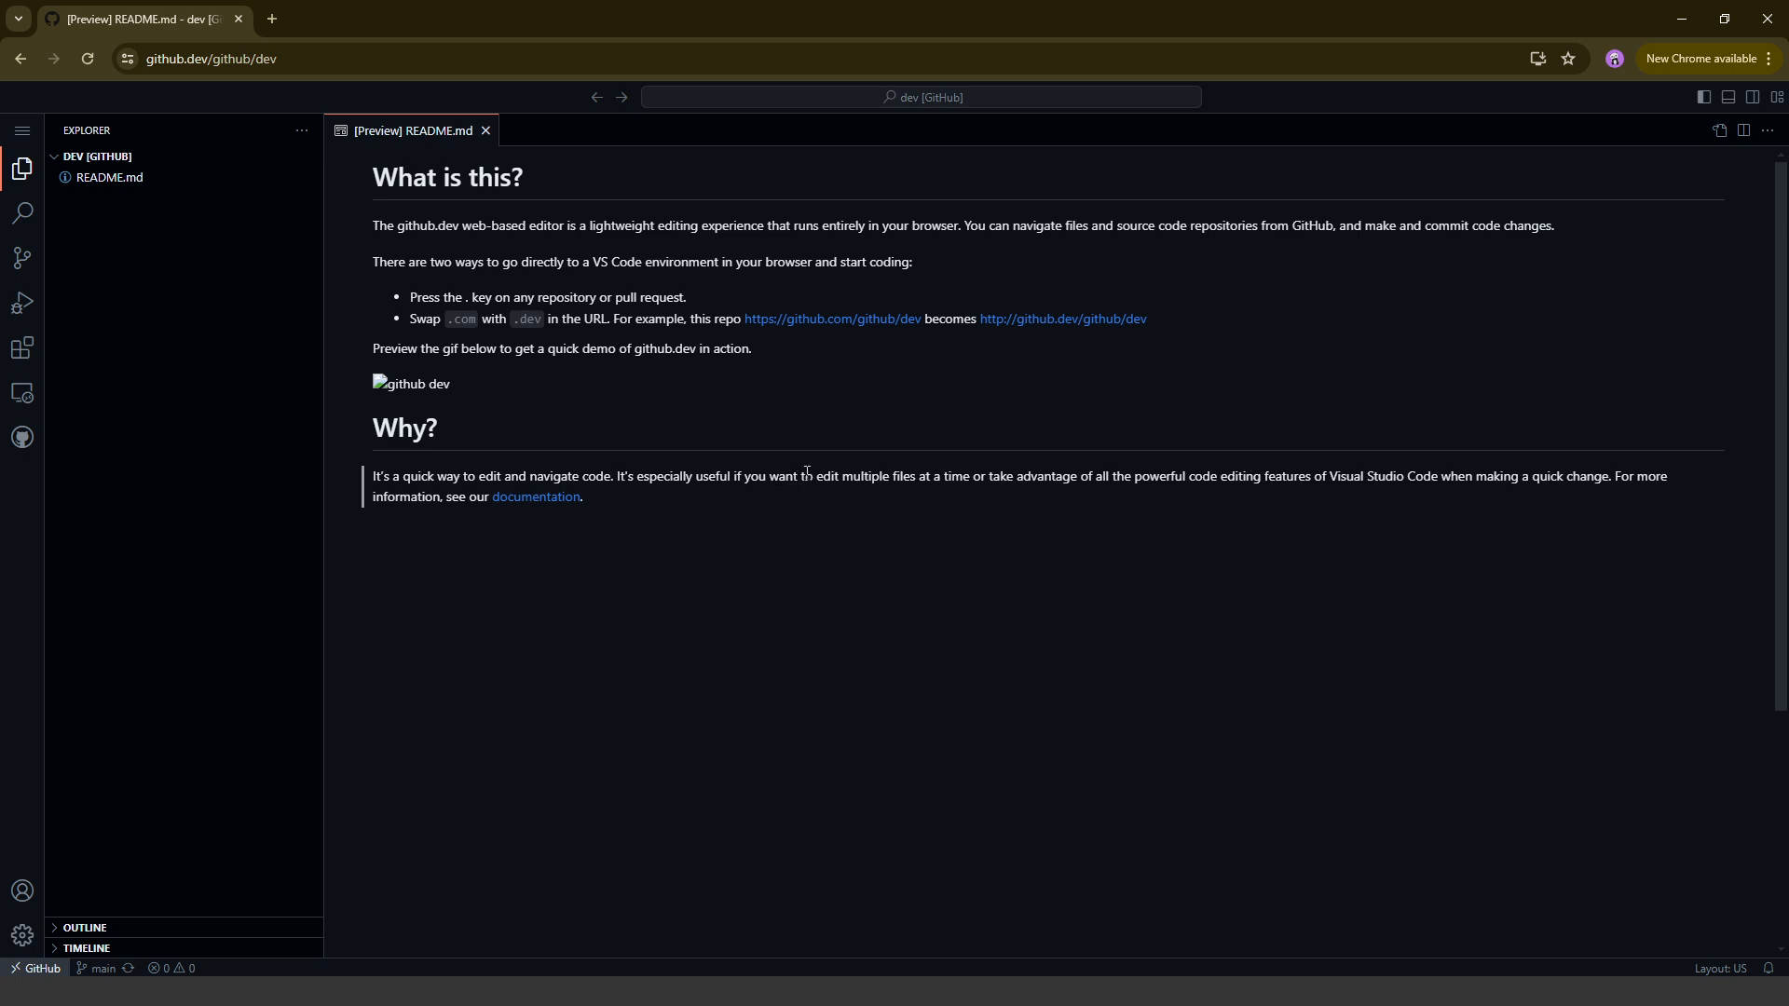
pyautogui.moveTo(557, 385)
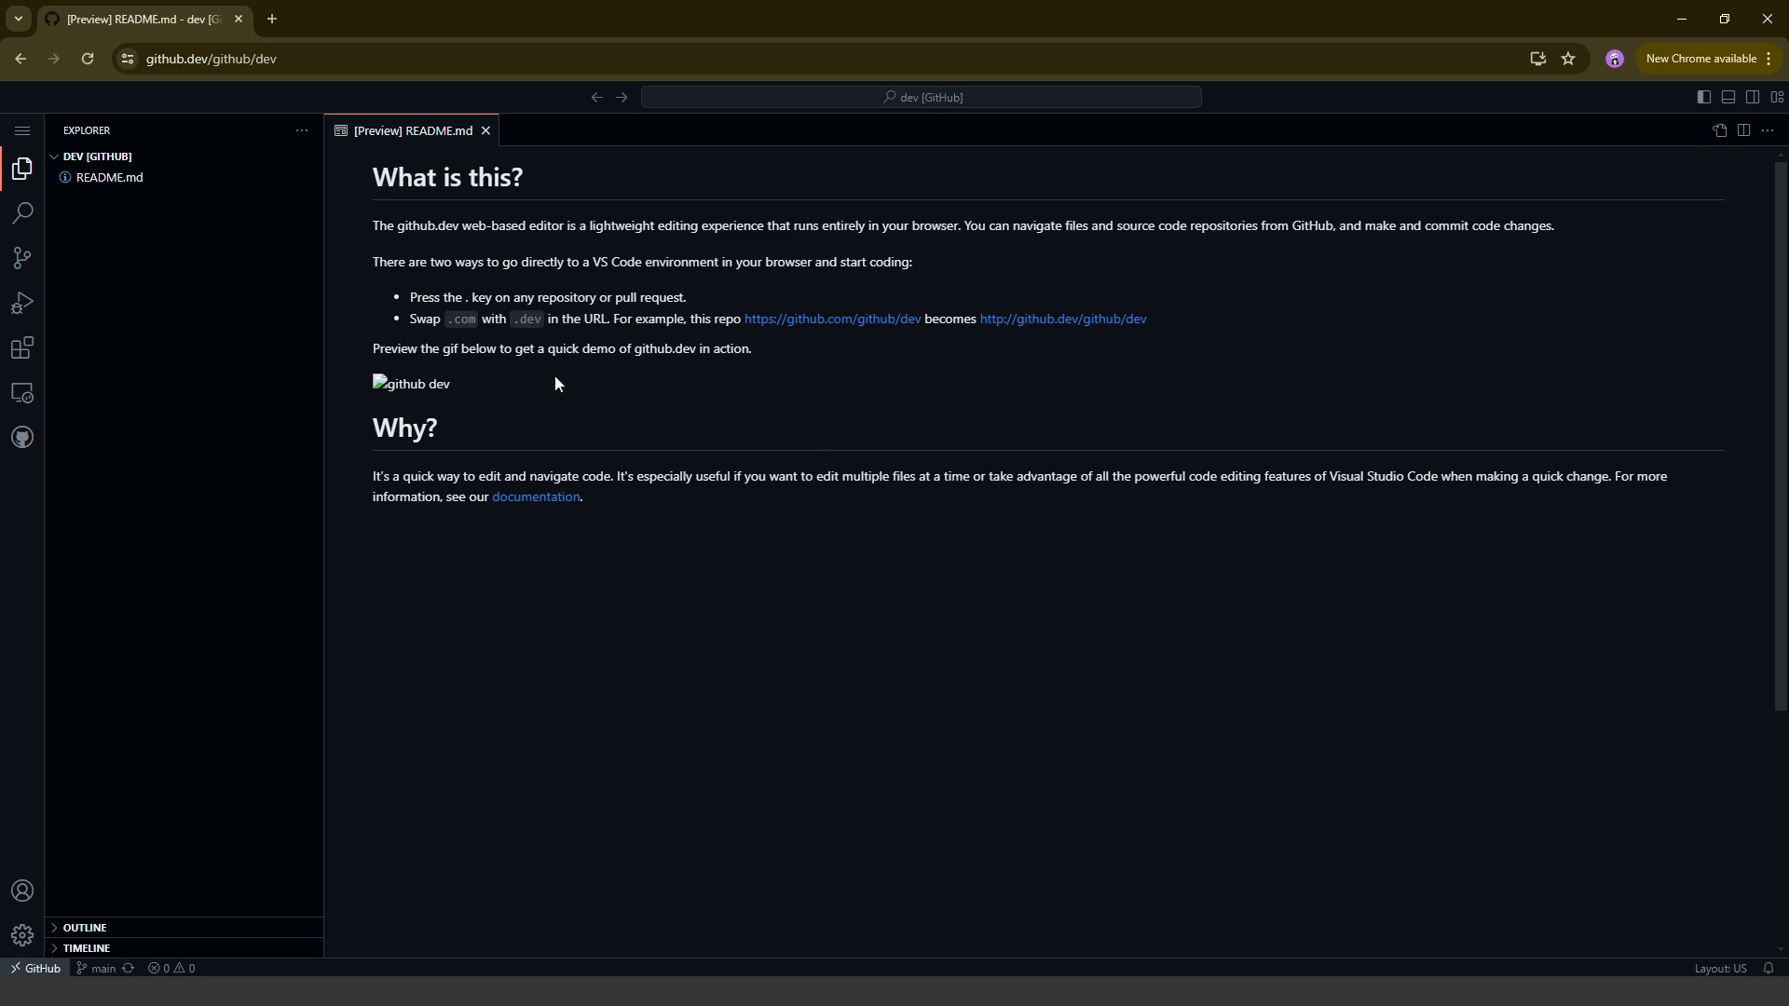
pyautogui.moveTo(172, 192)
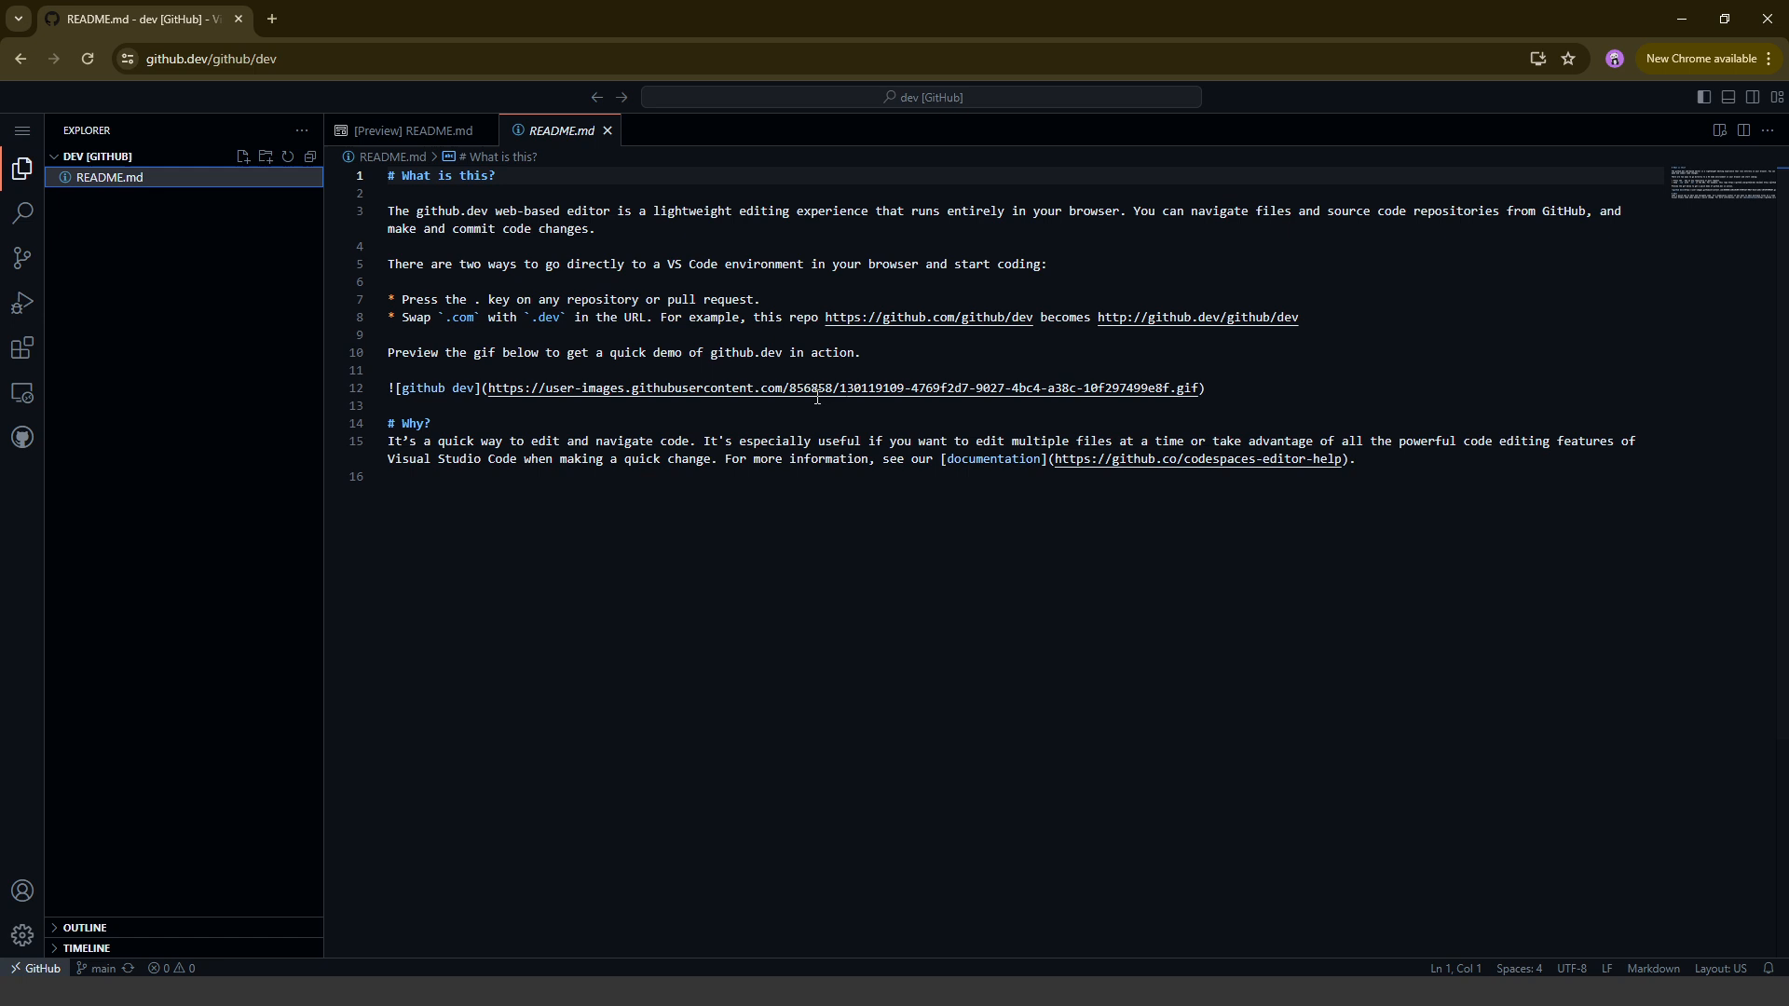
pyautogui.moveTo(608, 130)
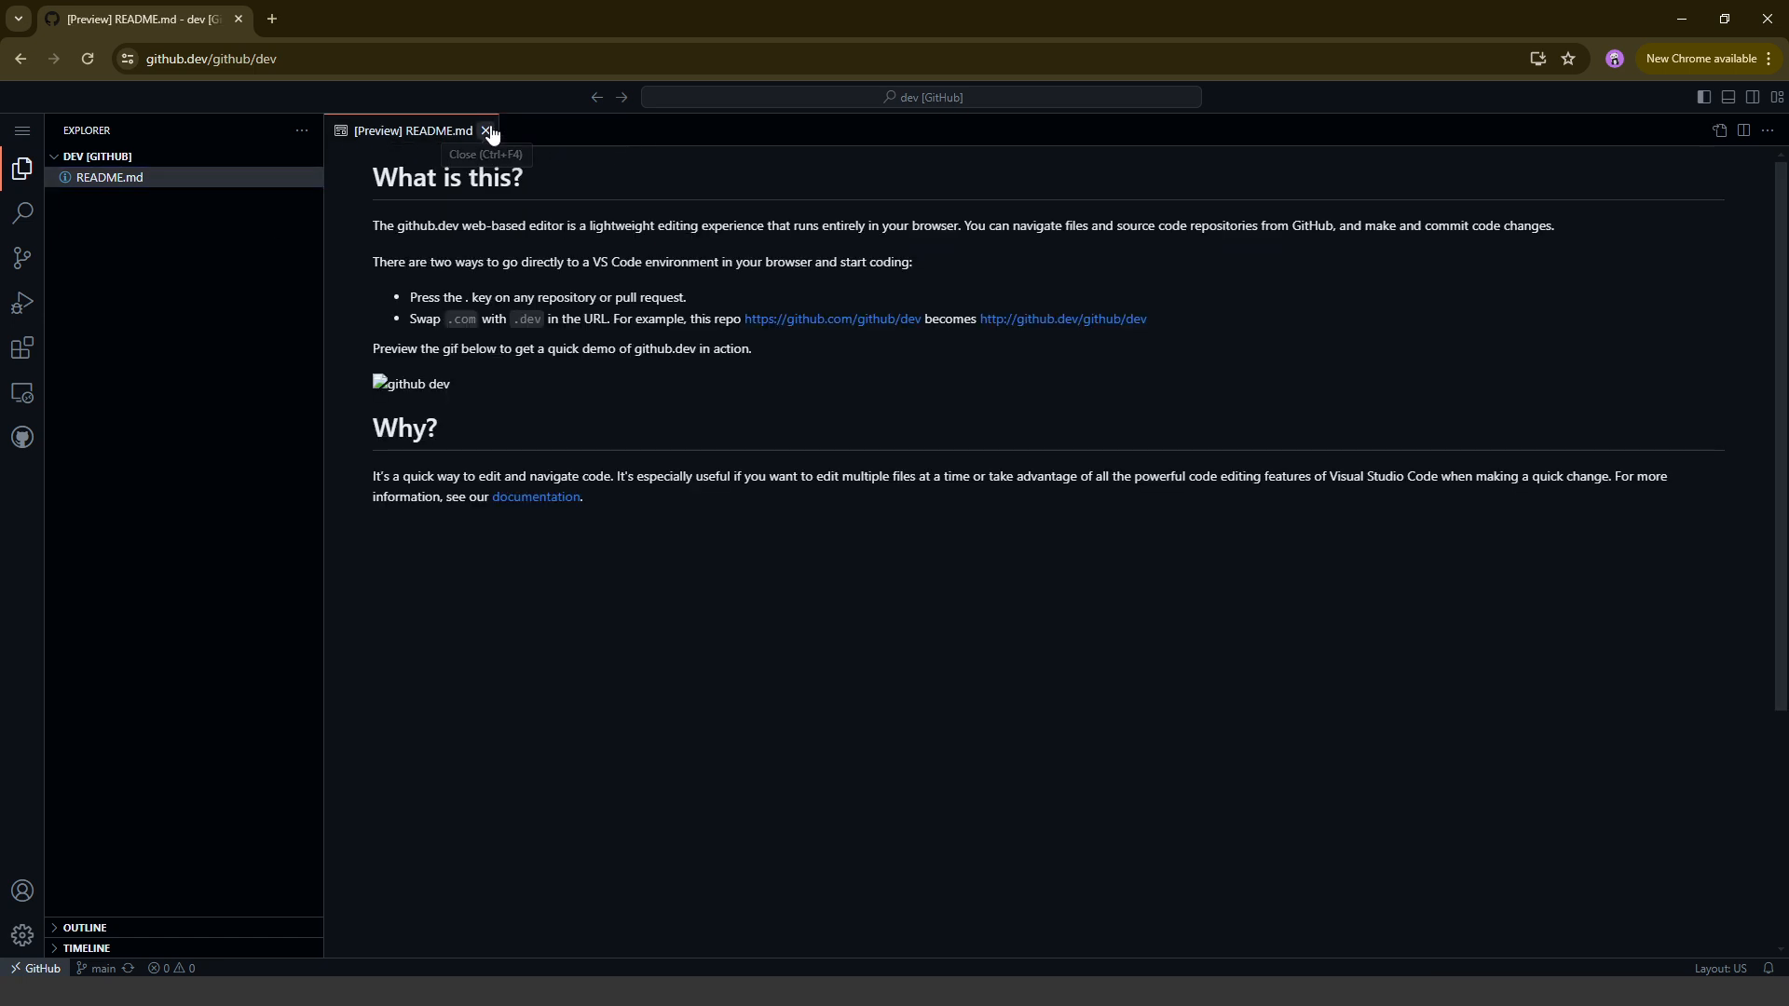
pyautogui.click(488, 130)
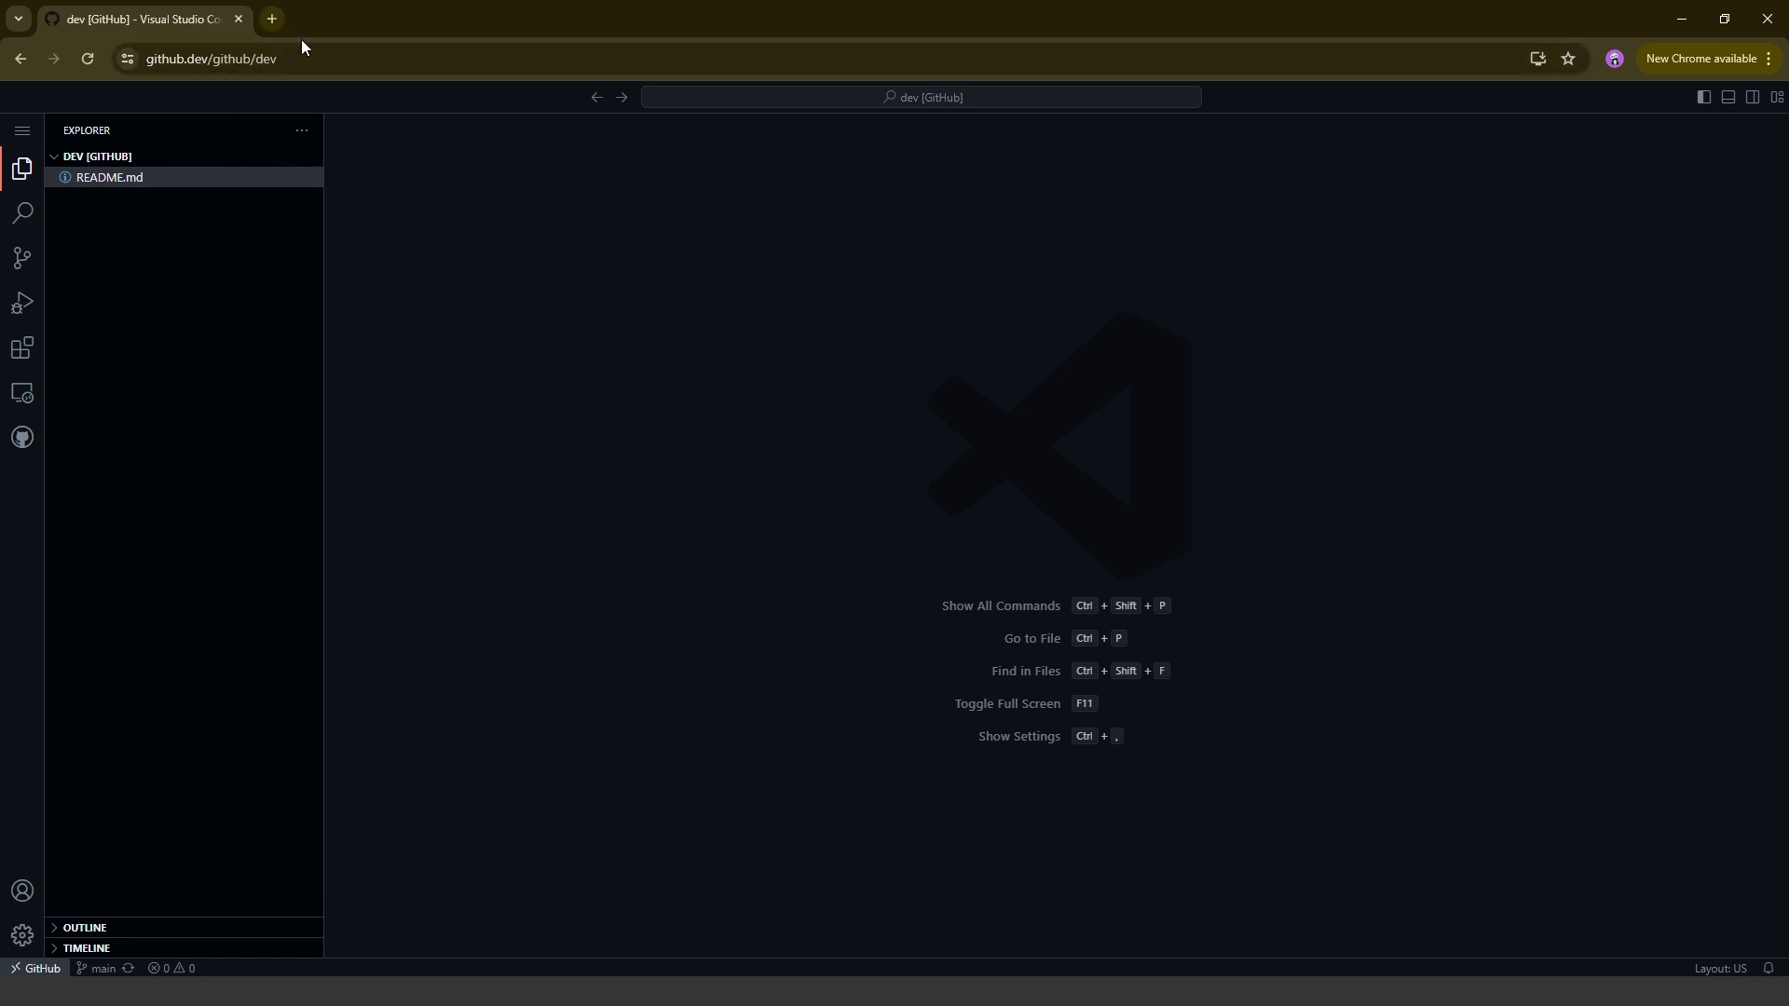
pyautogui.moveTo(86, 927)
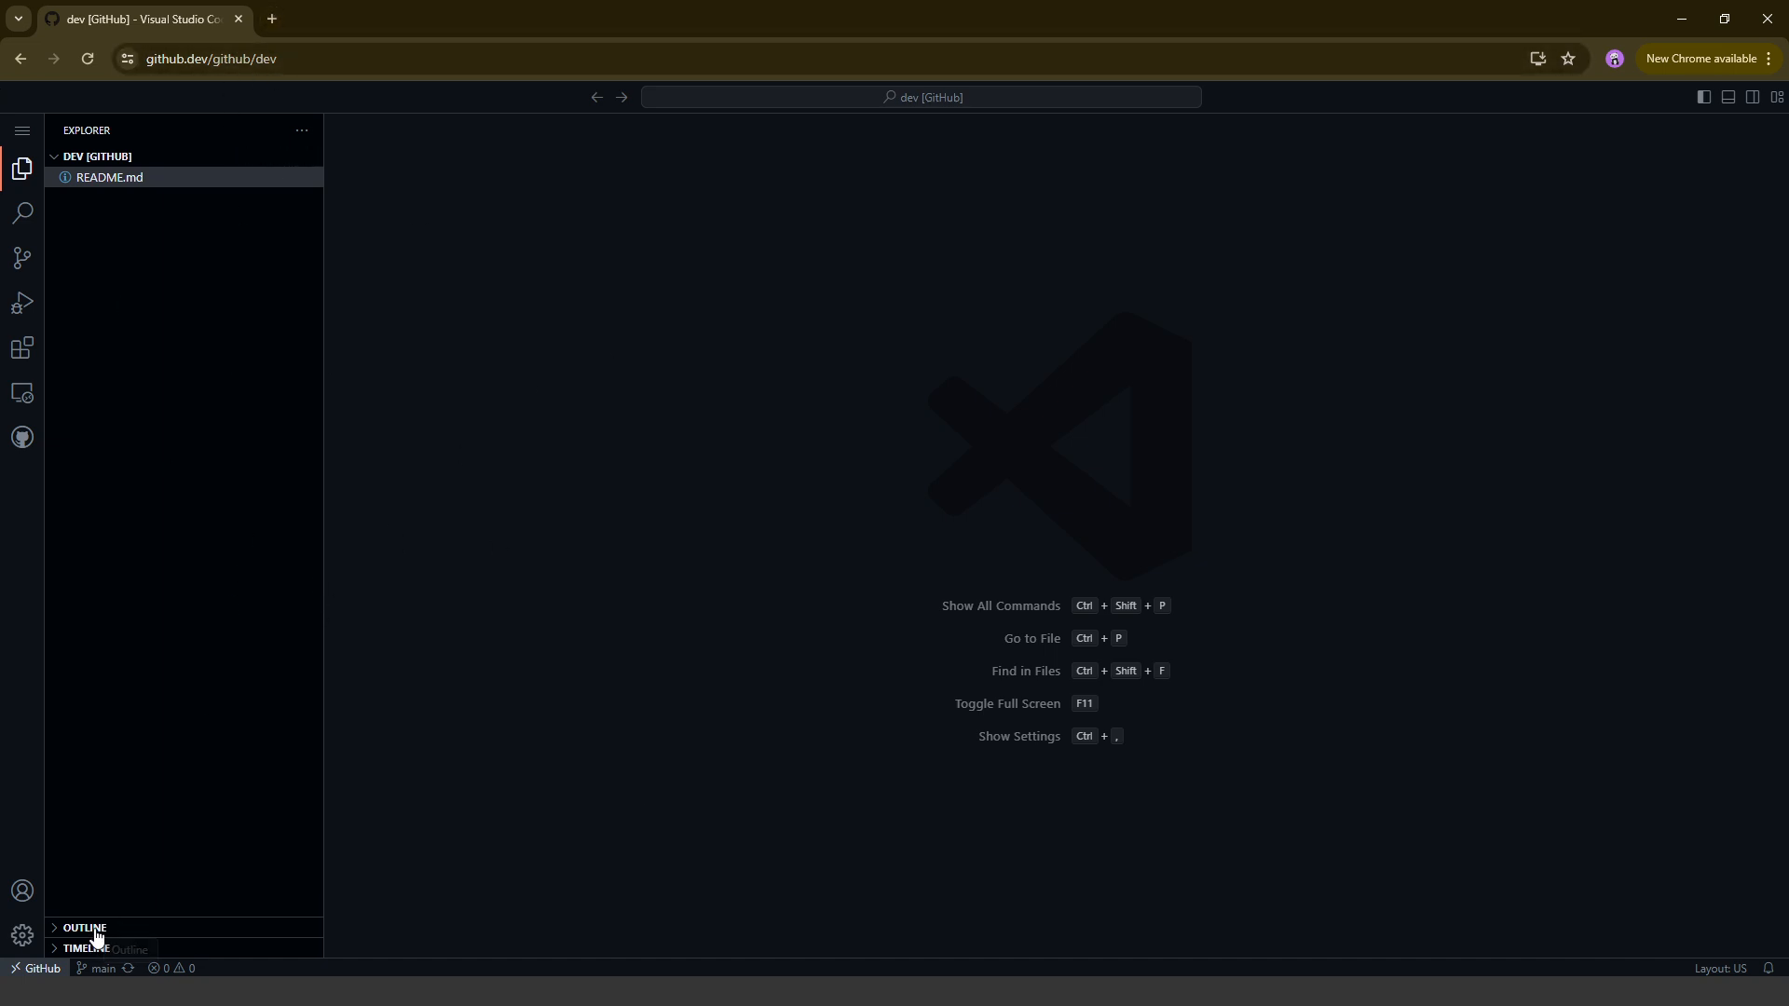
pyautogui.click(83, 928)
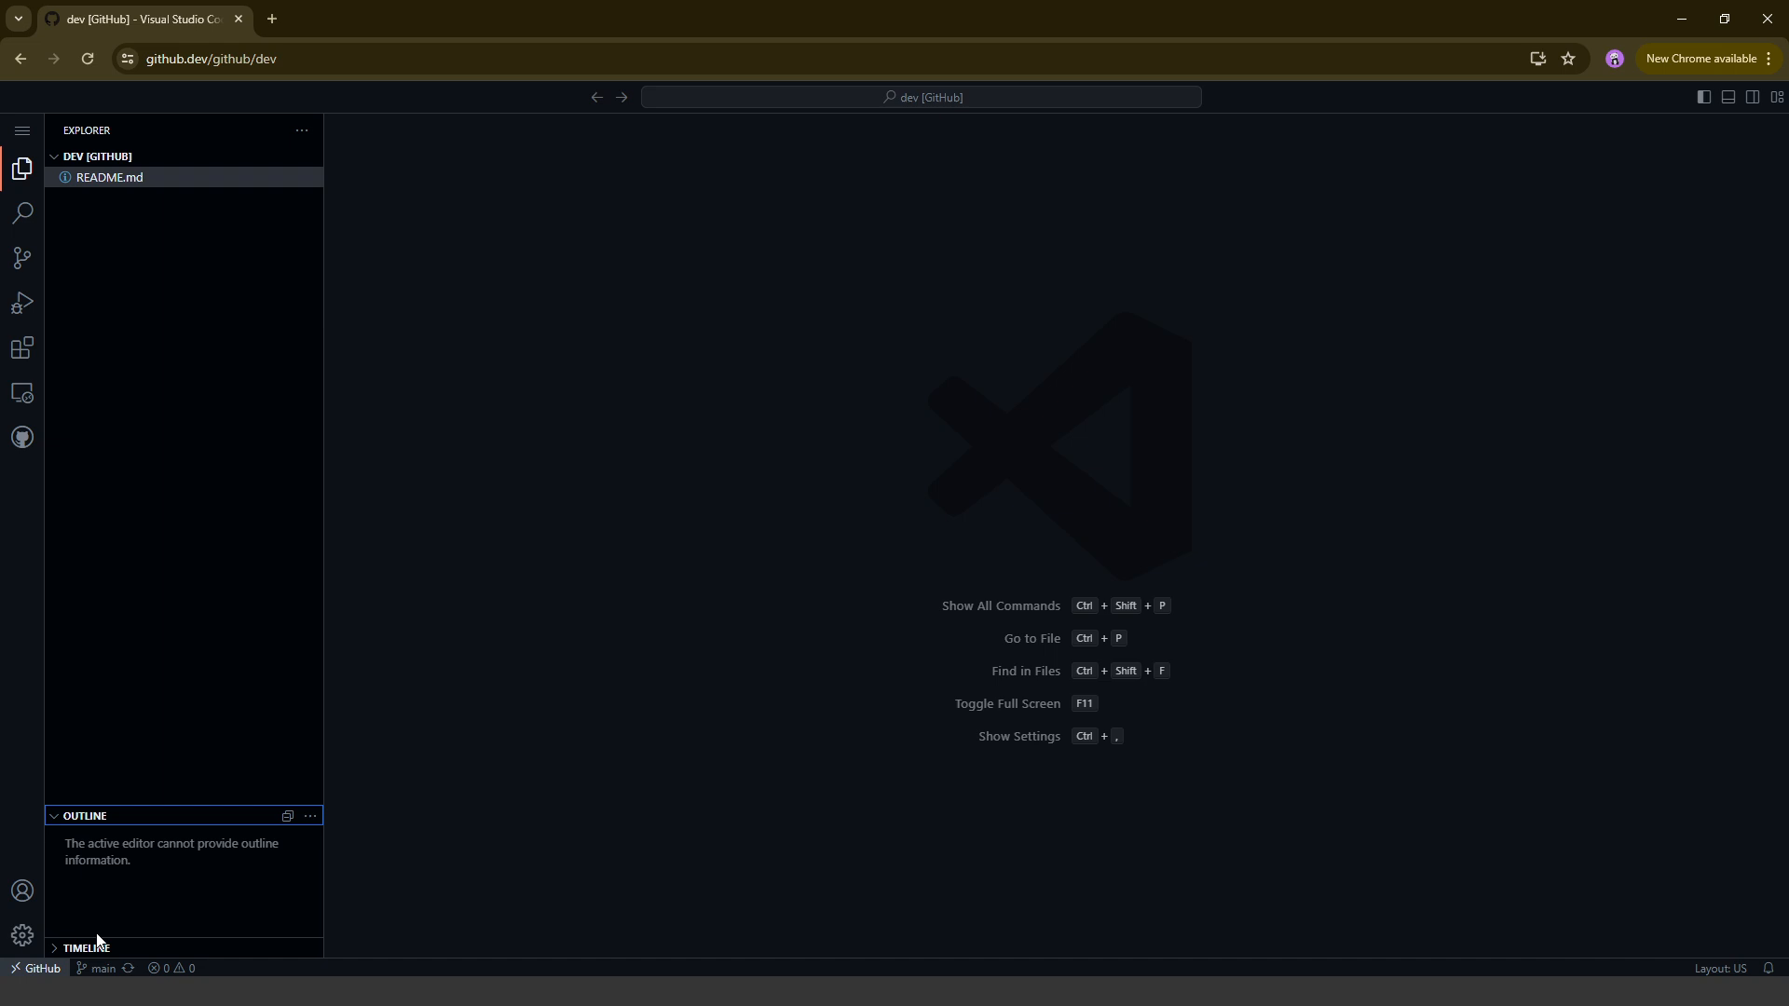
pyautogui.moveTo(370, 309)
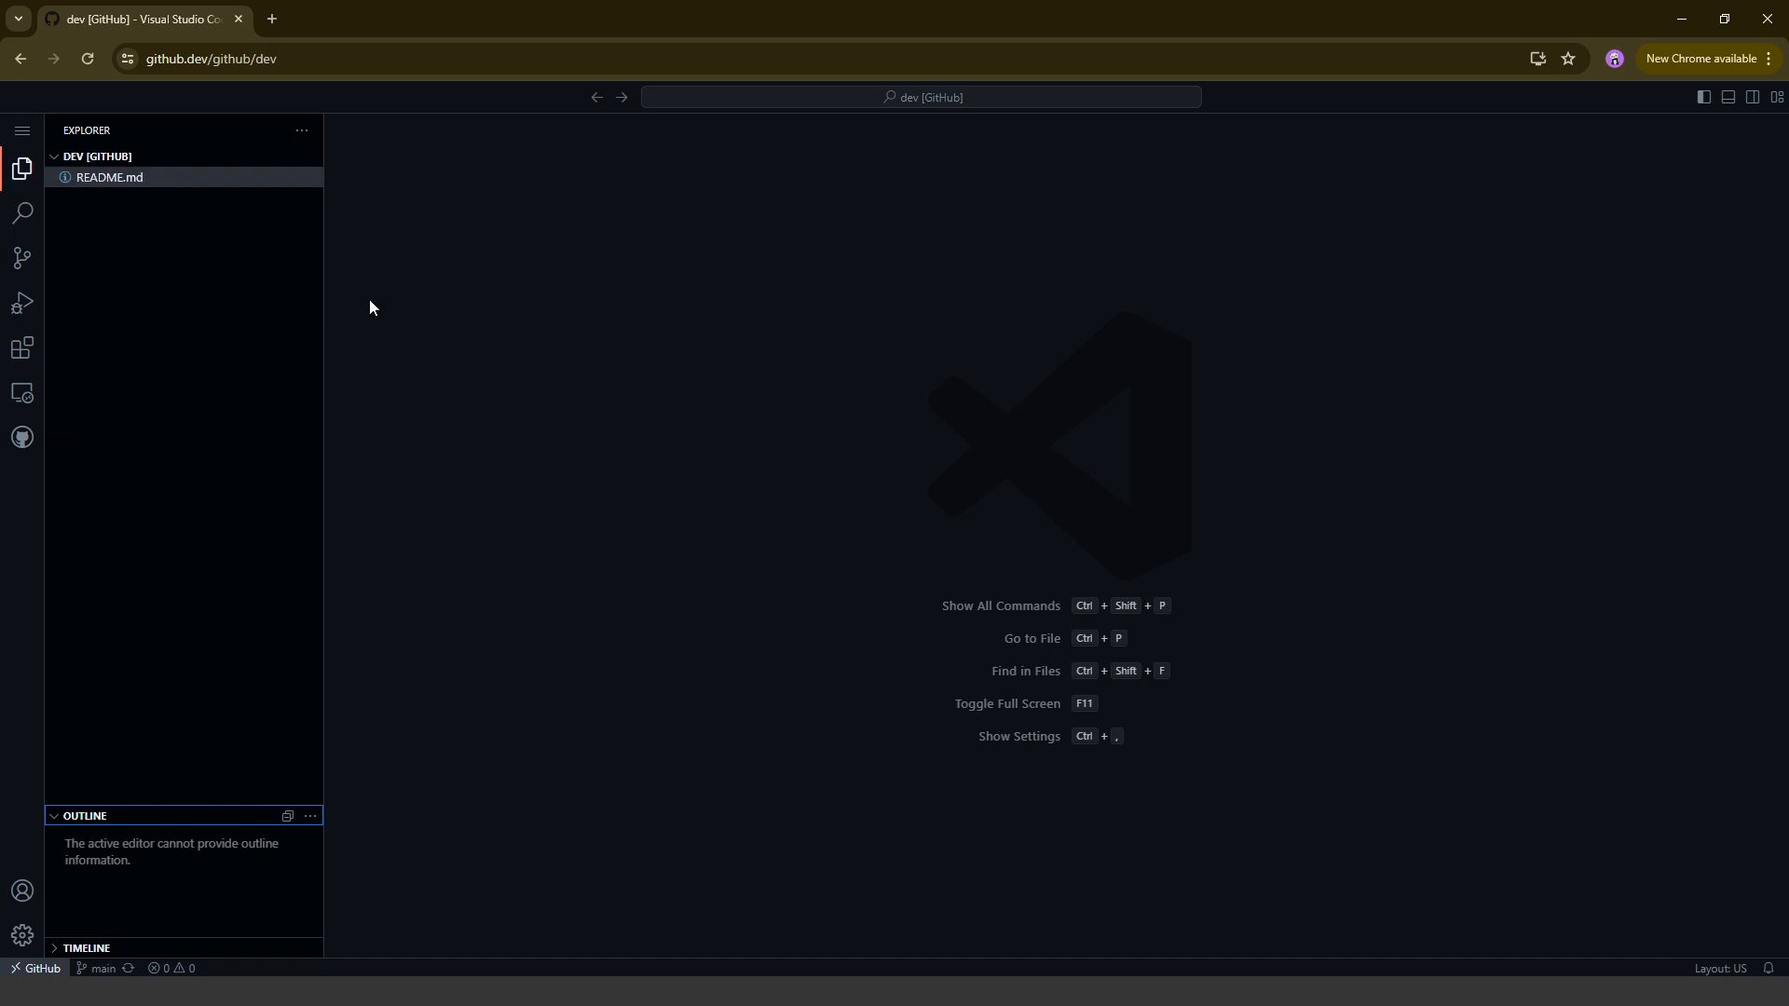
# Bring up the browser's back-history list and dismiss it
pyautogui.click(20, 58)
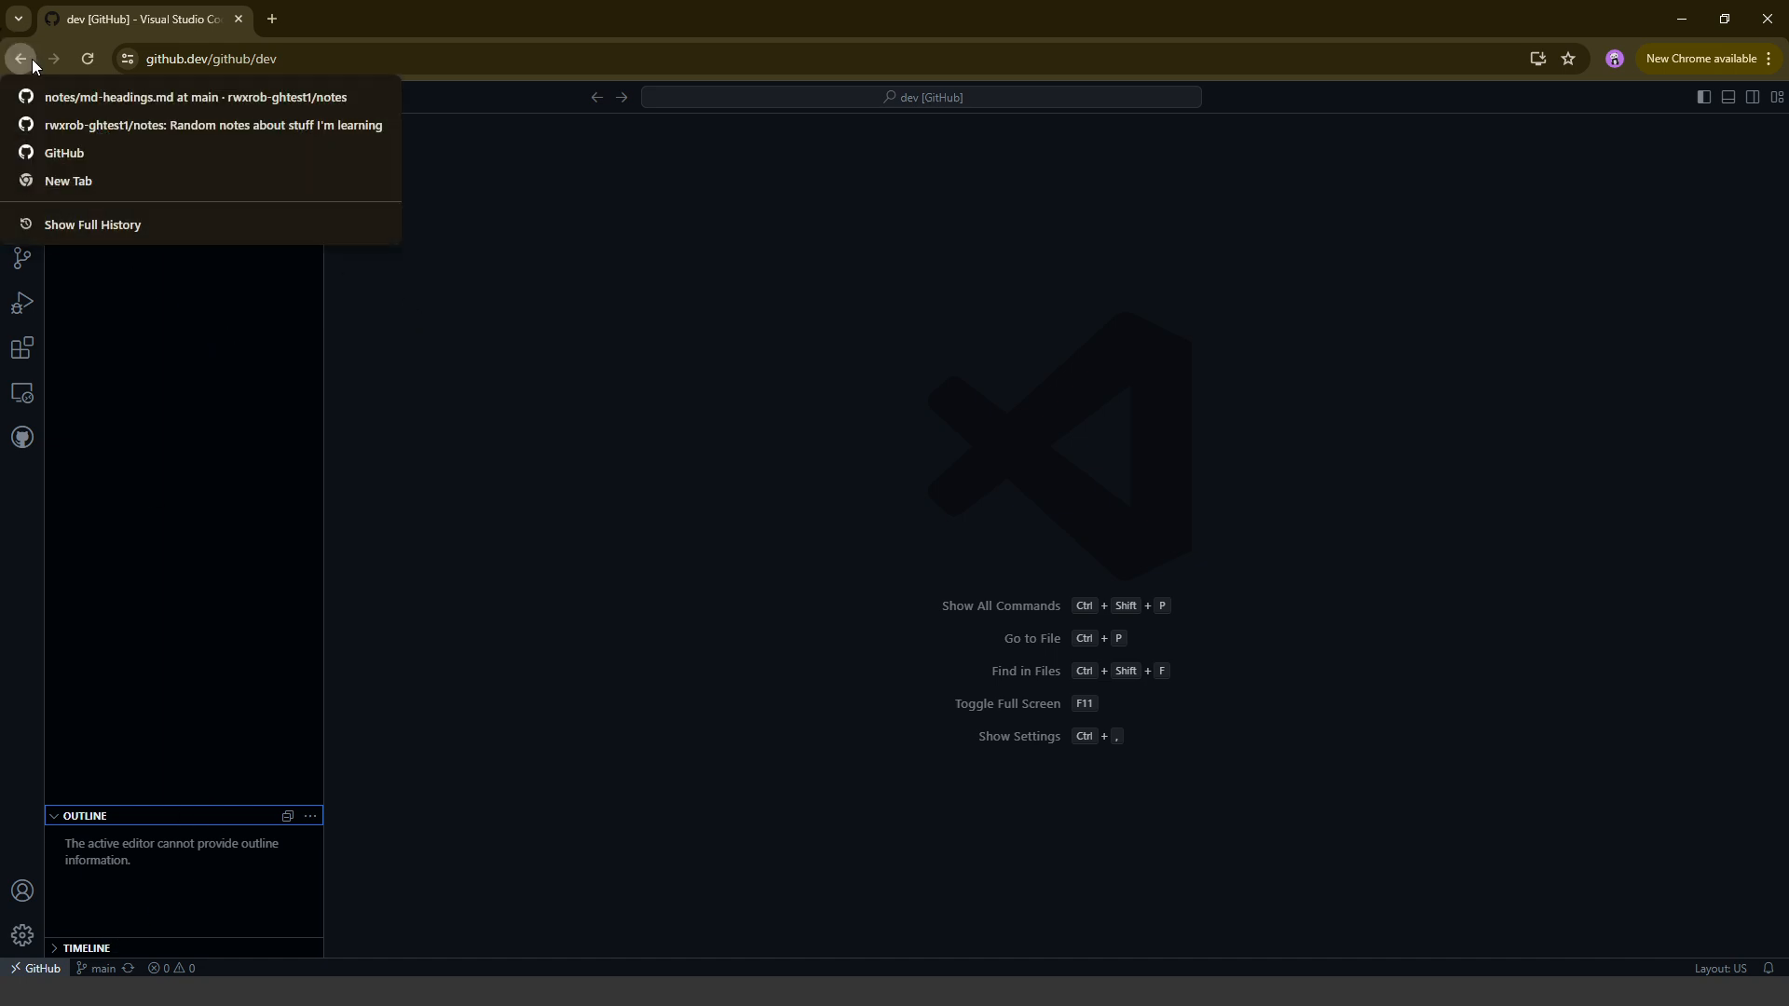
pyautogui.click(1102, 203)
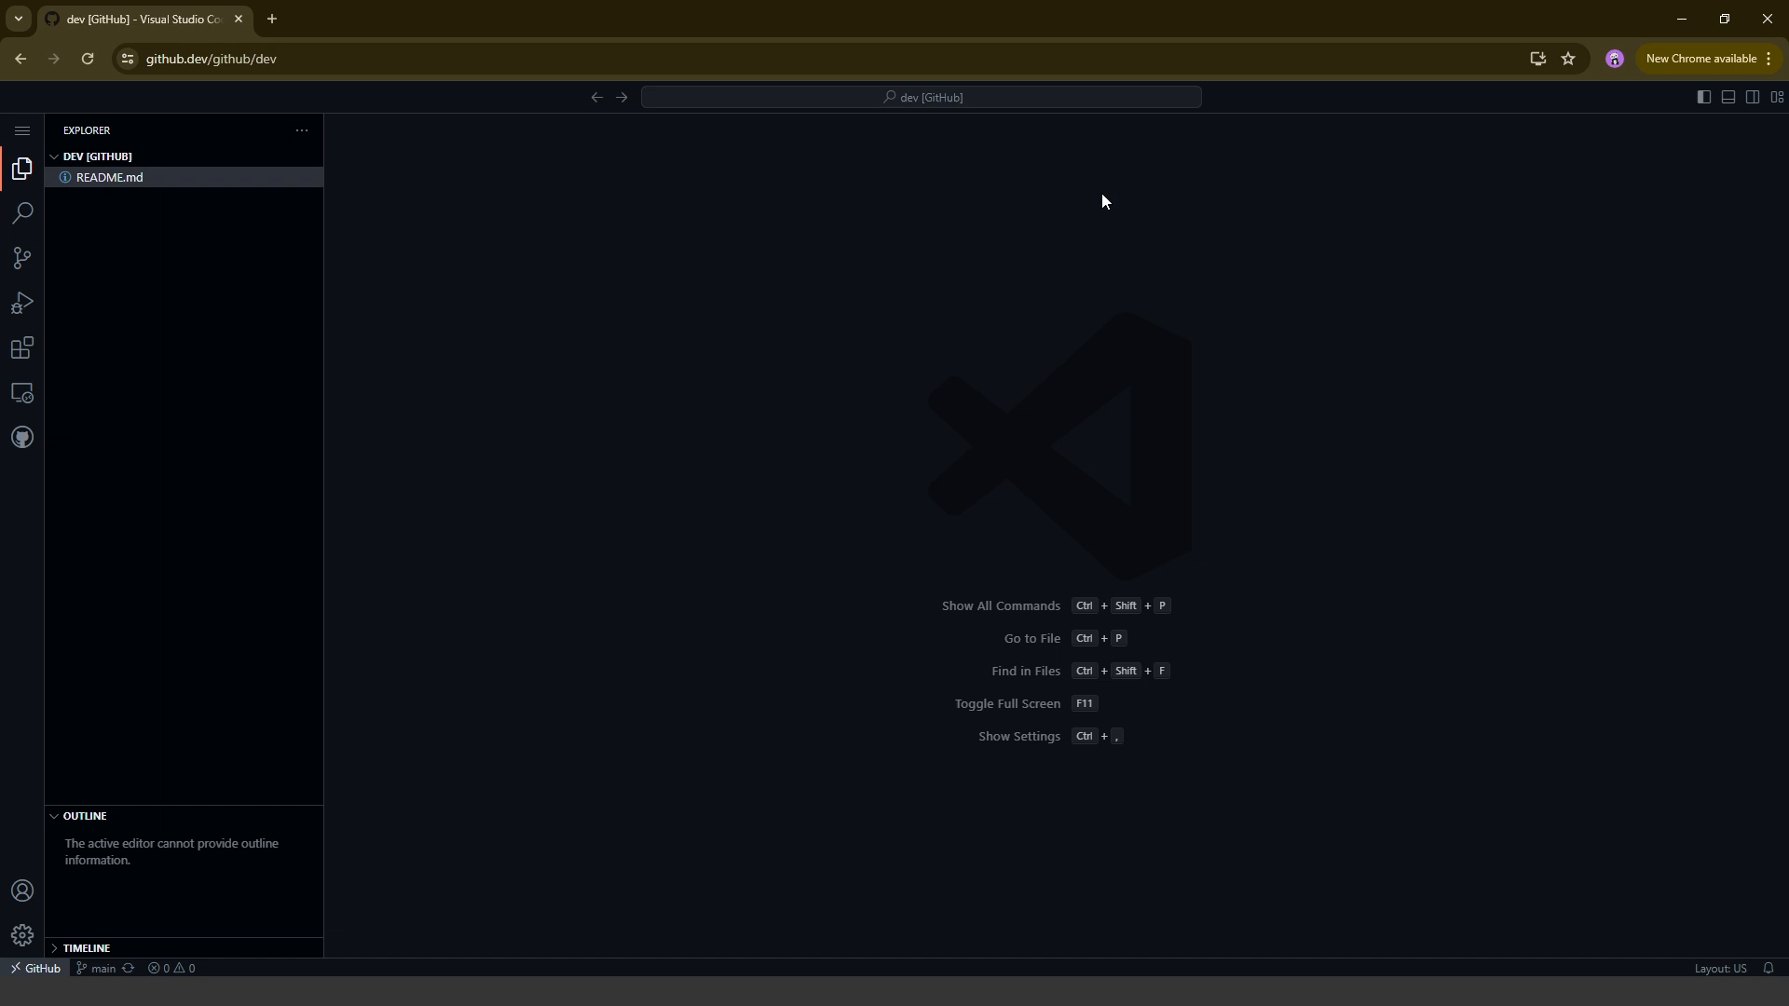
# Return to md-headings.md on GitHub and reopen it in github.dev with the notes repository files listed
pyautogui.click(19, 57)
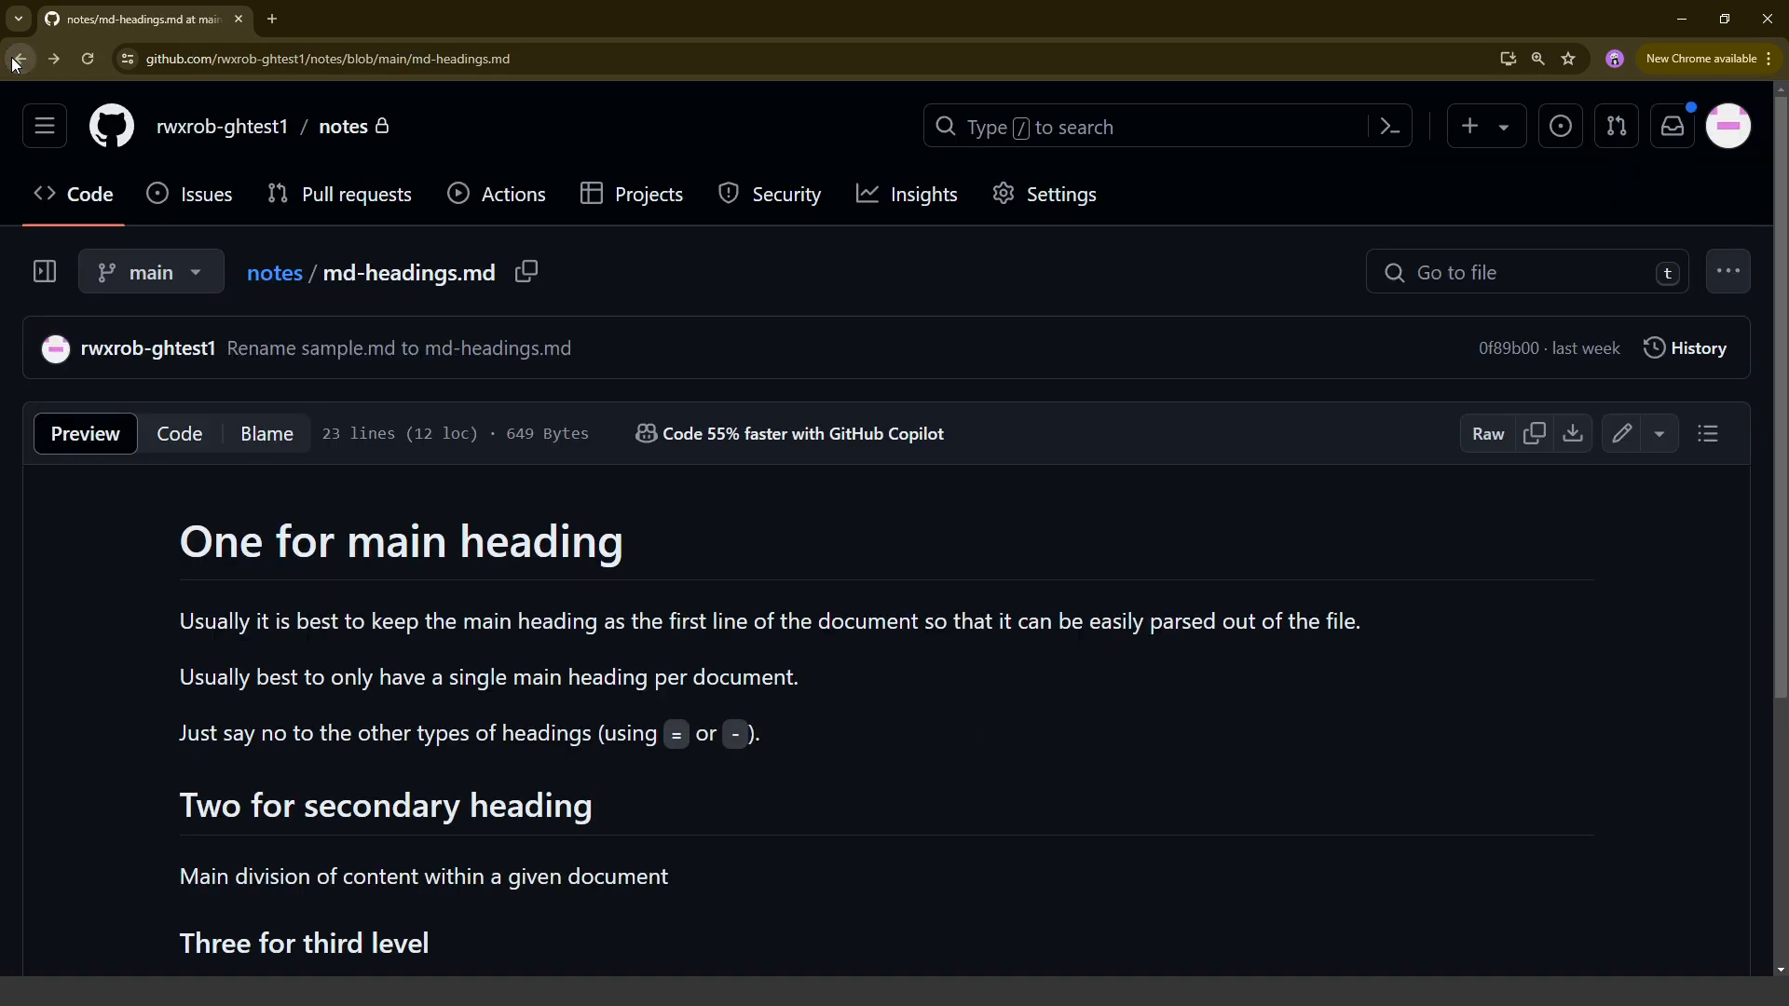
pyautogui.click(1657, 435)
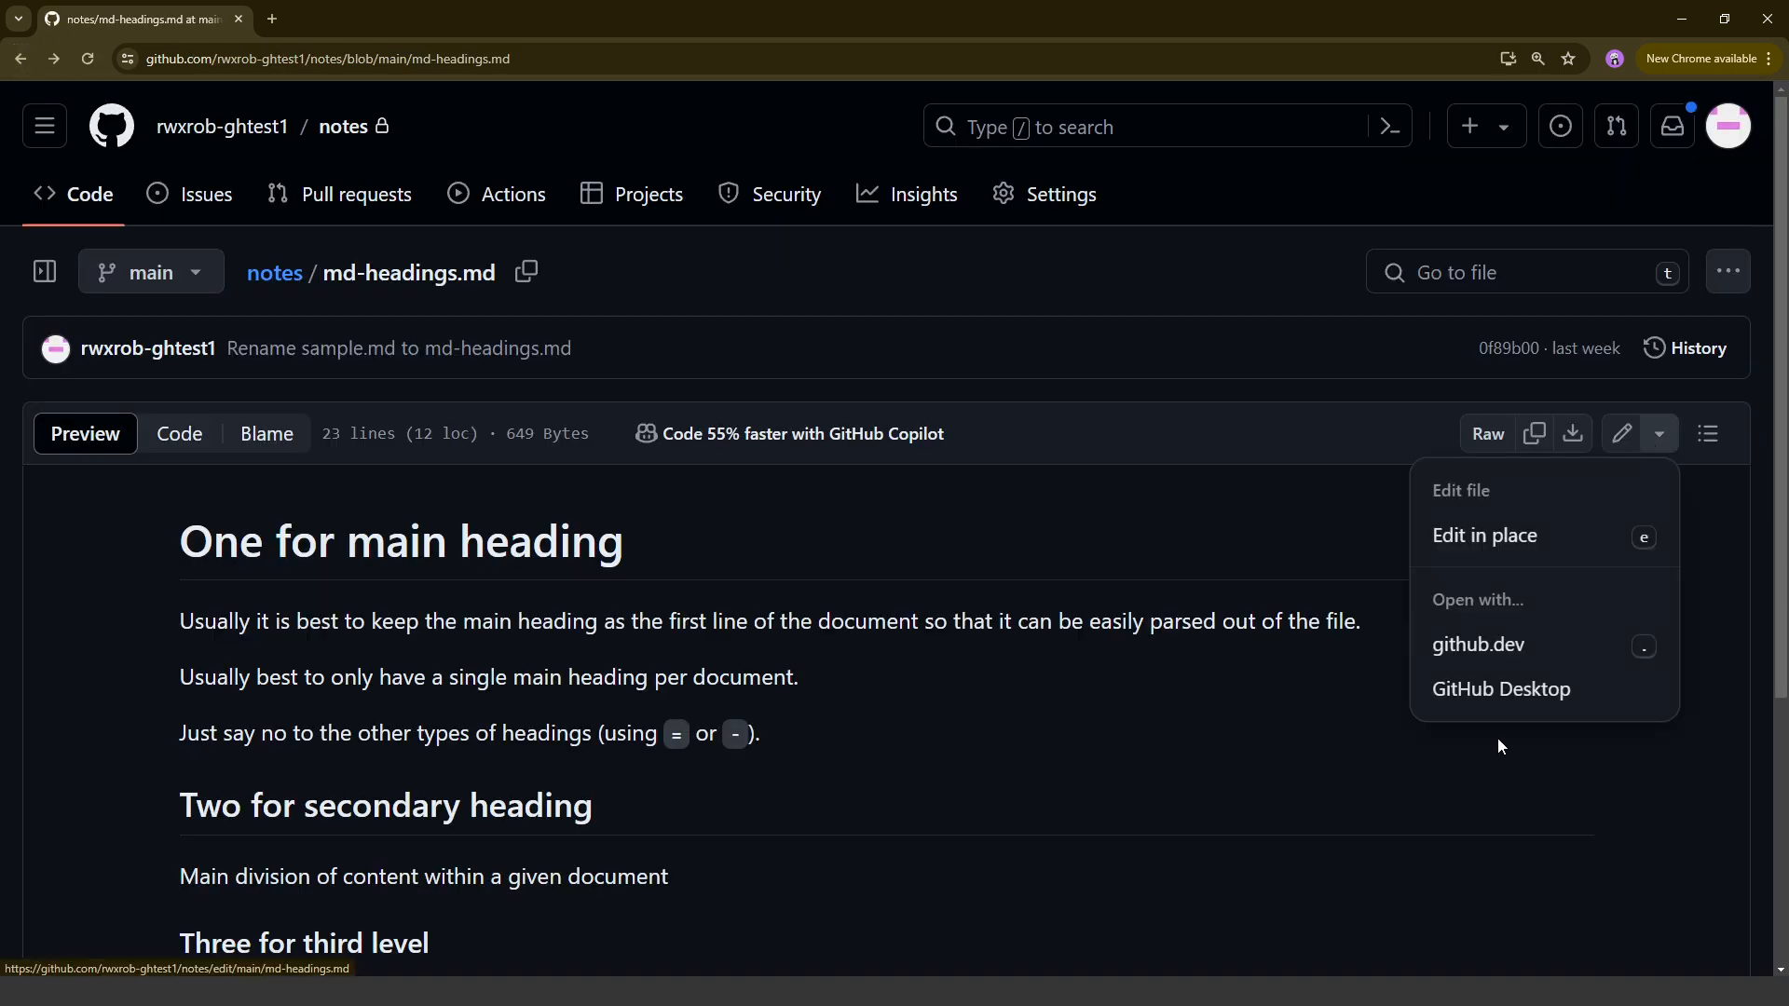
pyautogui.moveTo(1478, 644)
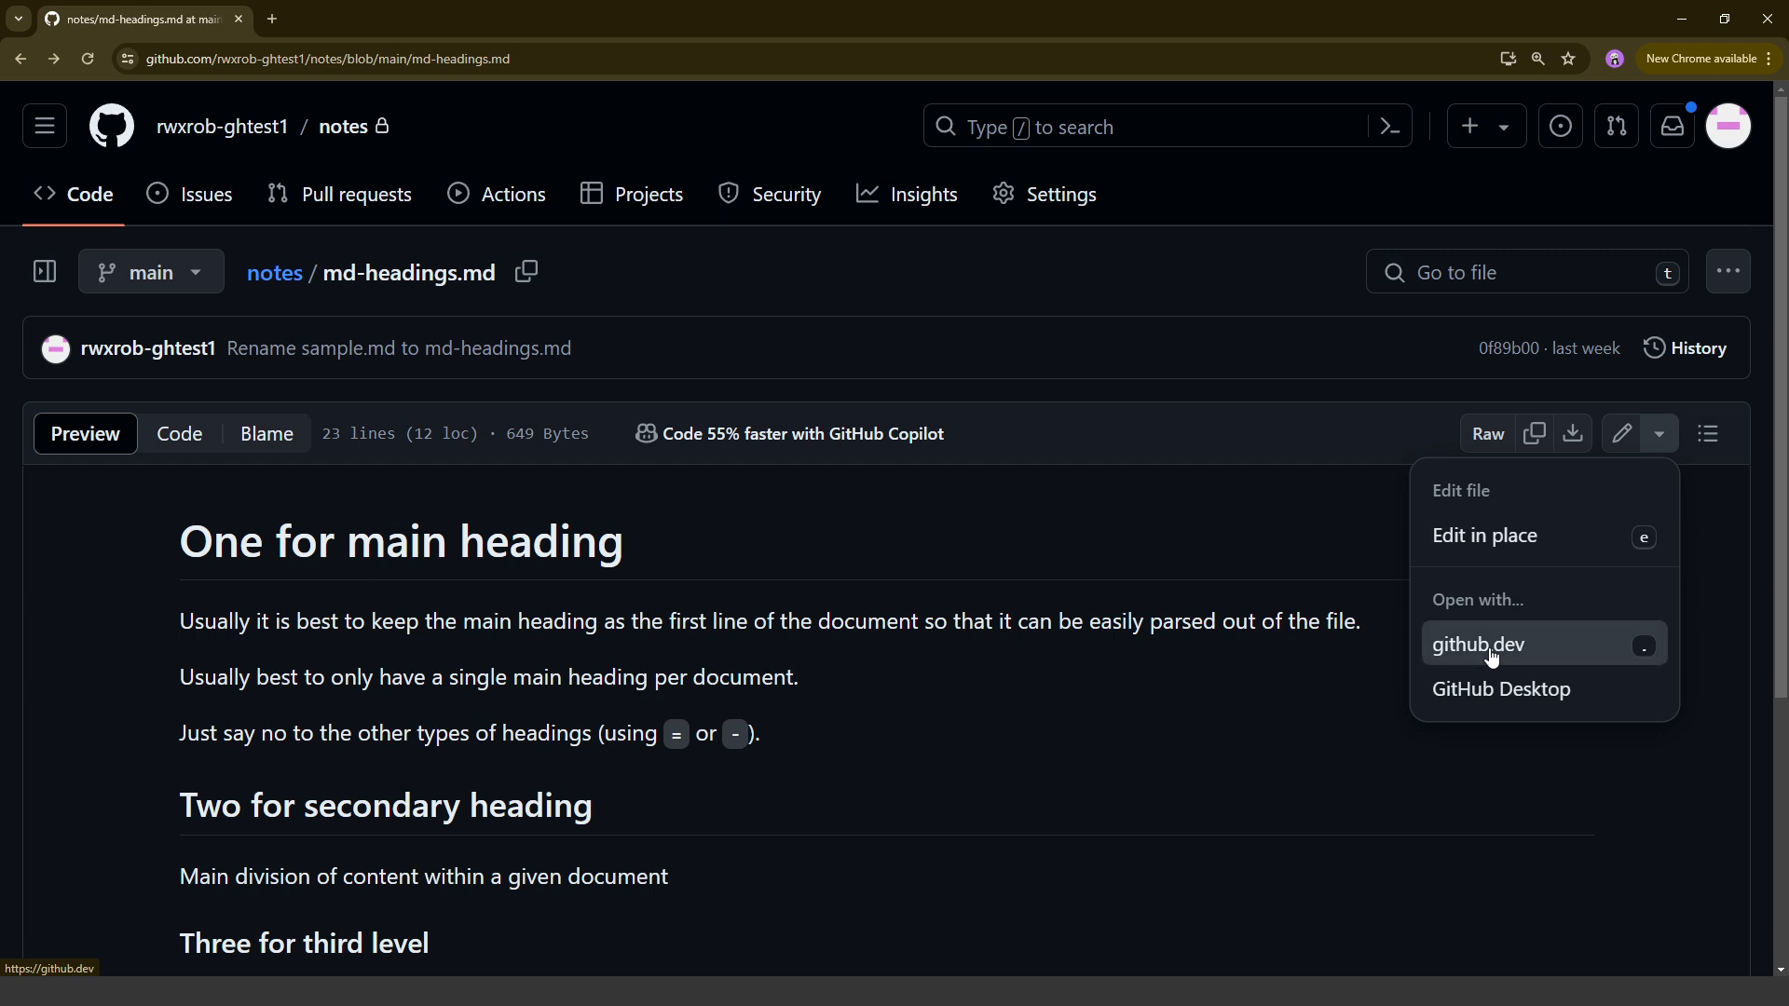
pyautogui.click(1483, 644)
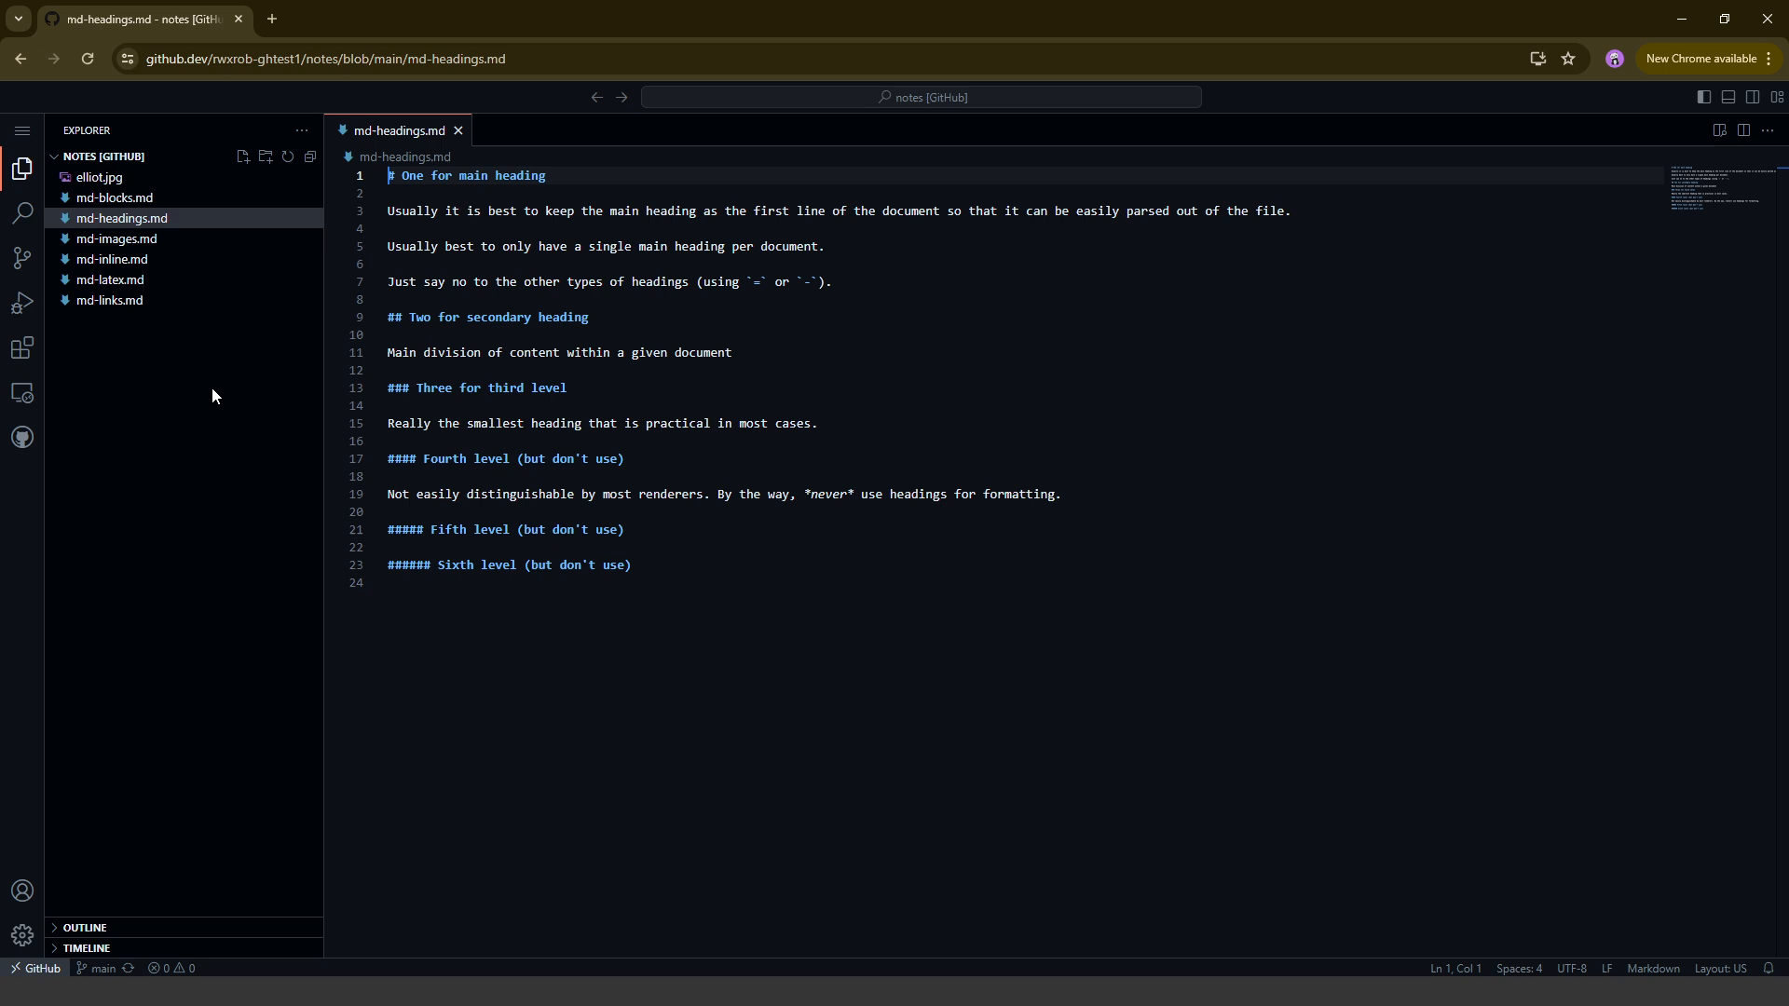
# Preview the elliot.jpg image, then open md-blocks.md in the editor beside md-headings.md
pyautogui.click(468, 176)
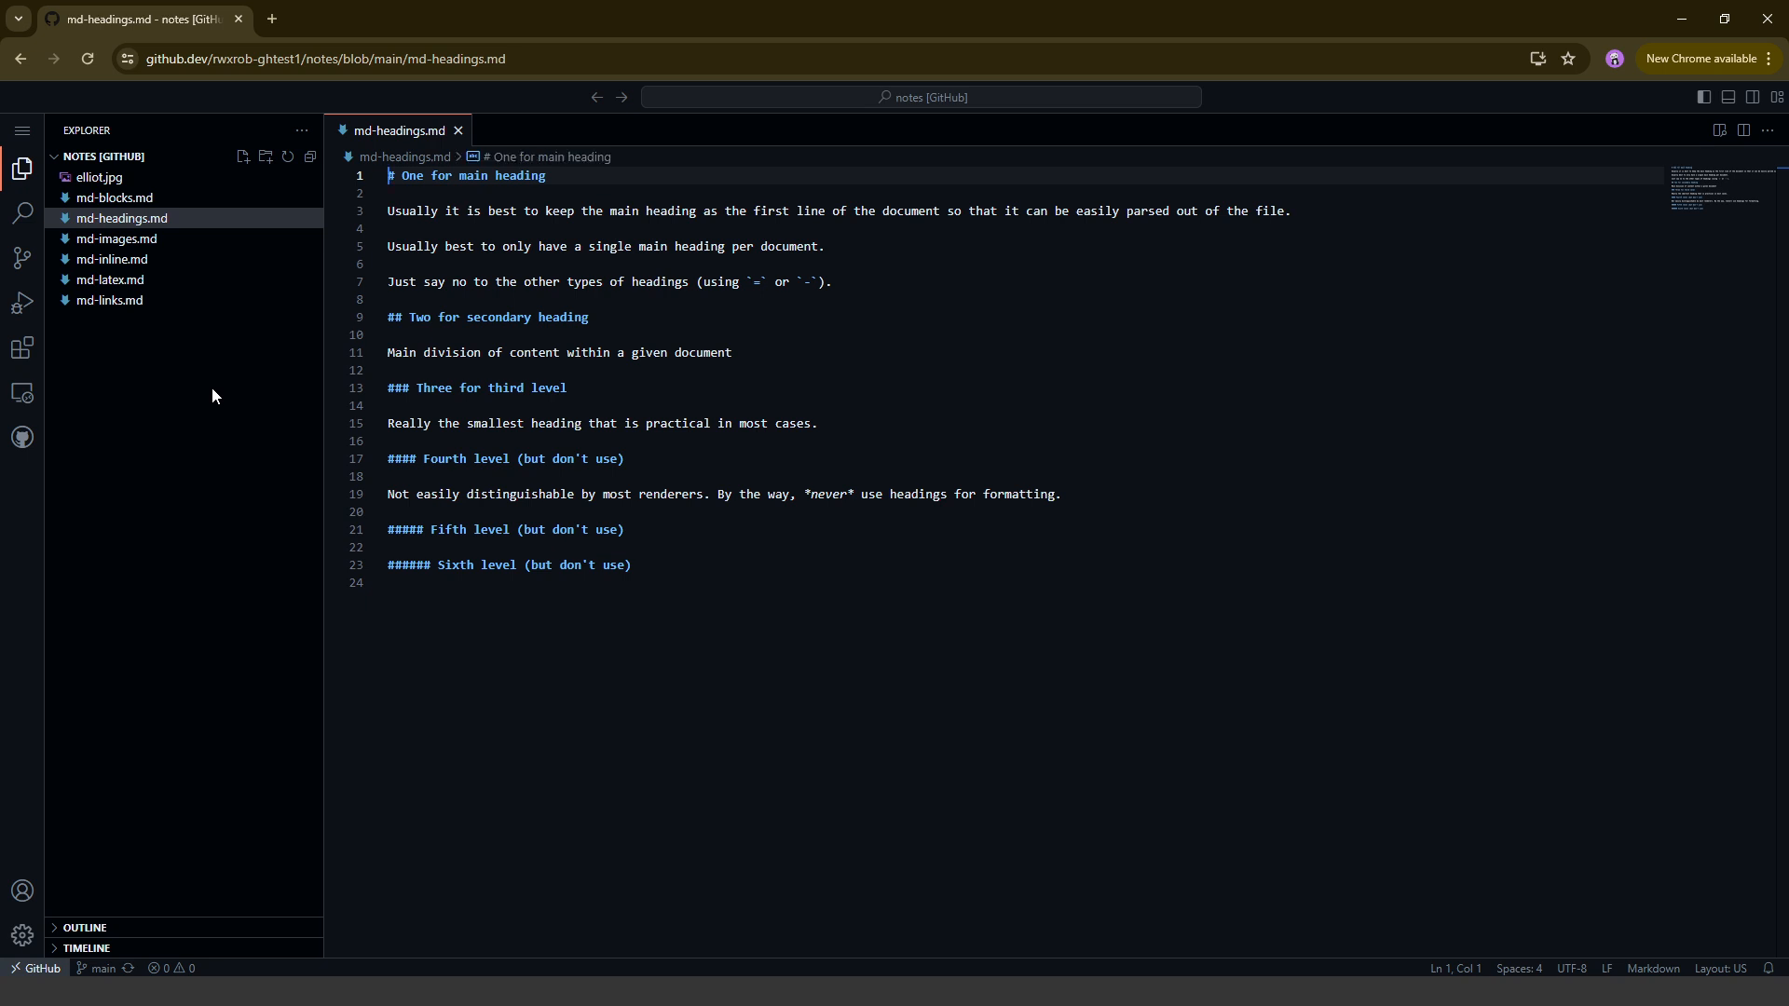
pyautogui.moveTo(169, 240)
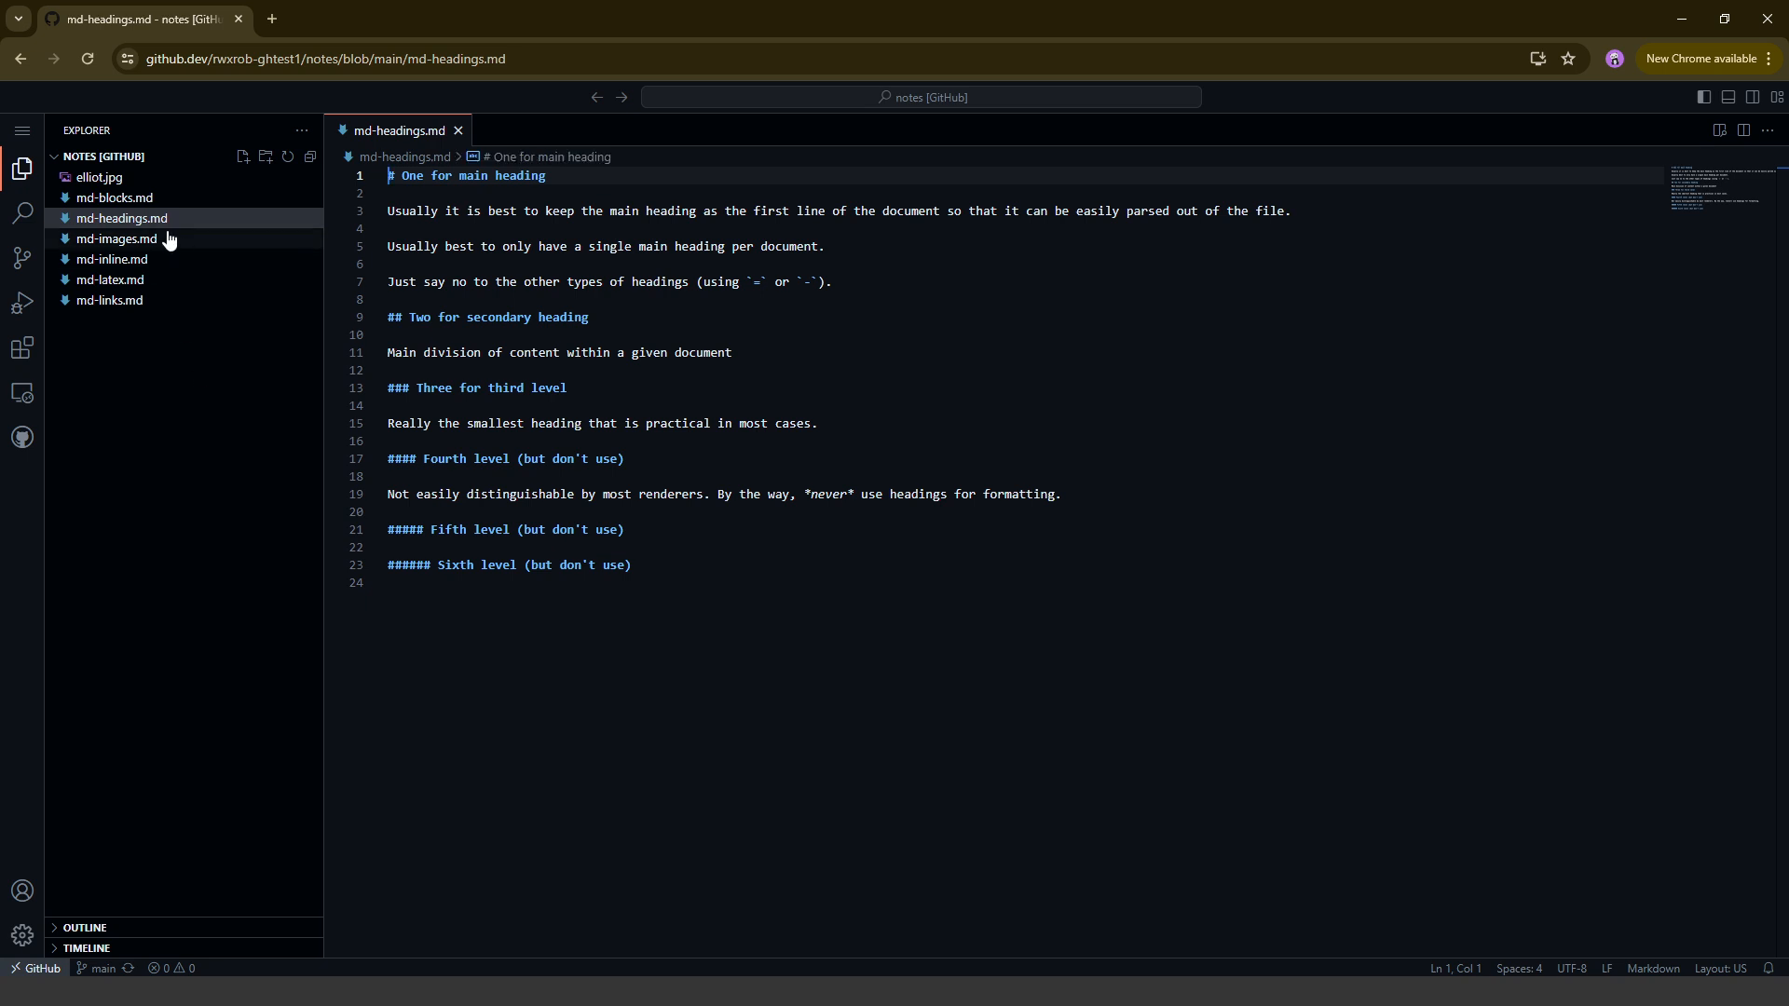
pyautogui.moveTo(109, 300)
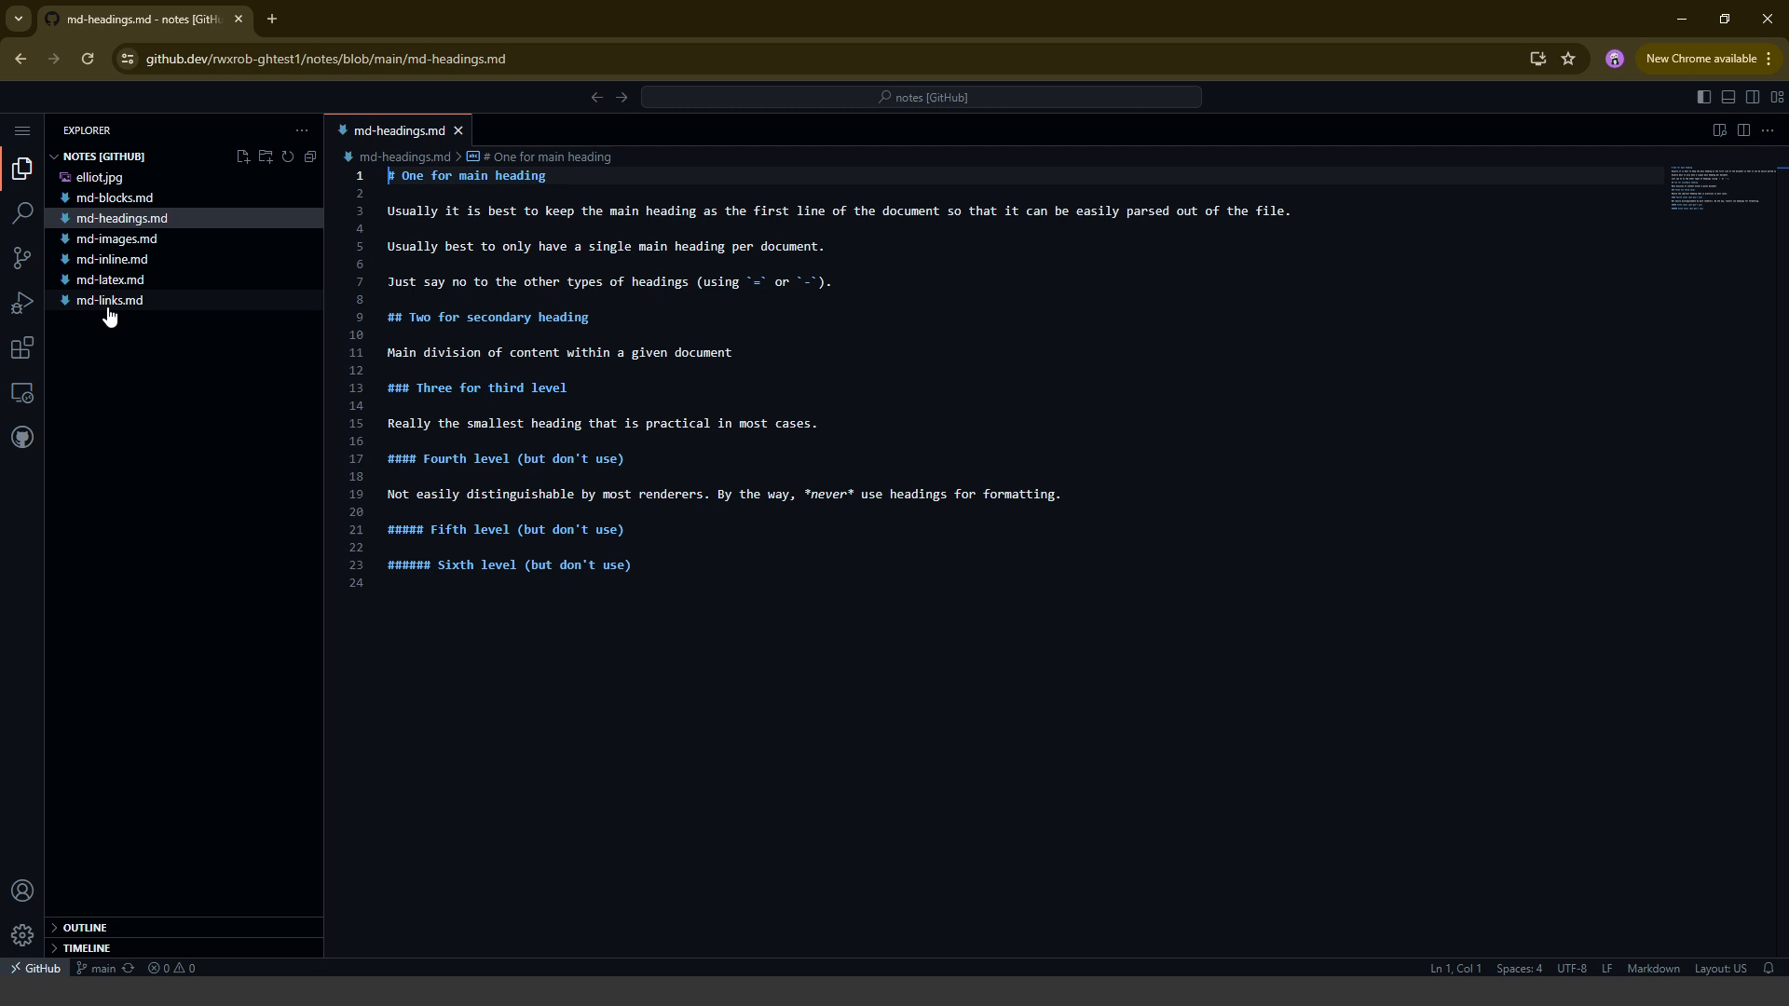
pyautogui.moveTo(97, 177)
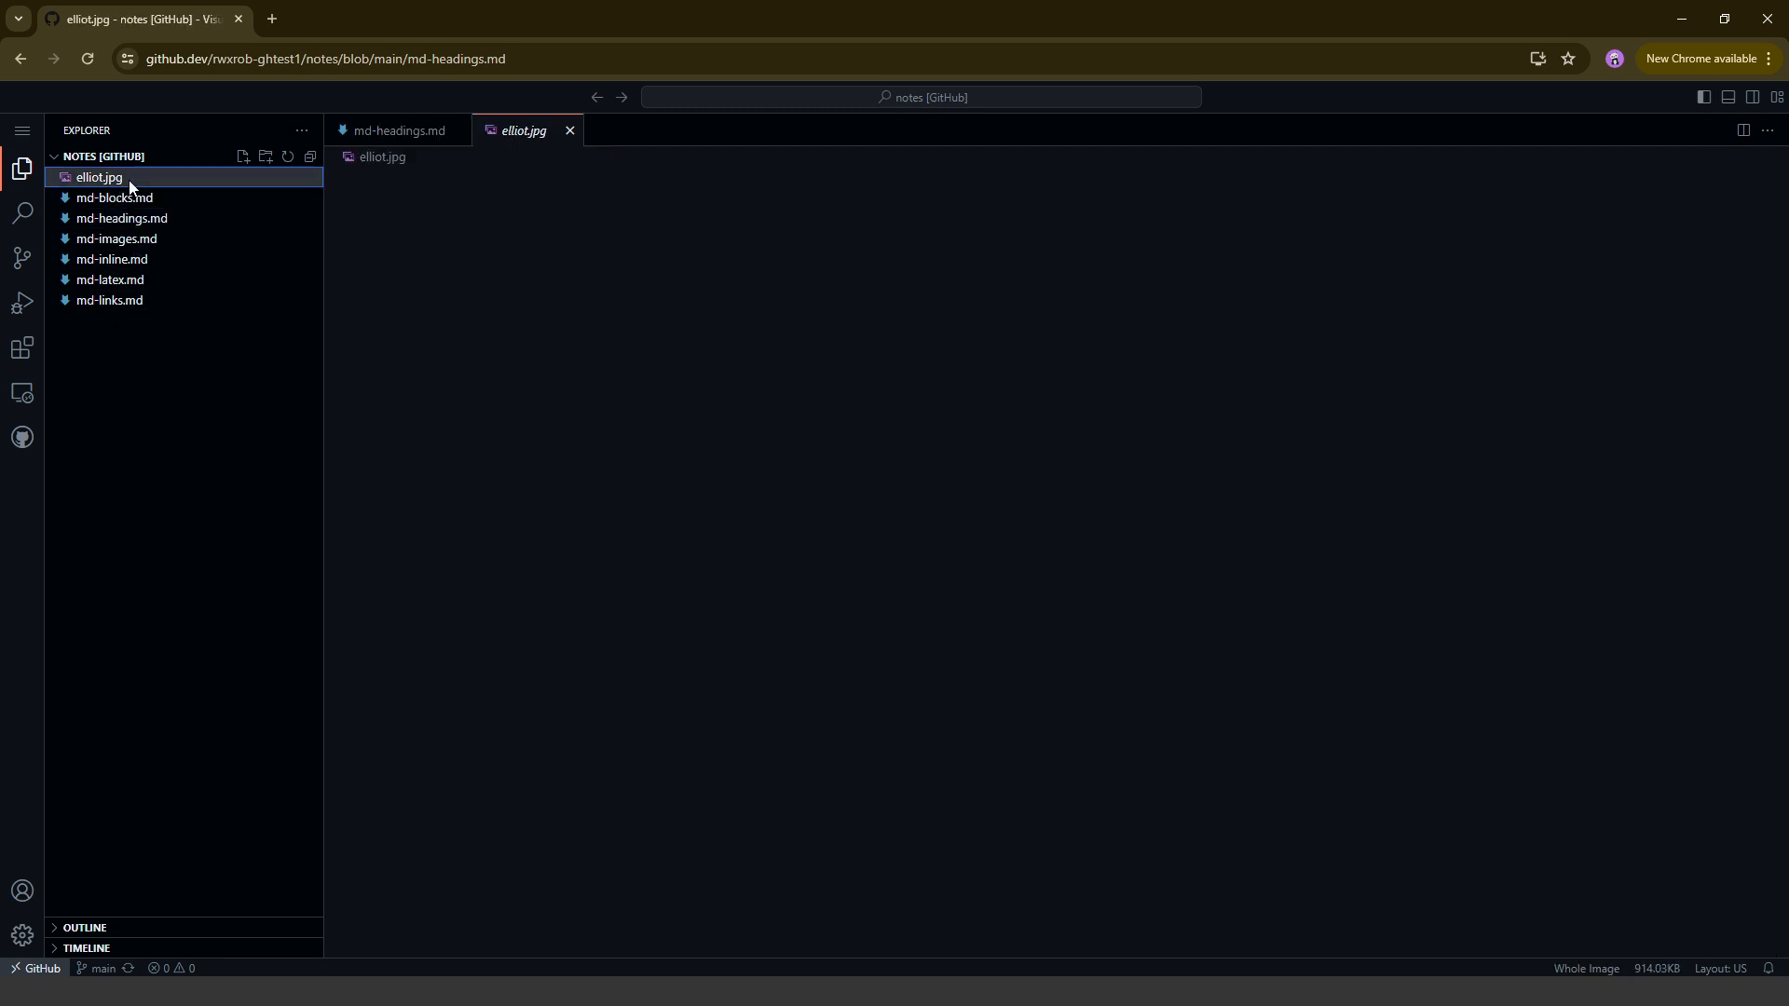
pyautogui.click(100, 177)
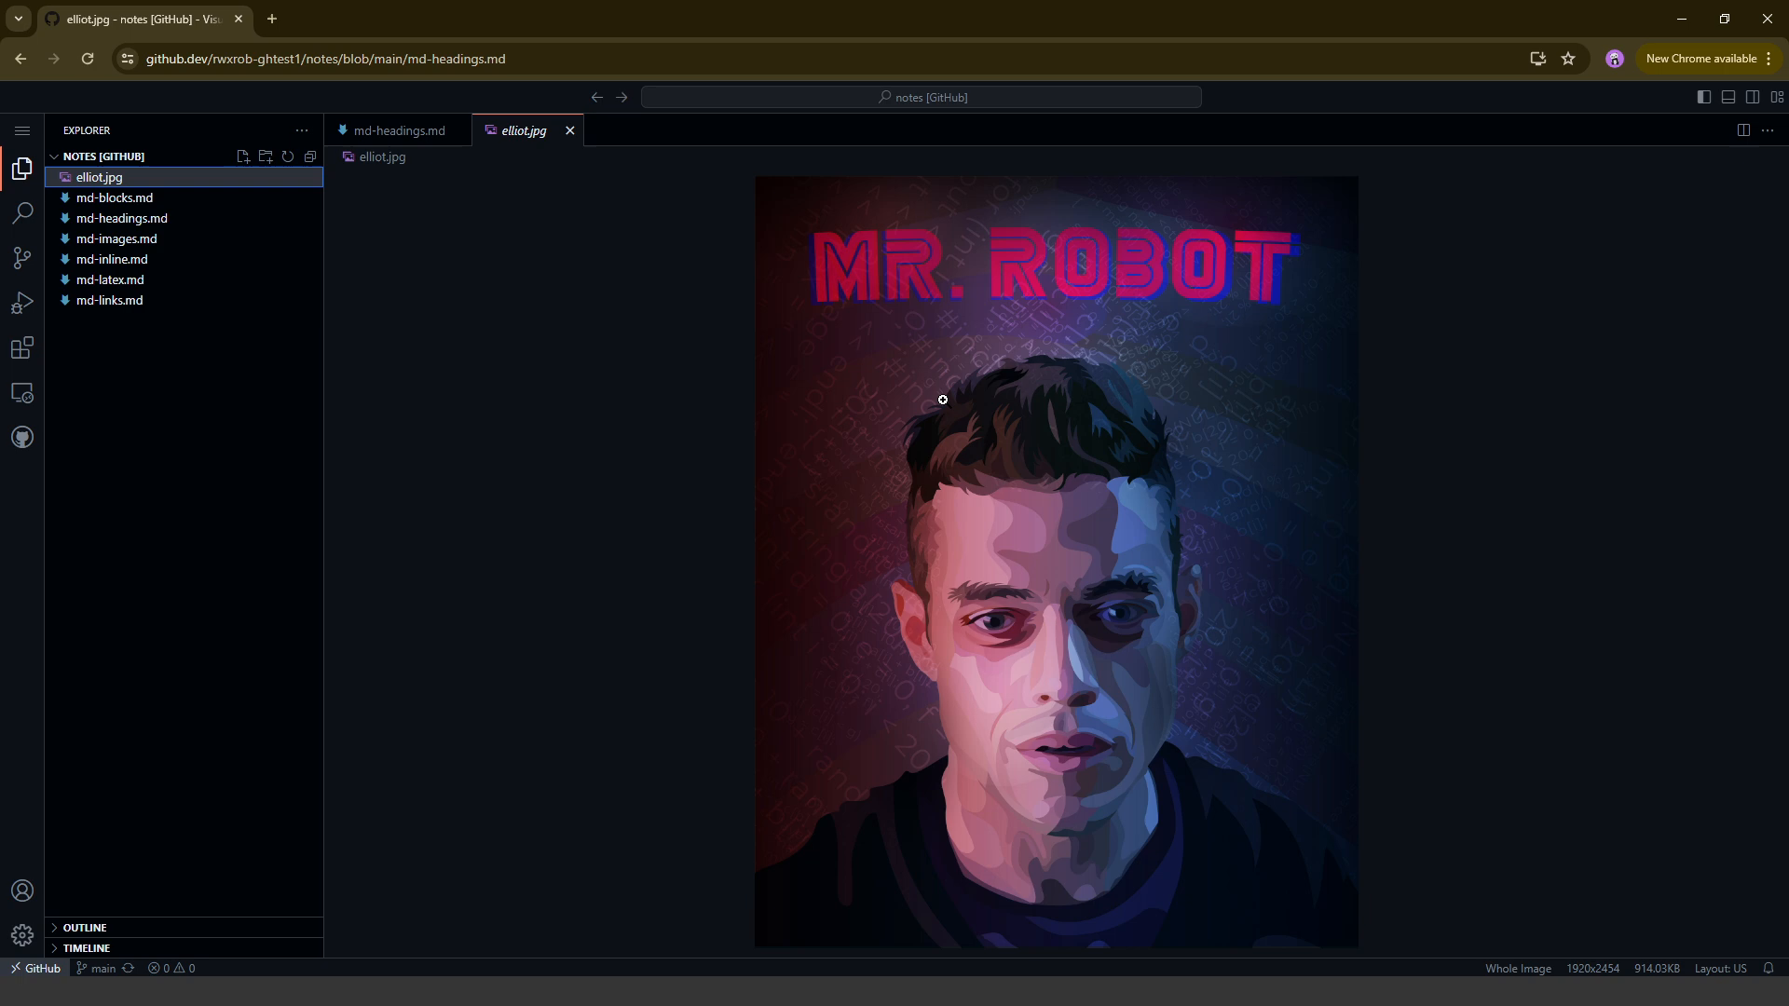
pyautogui.click(116, 198)
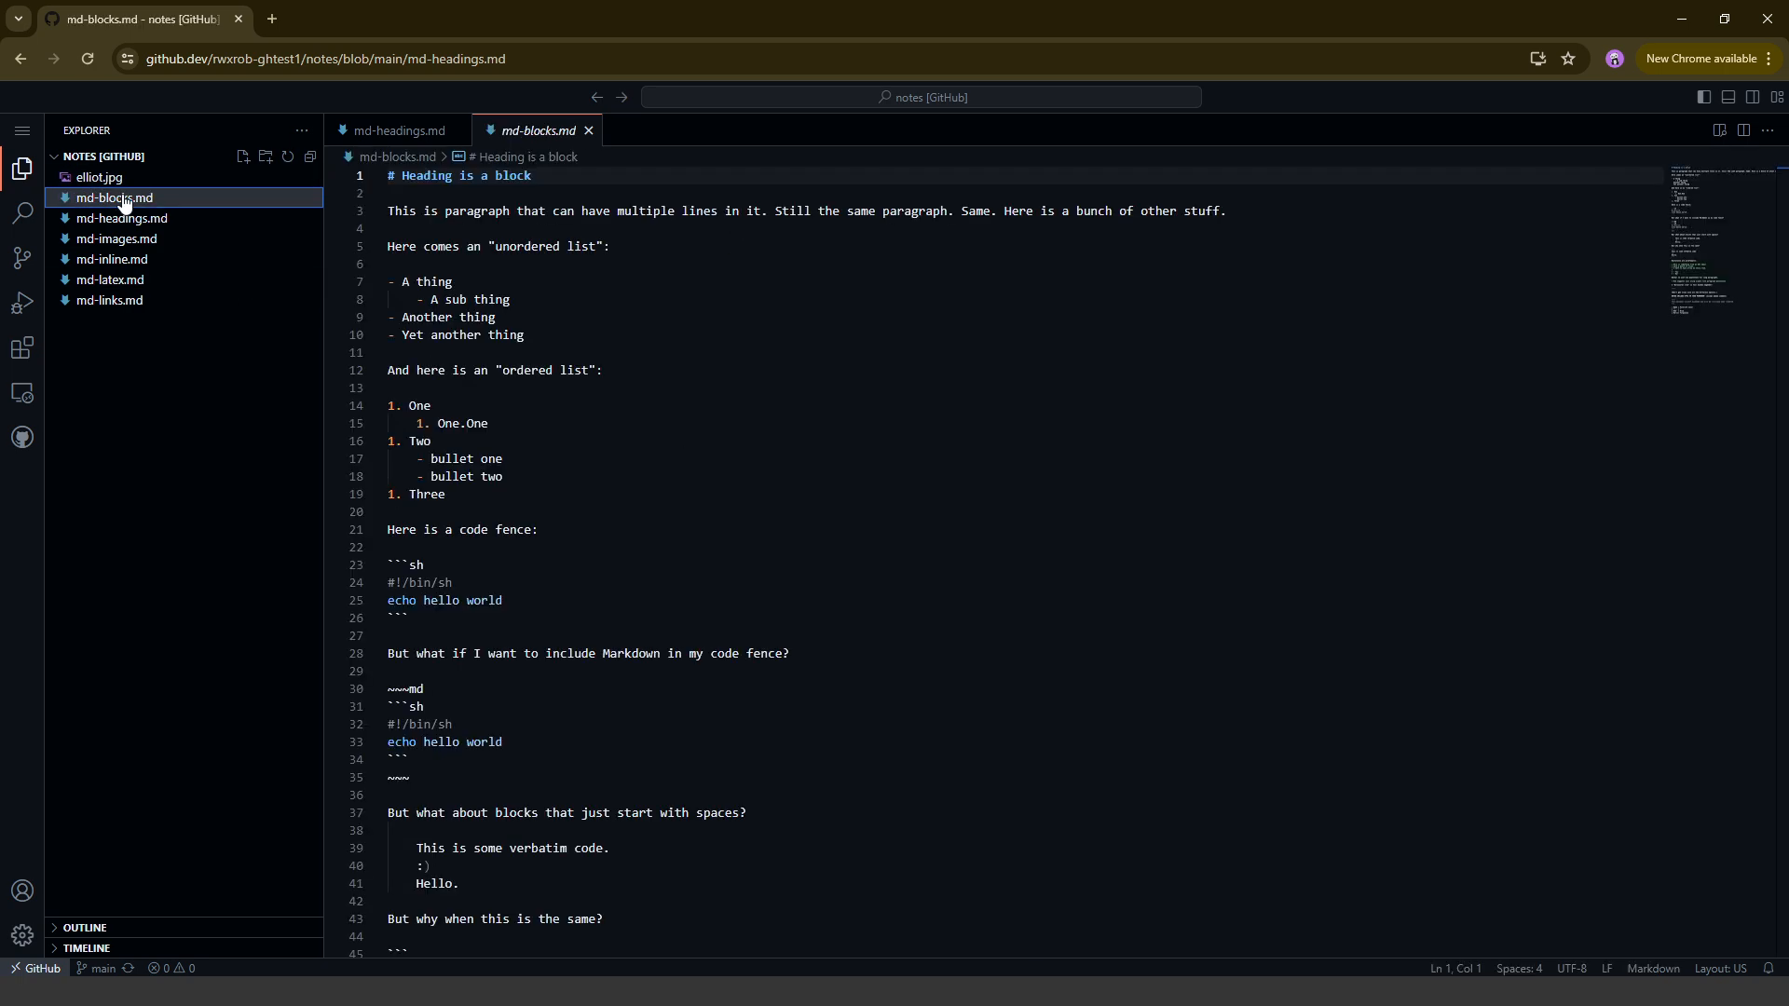
pyautogui.moveTo(705, 725)
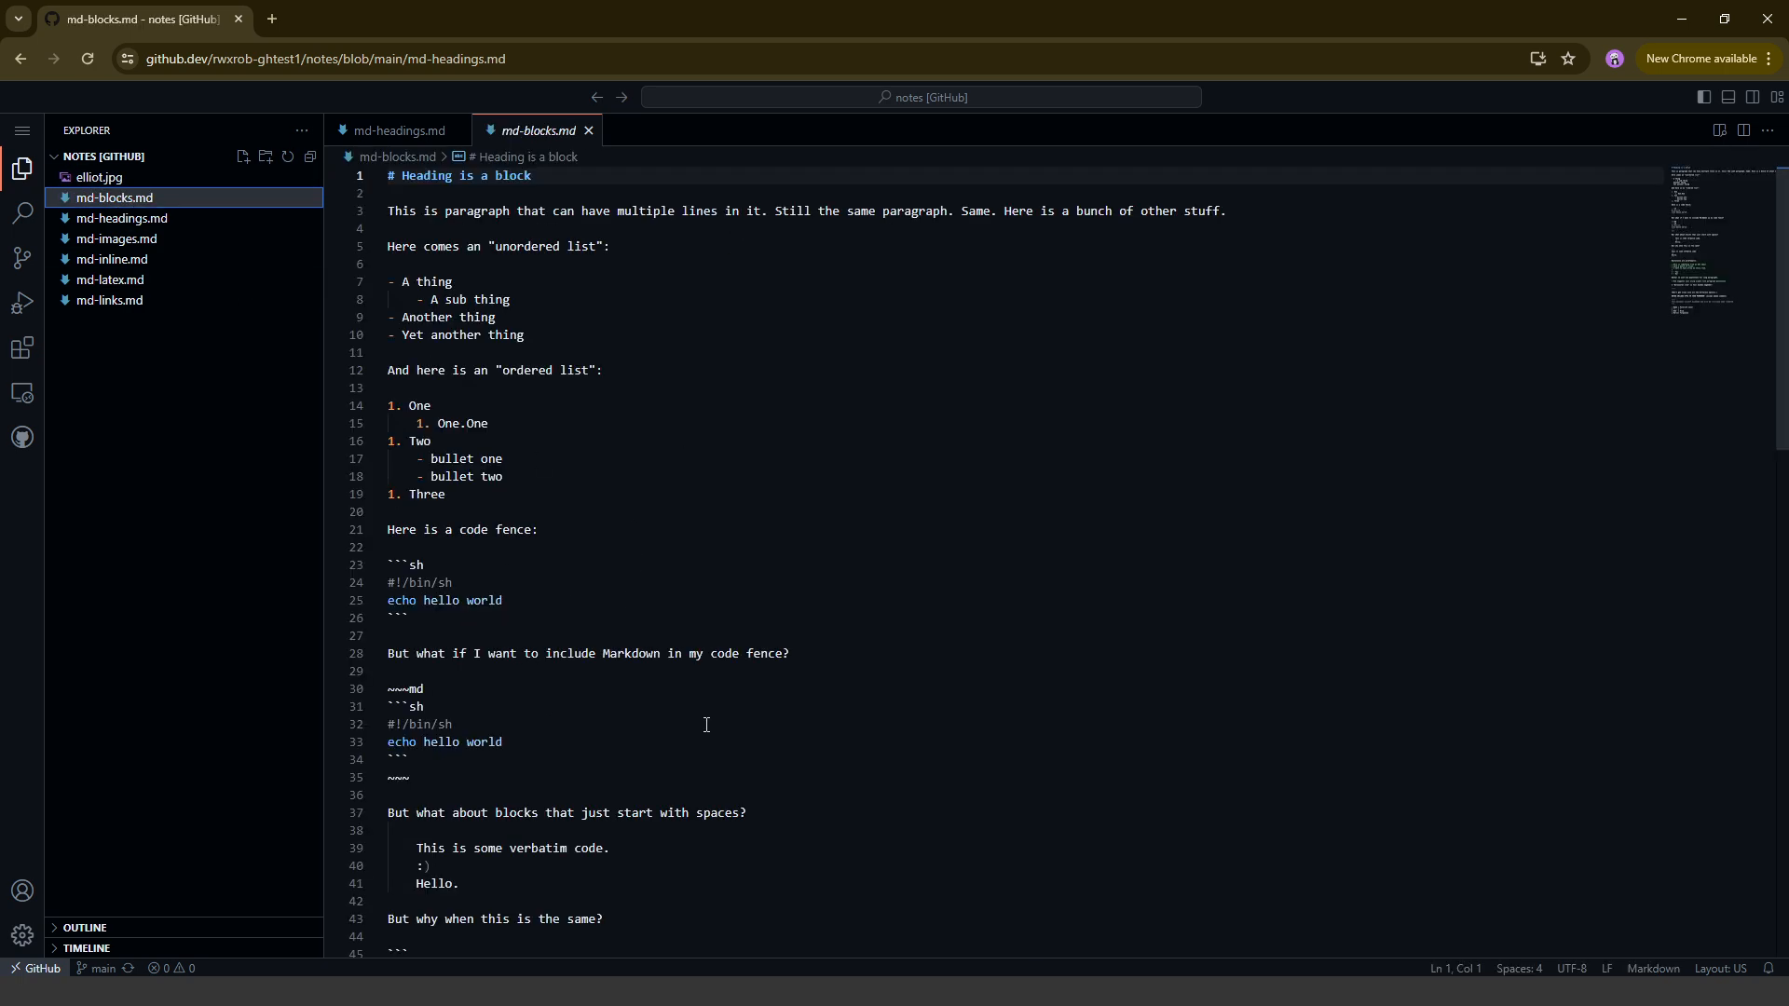
pyautogui.moveTo(575, 442)
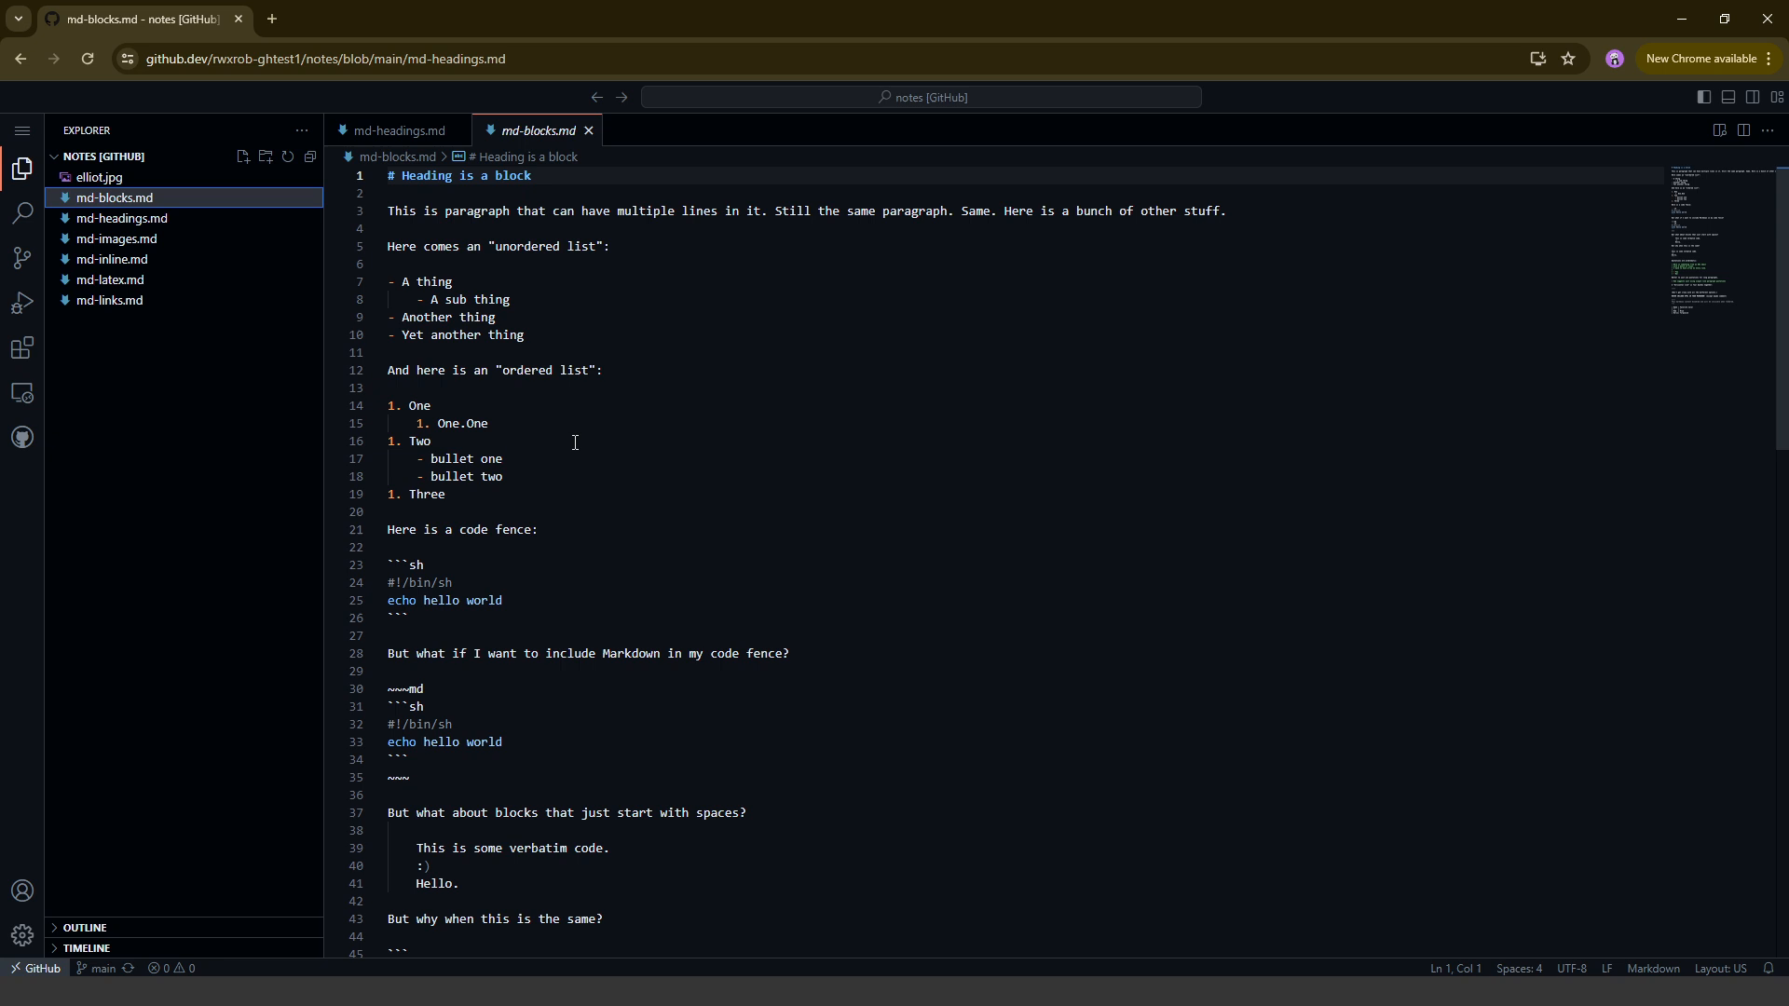
pyautogui.moveTo(274, 246)
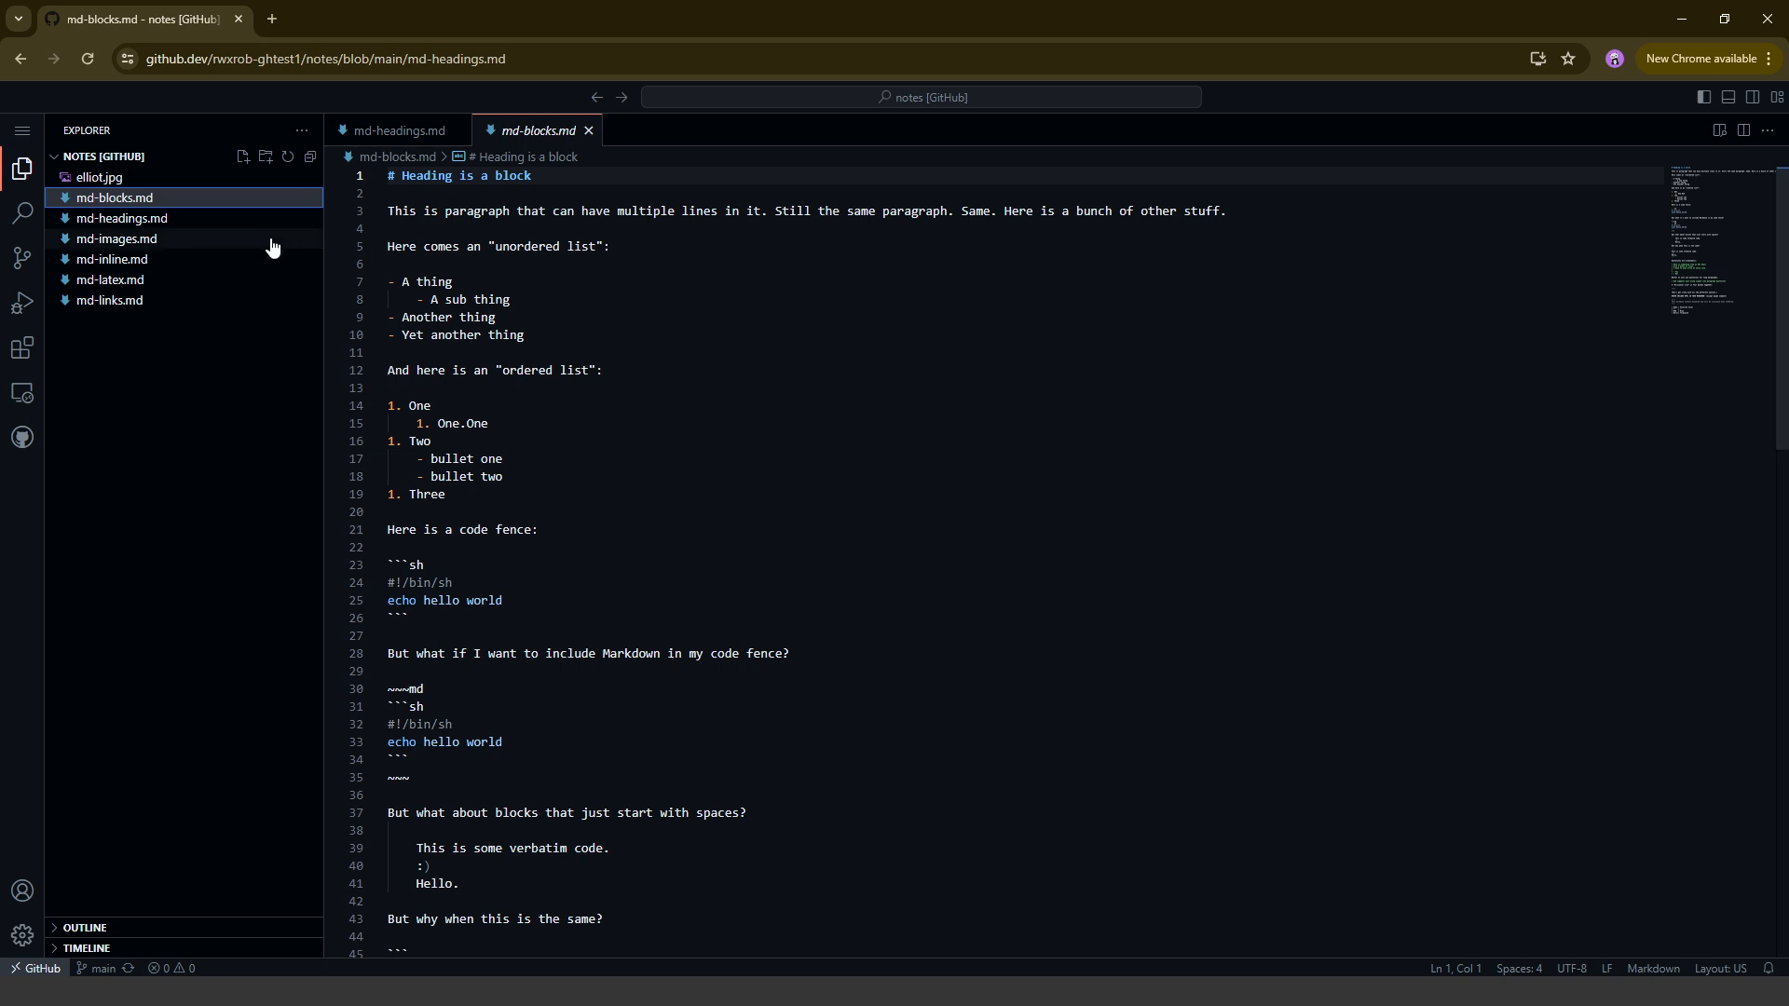
pyautogui.moveTo(618, 171)
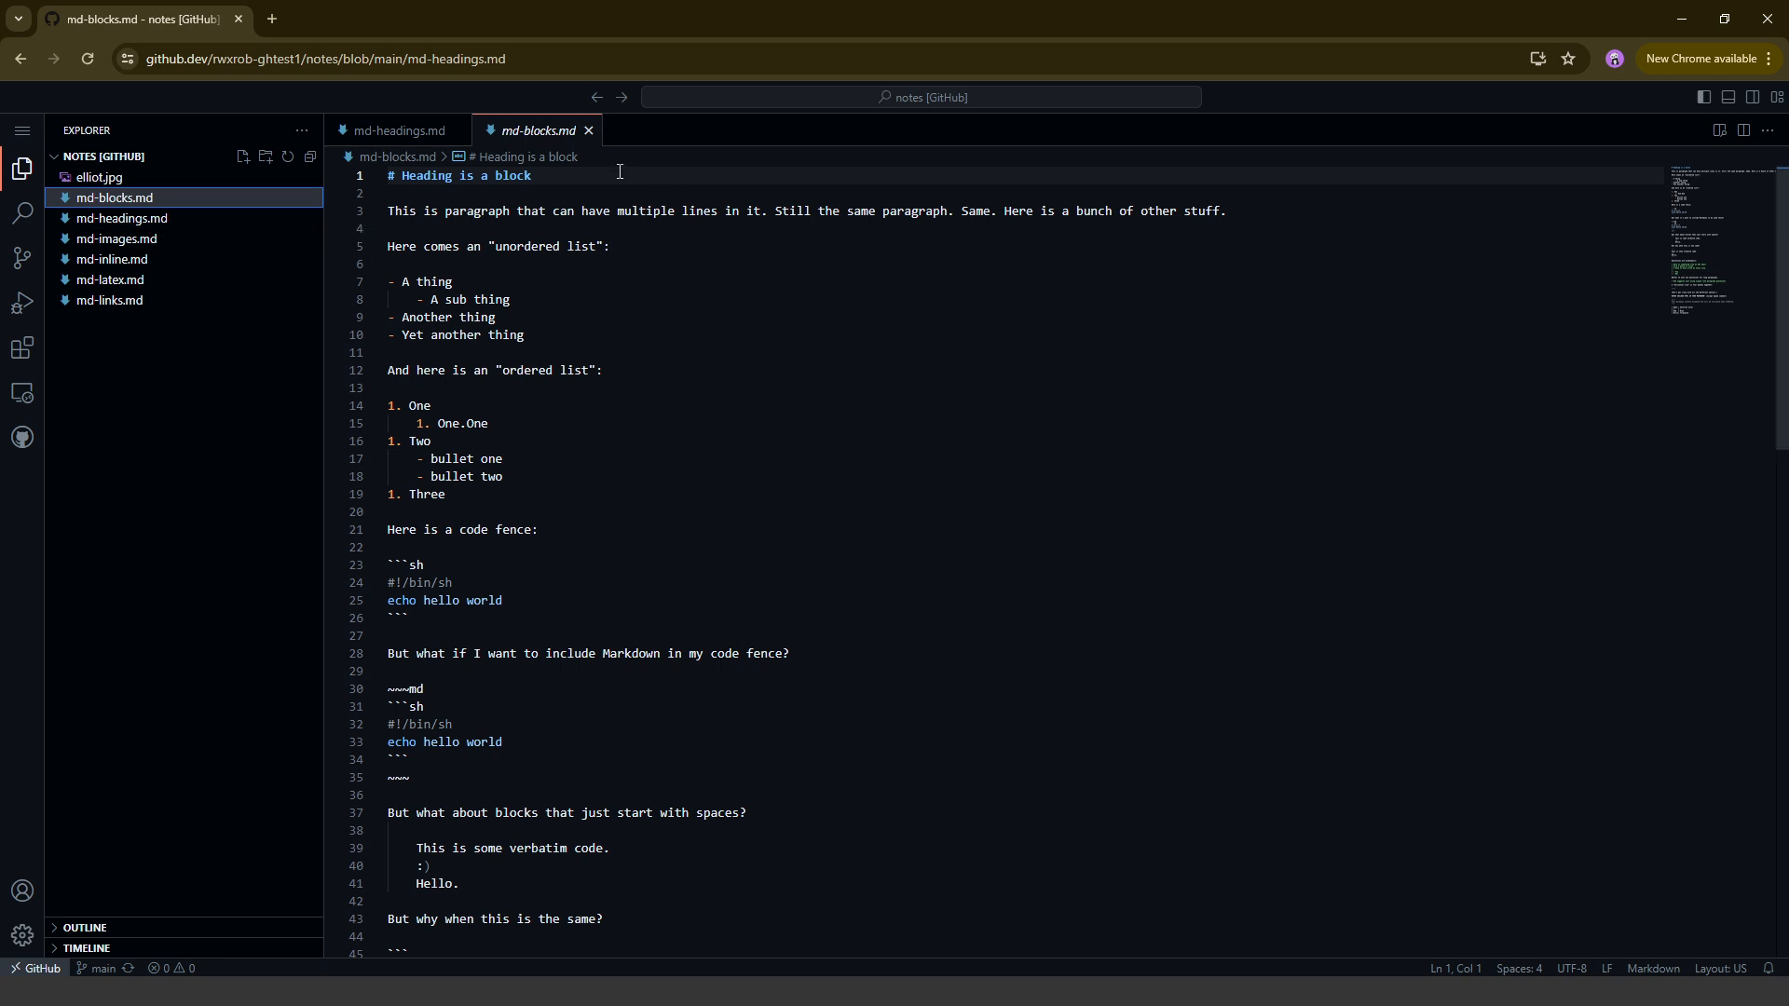
pyautogui.moveTo(1295, 328)
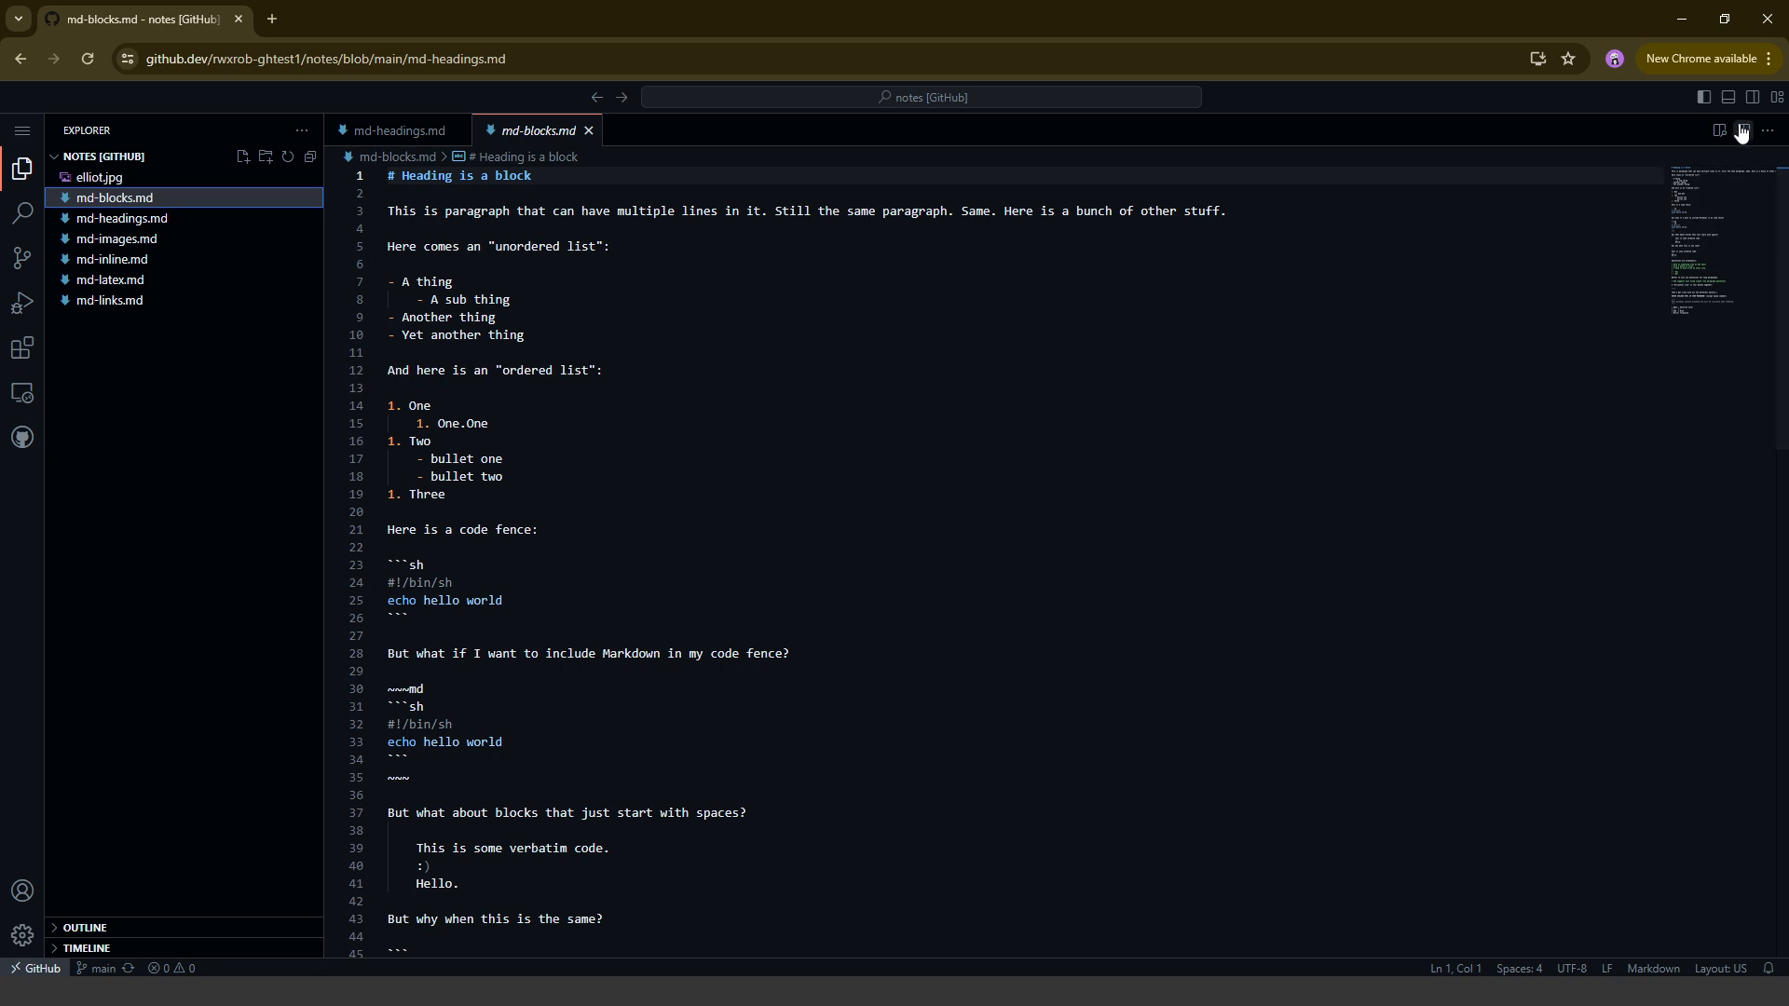
pyautogui.moveTo(1719, 131)
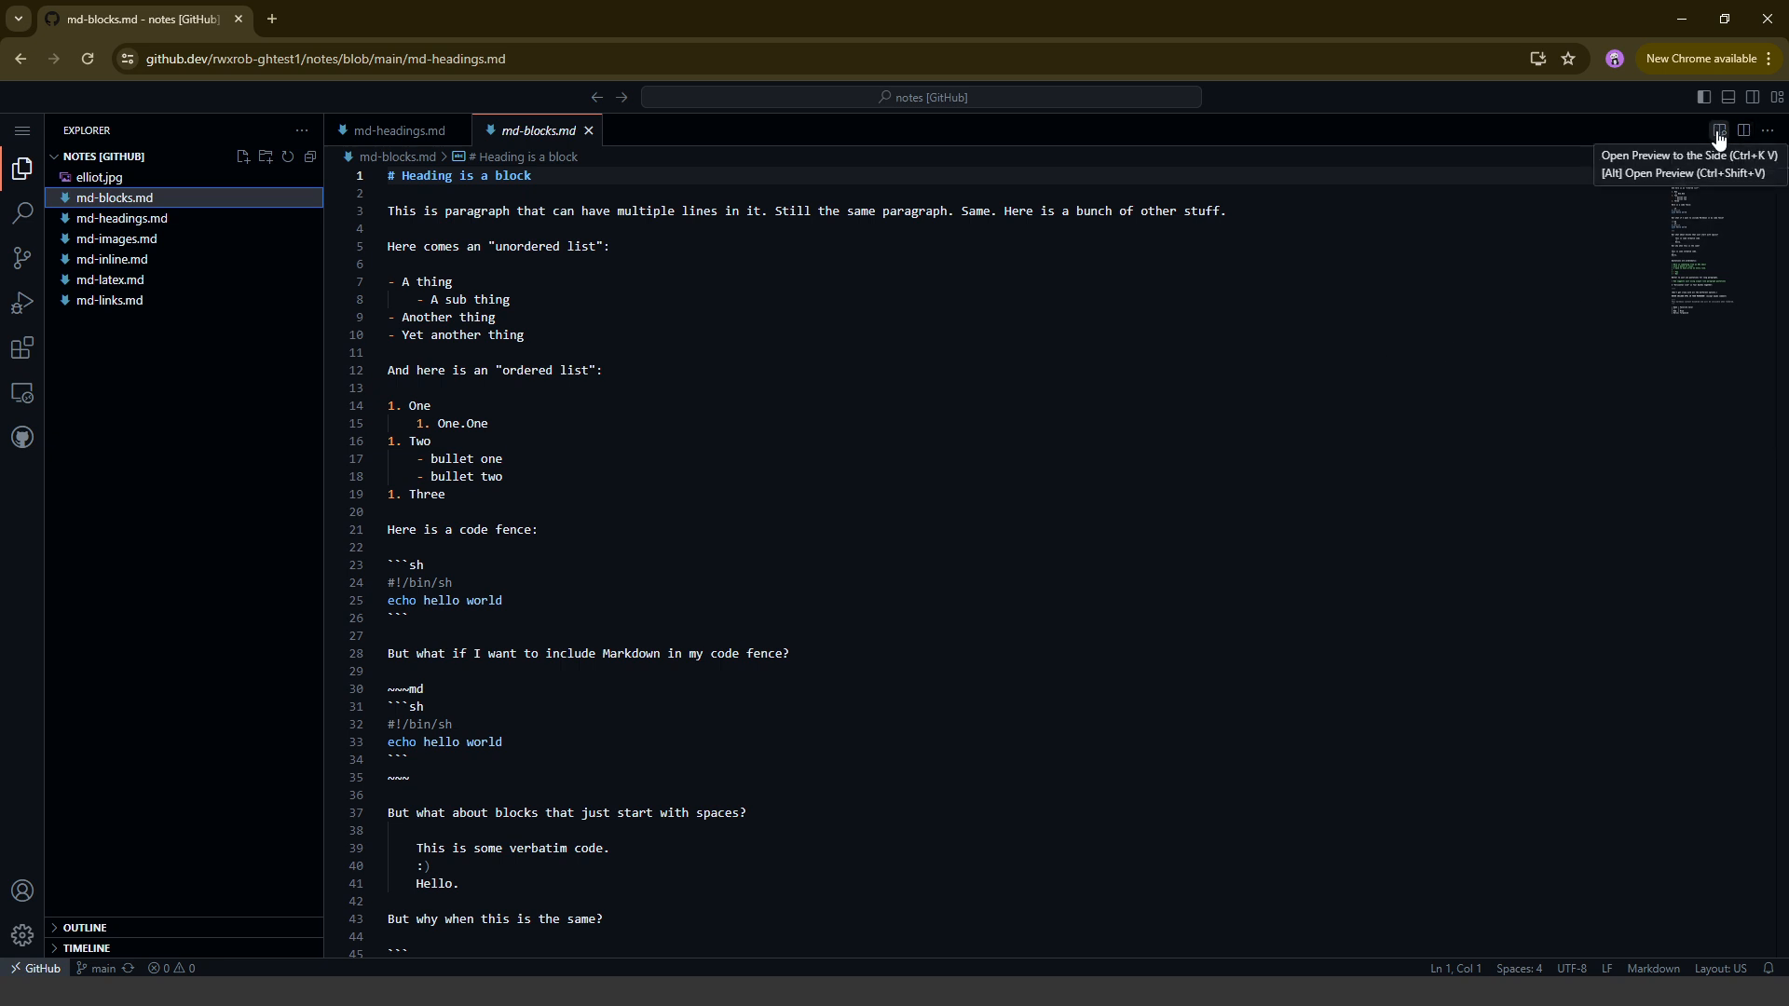
pyautogui.moveTo(1743, 130)
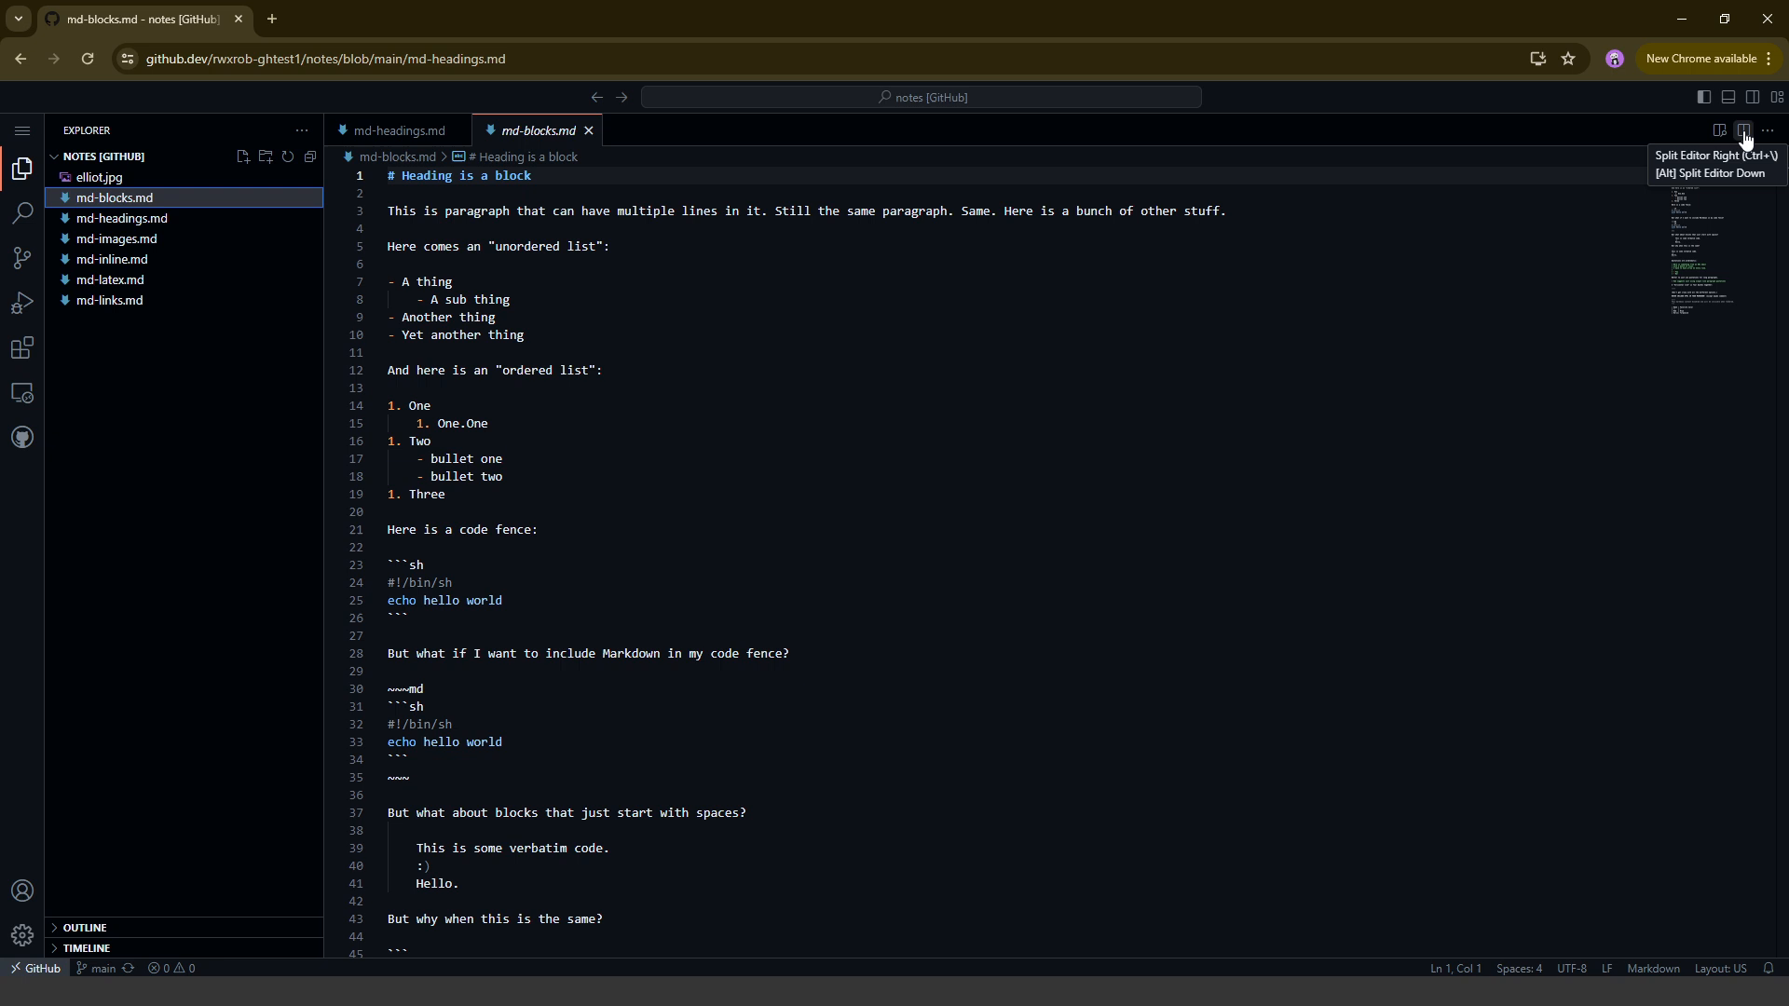
# Show md-blocks.md's rendered preview beside its source and scroll both down to the favourite-colour table
pyautogui.click(1743, 131)
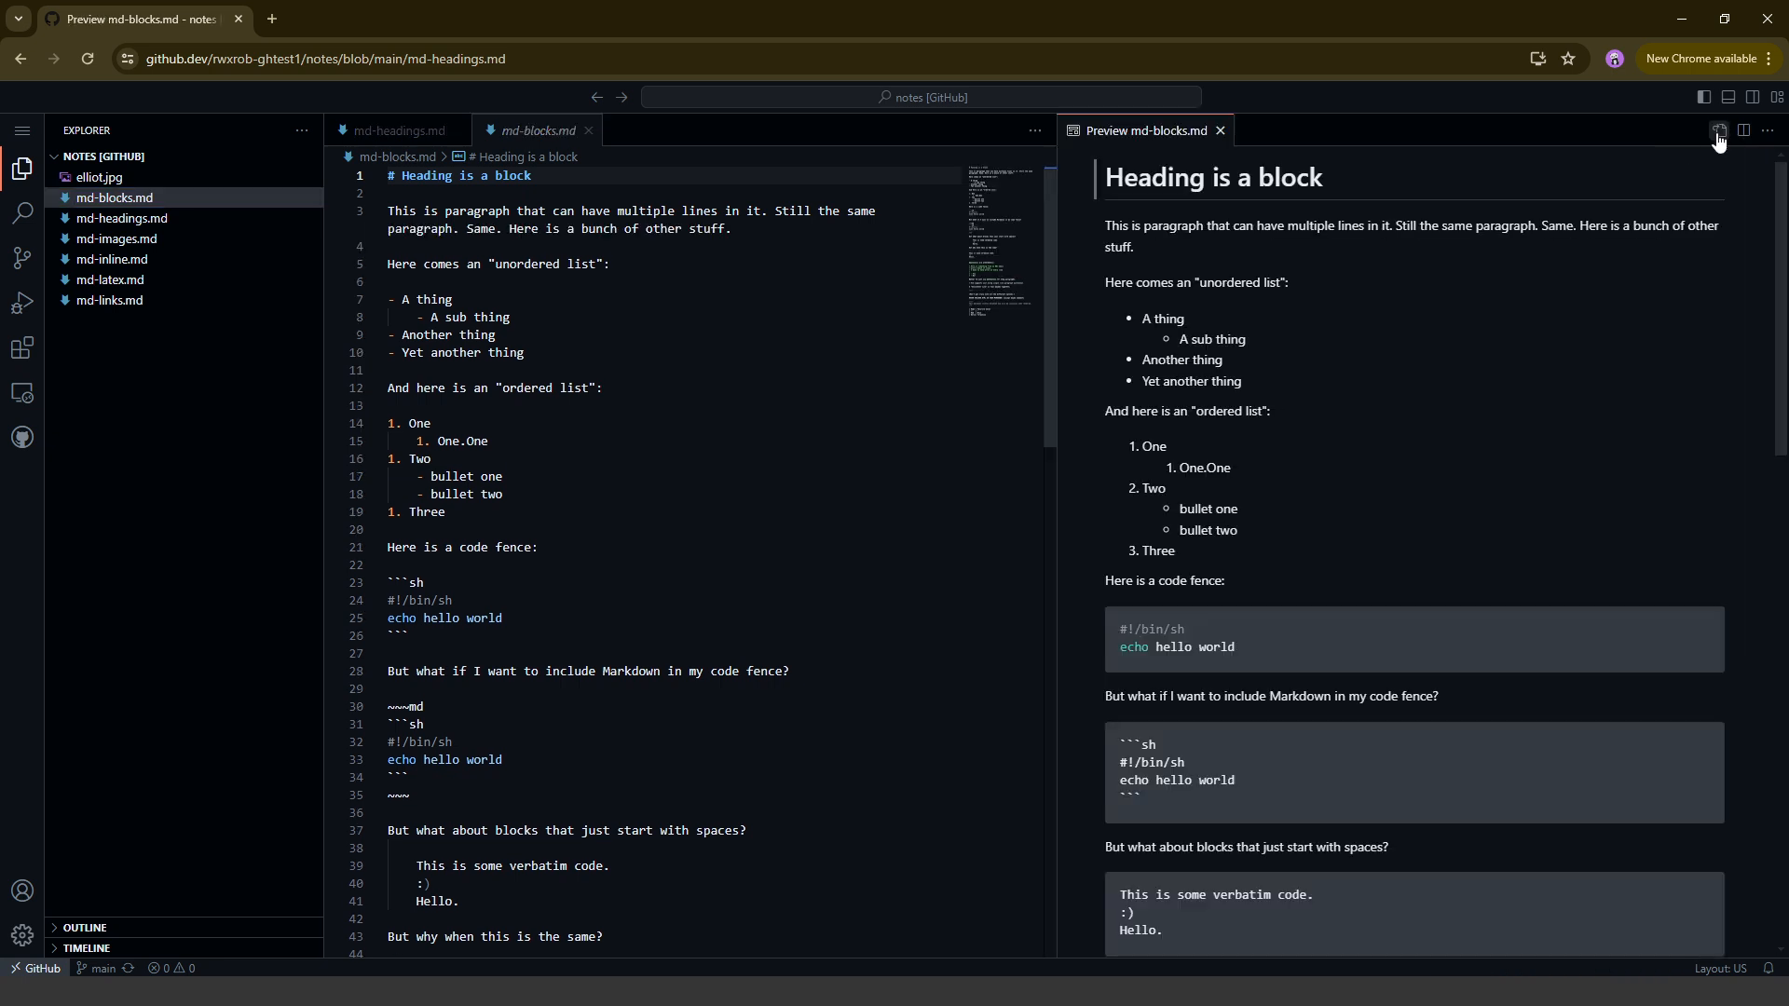
pyautogui.moveTo(745, 281)
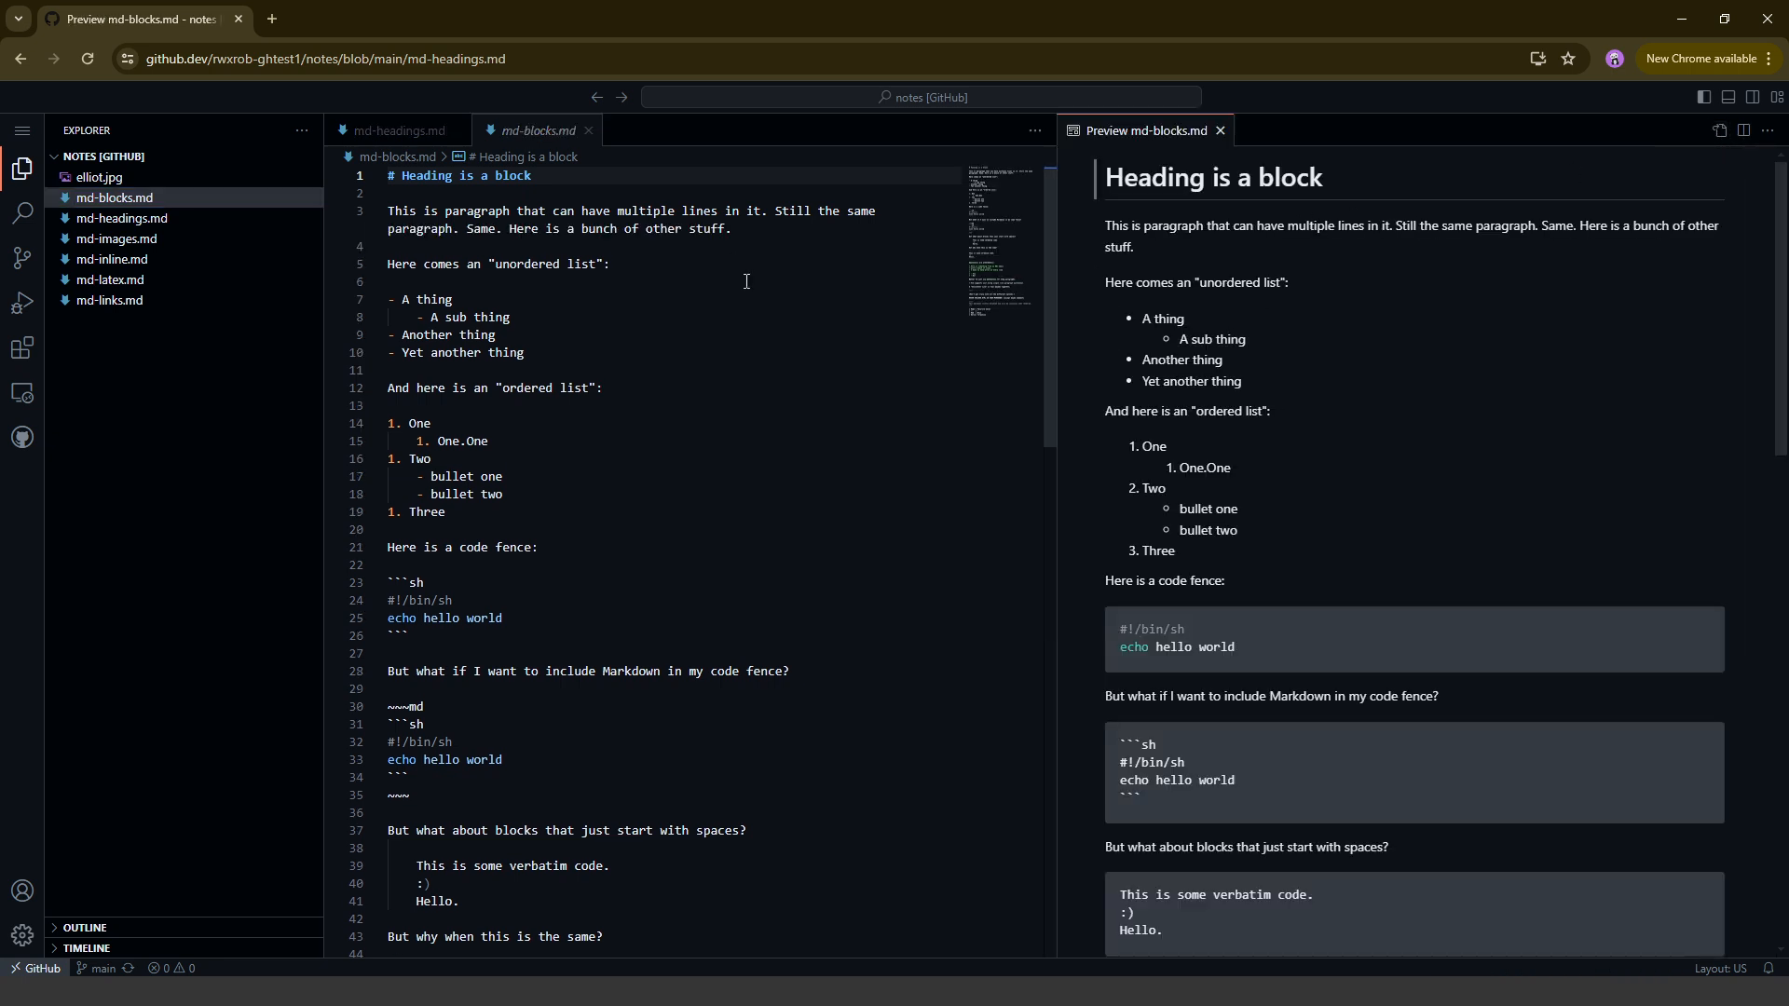
pyautogui.scroll(-3)
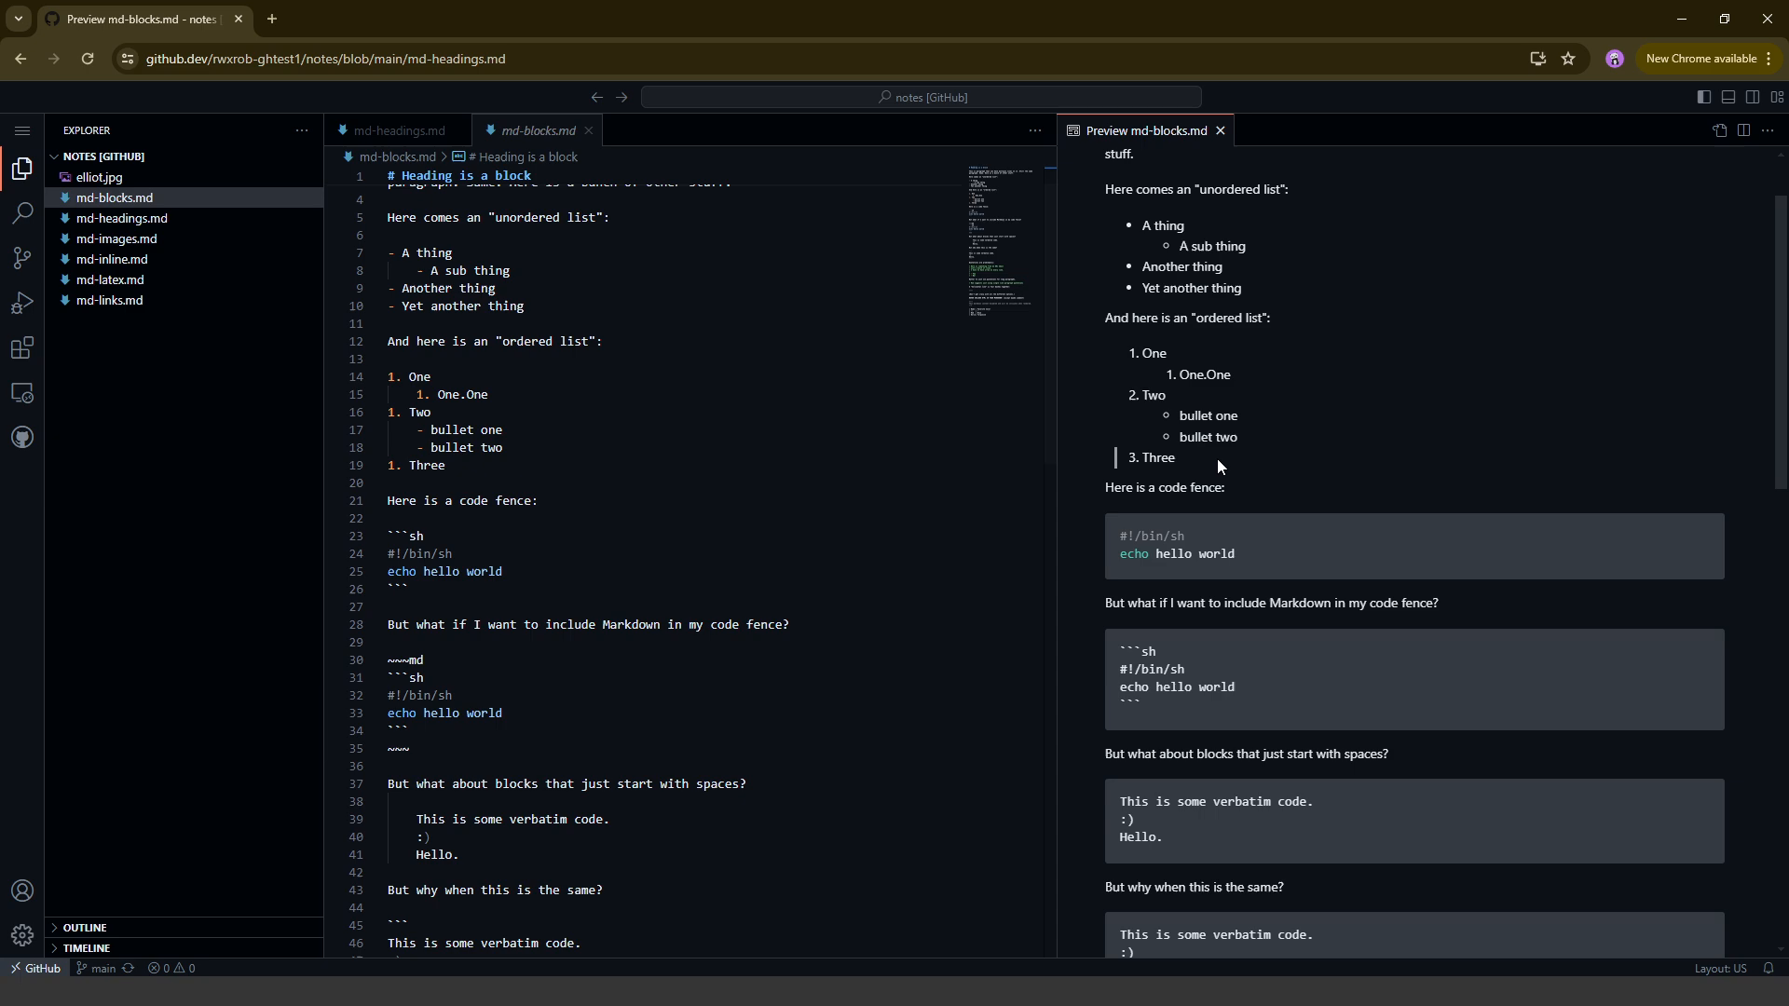
pyautogui.scroll(-3)
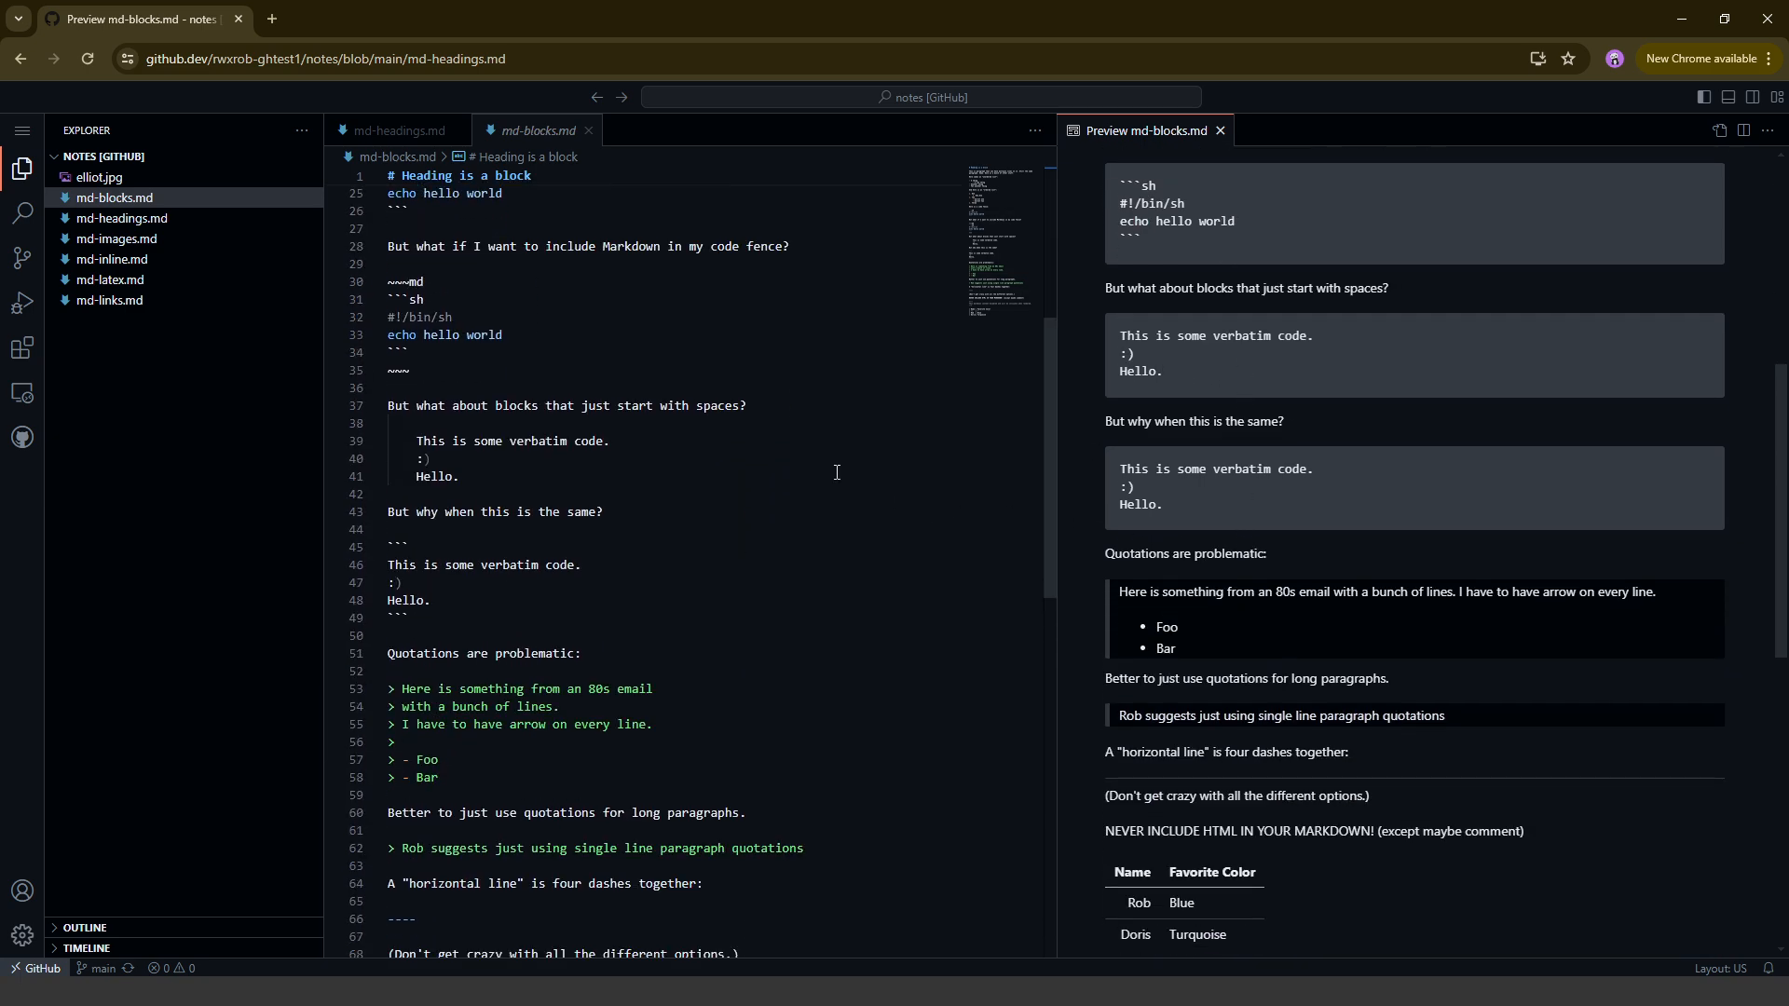
pyautogui.scroll(3)
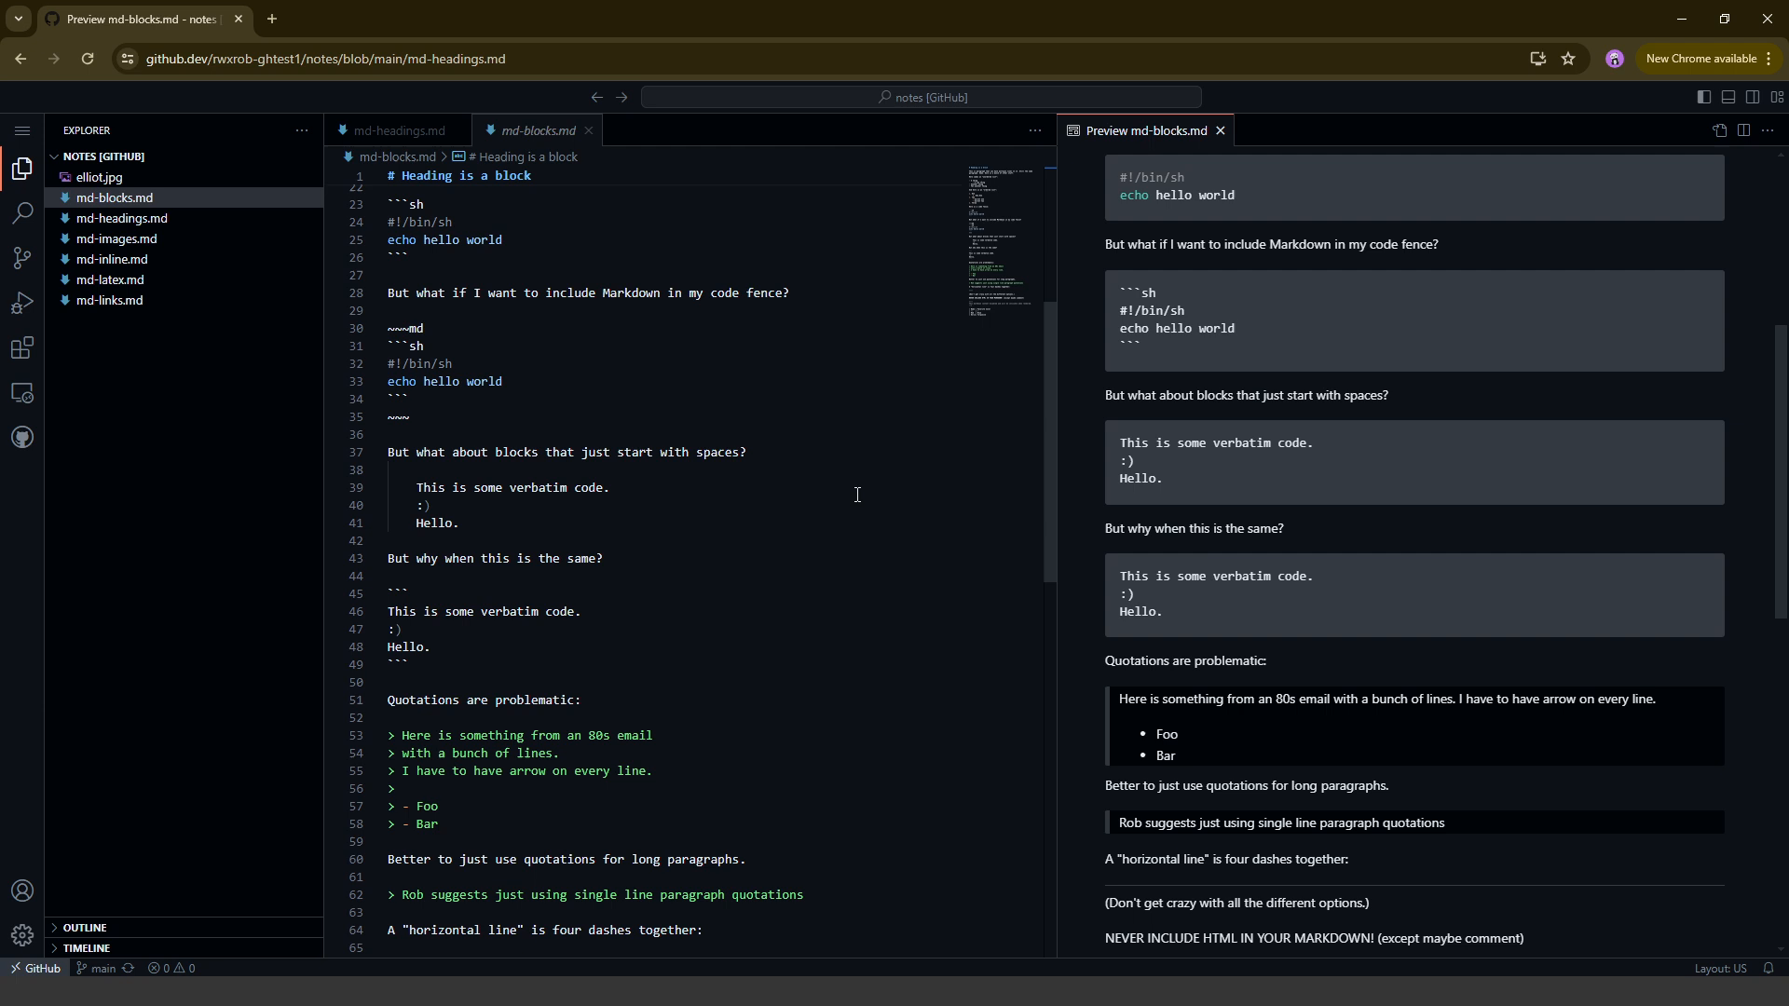
pyautogui.scroll(3)
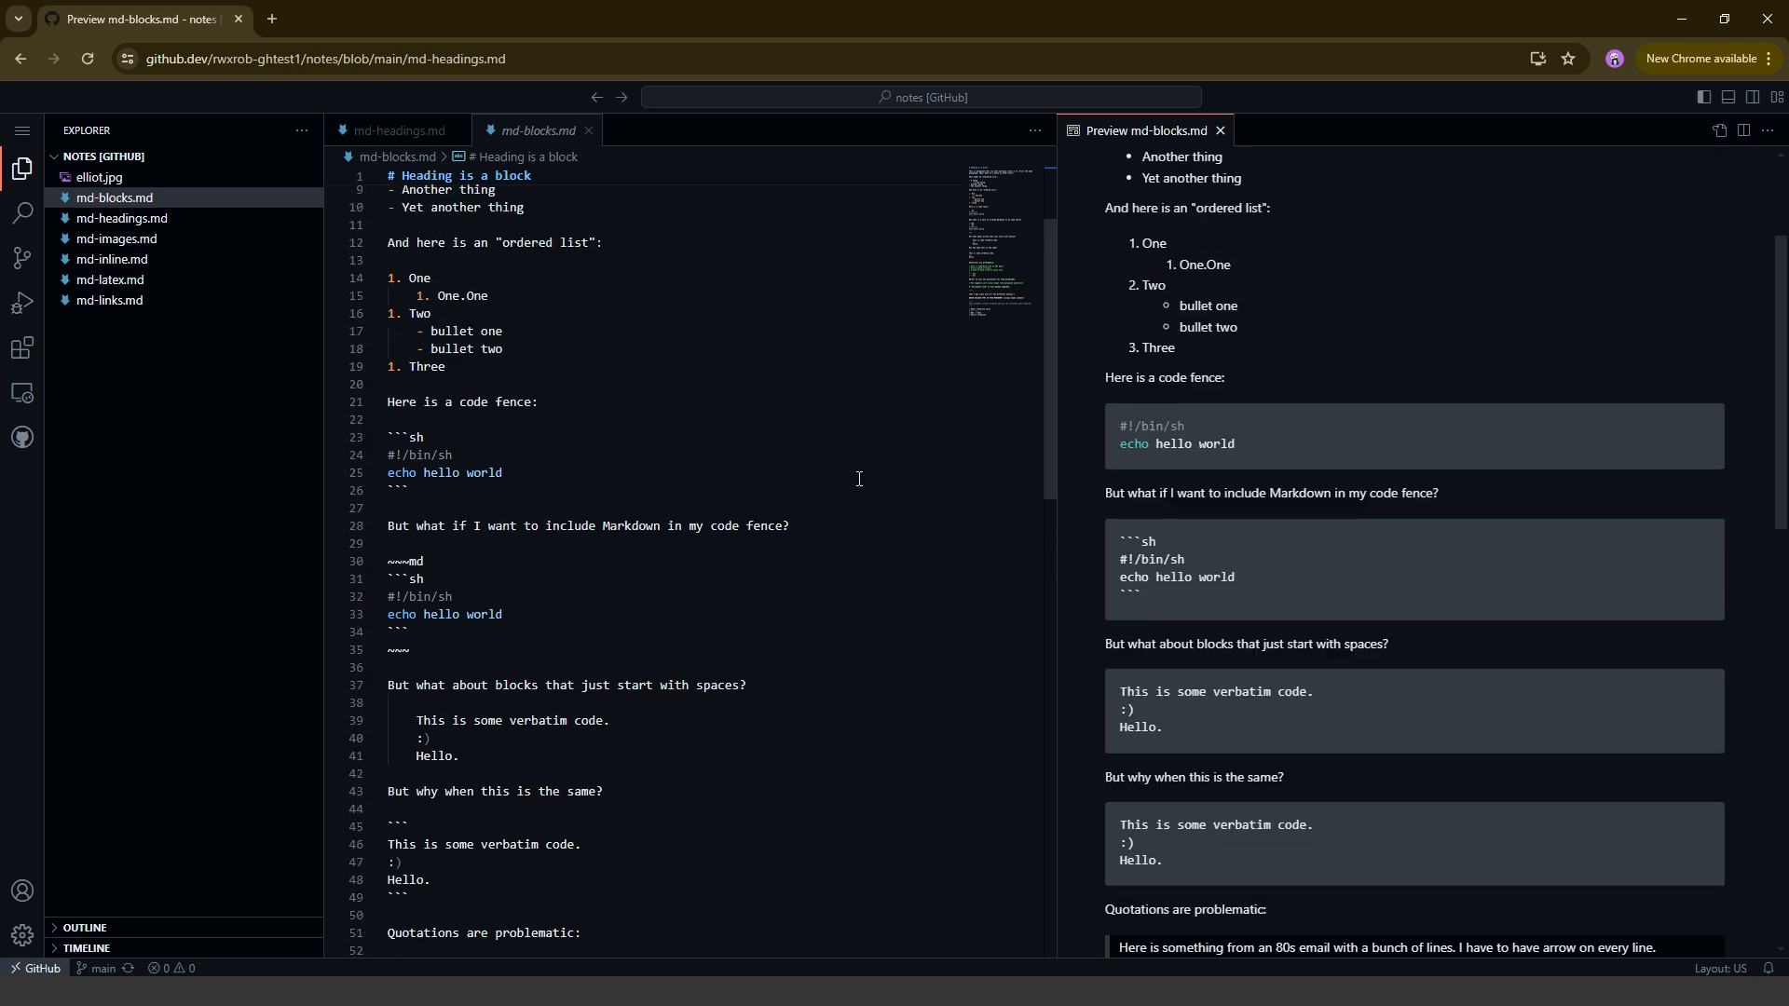
pyautogui.scroll(3)
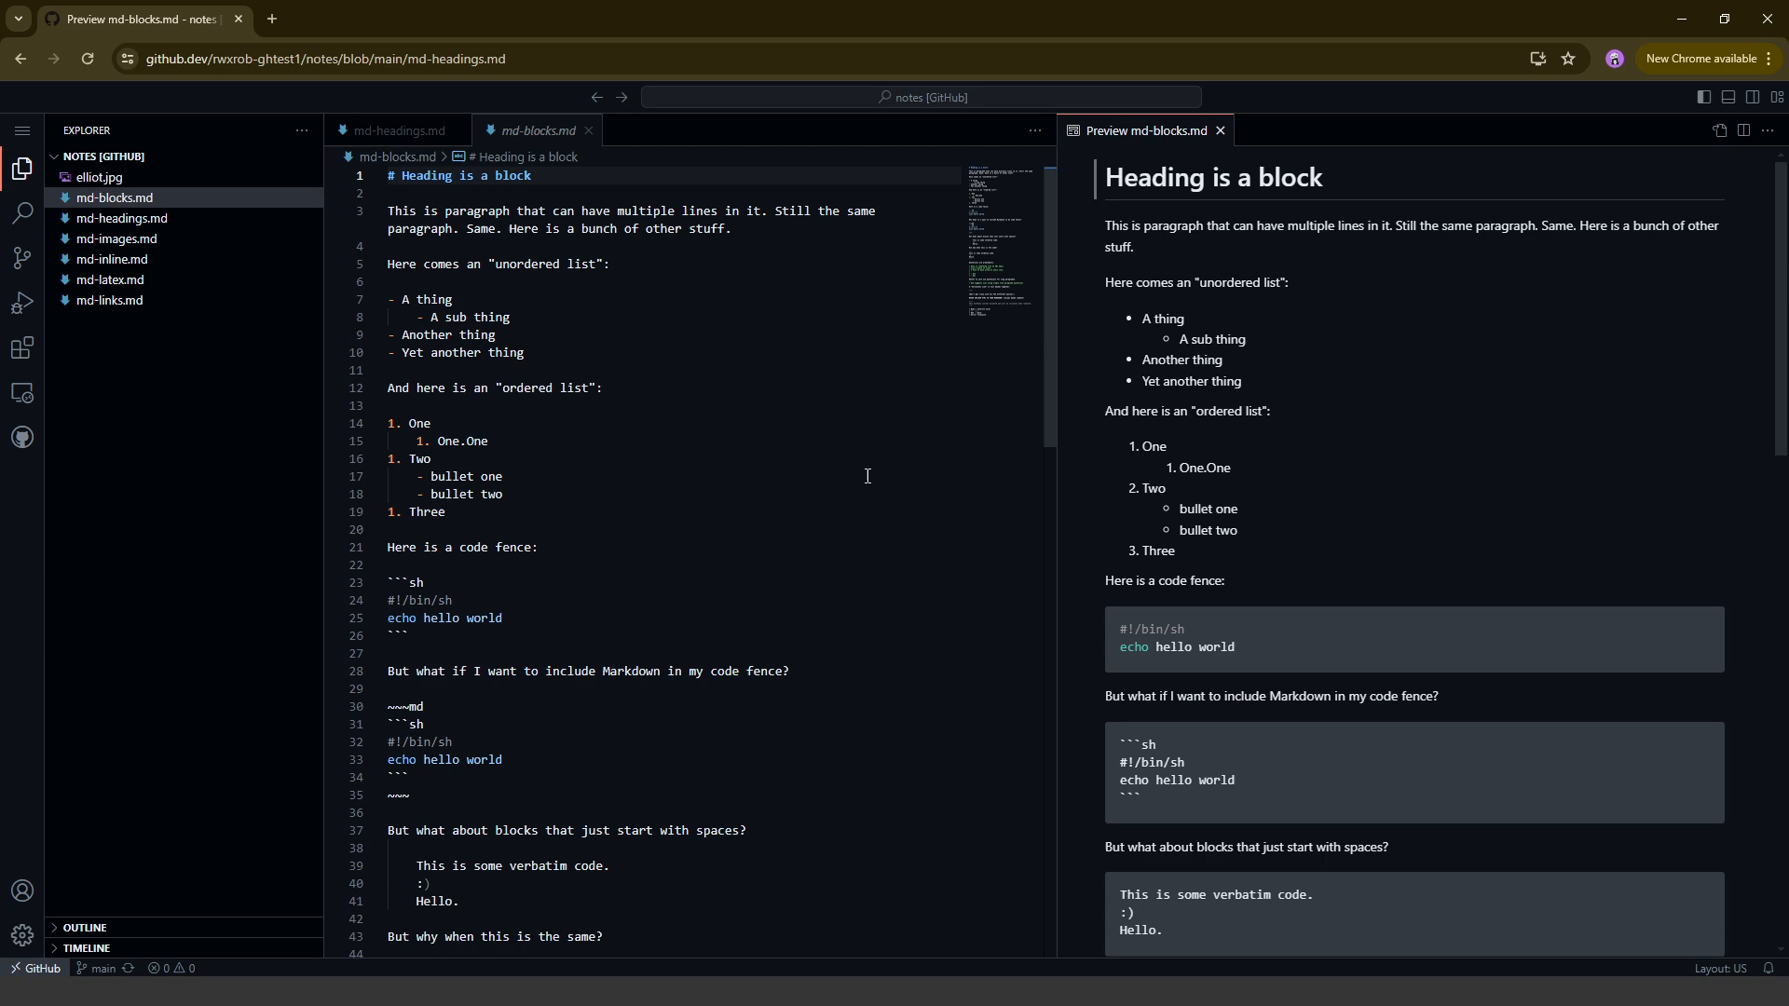
pyautogui.scroll(-3)
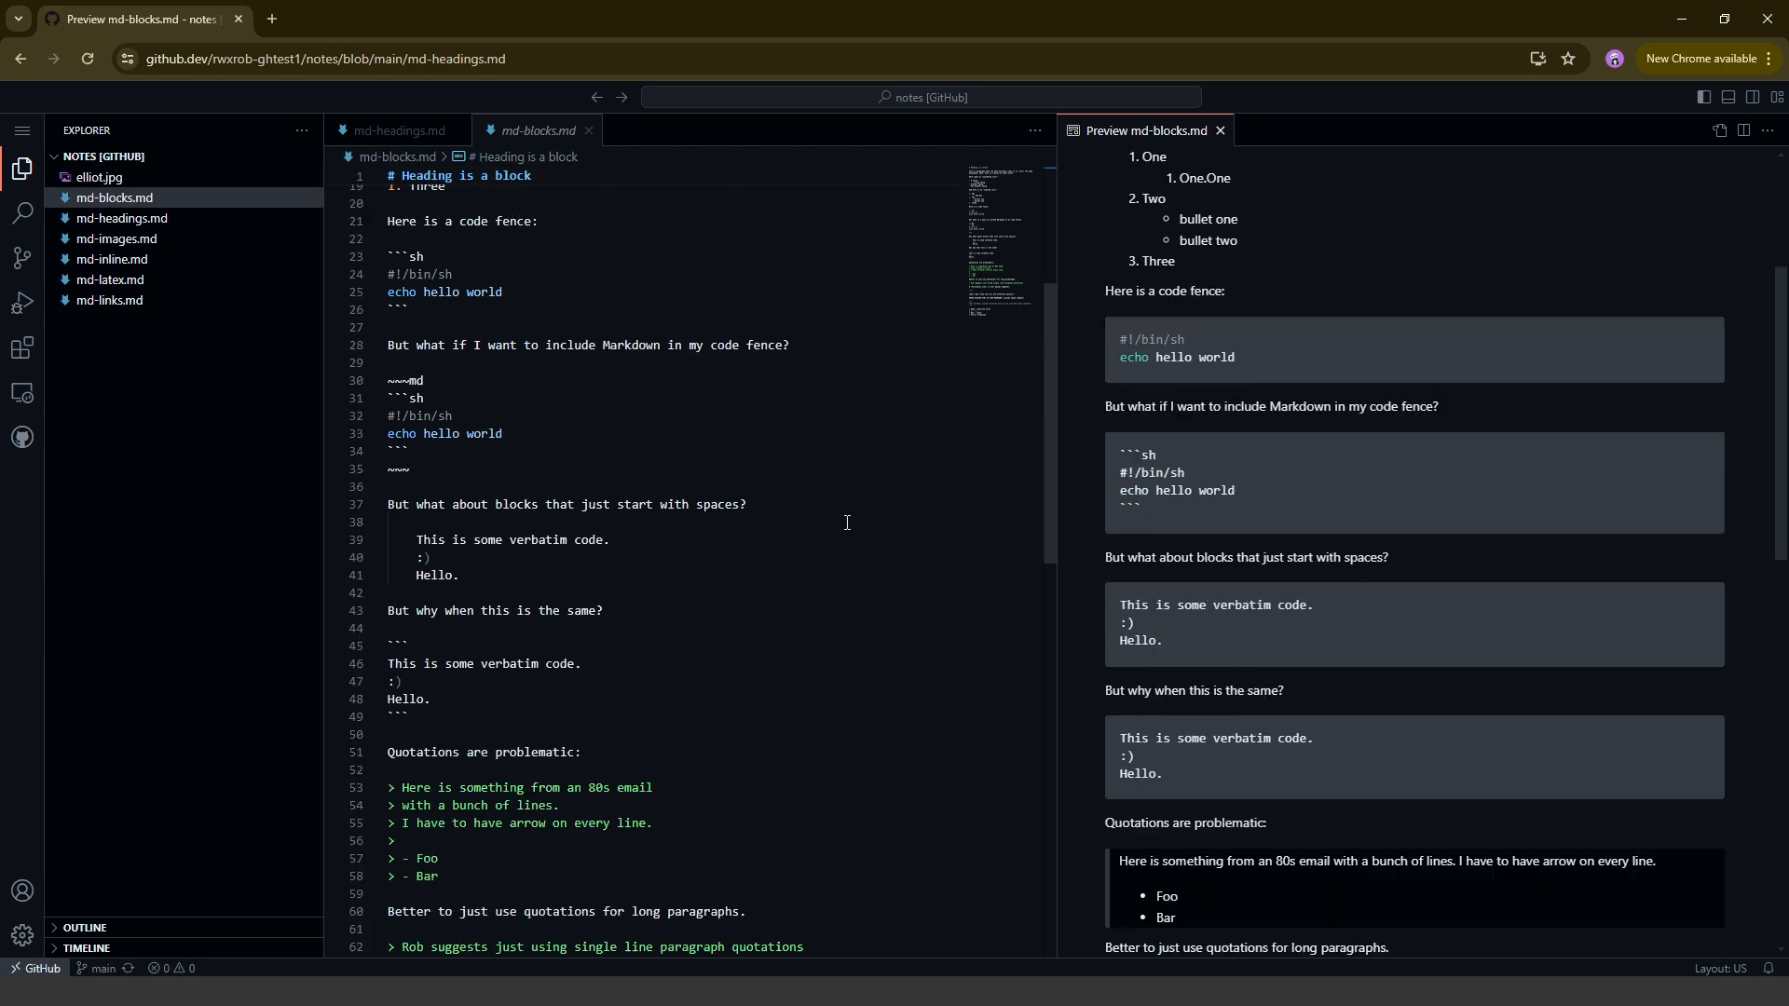
pyautogui.scroll(-3)
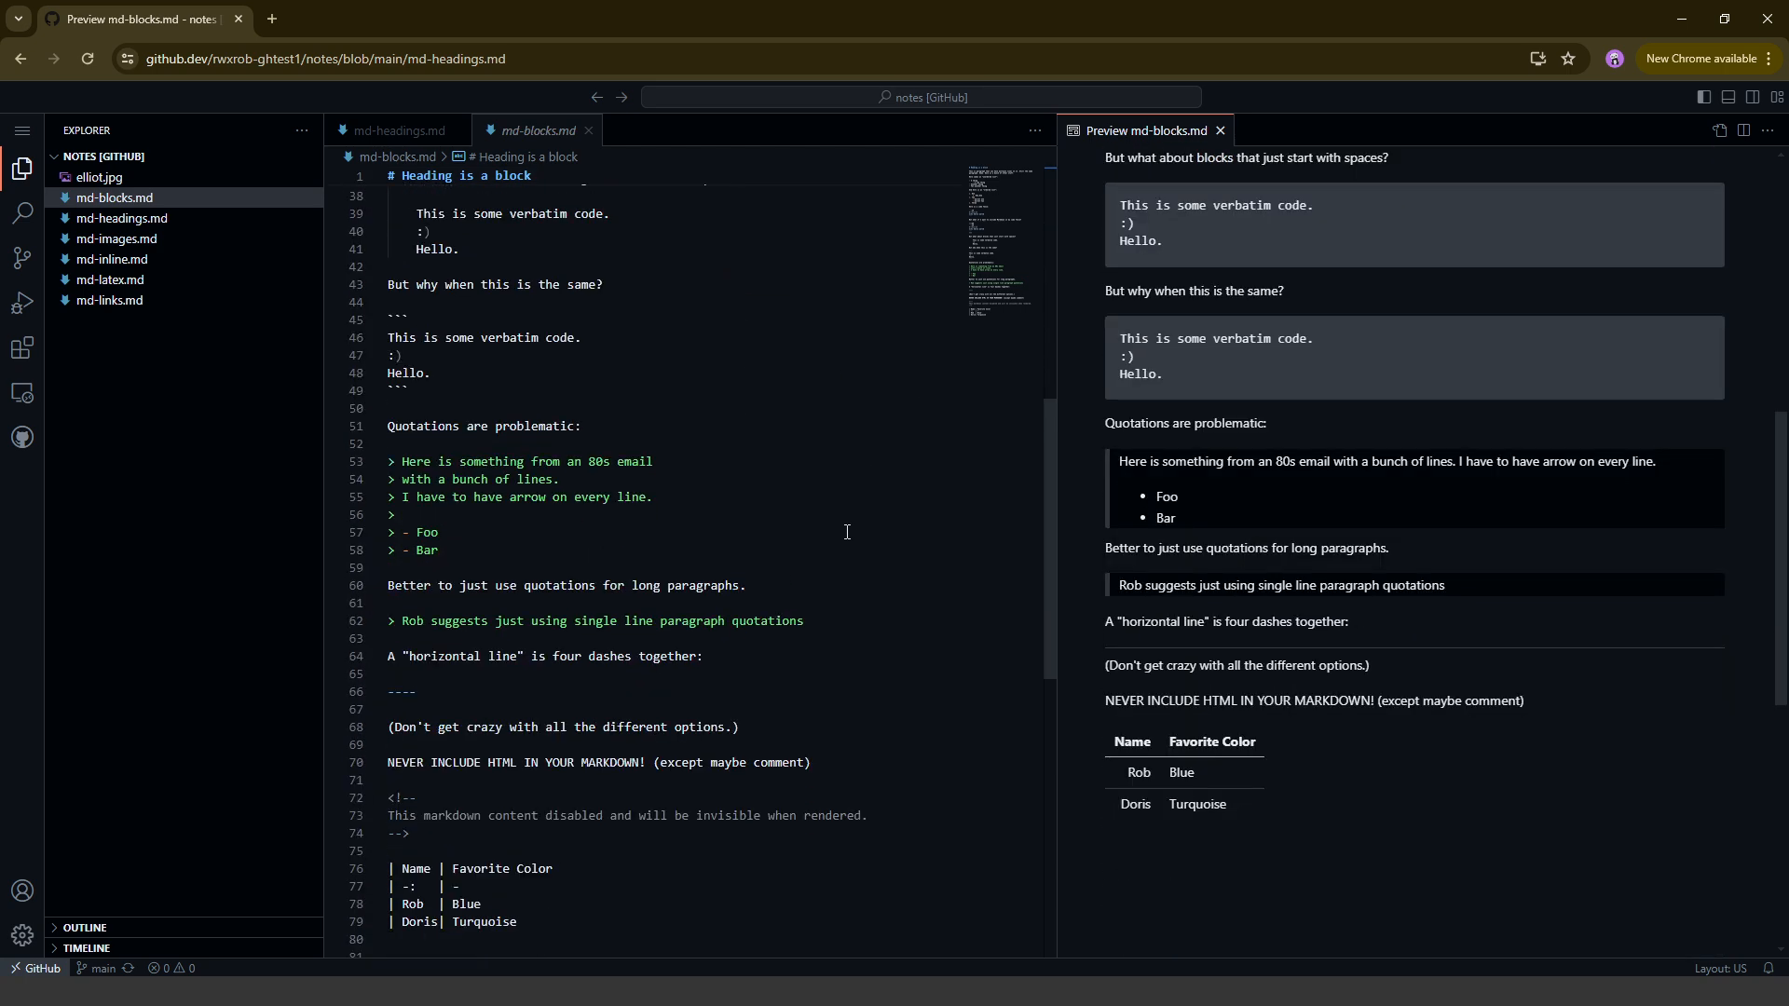
pyautogui.scroll(-3)
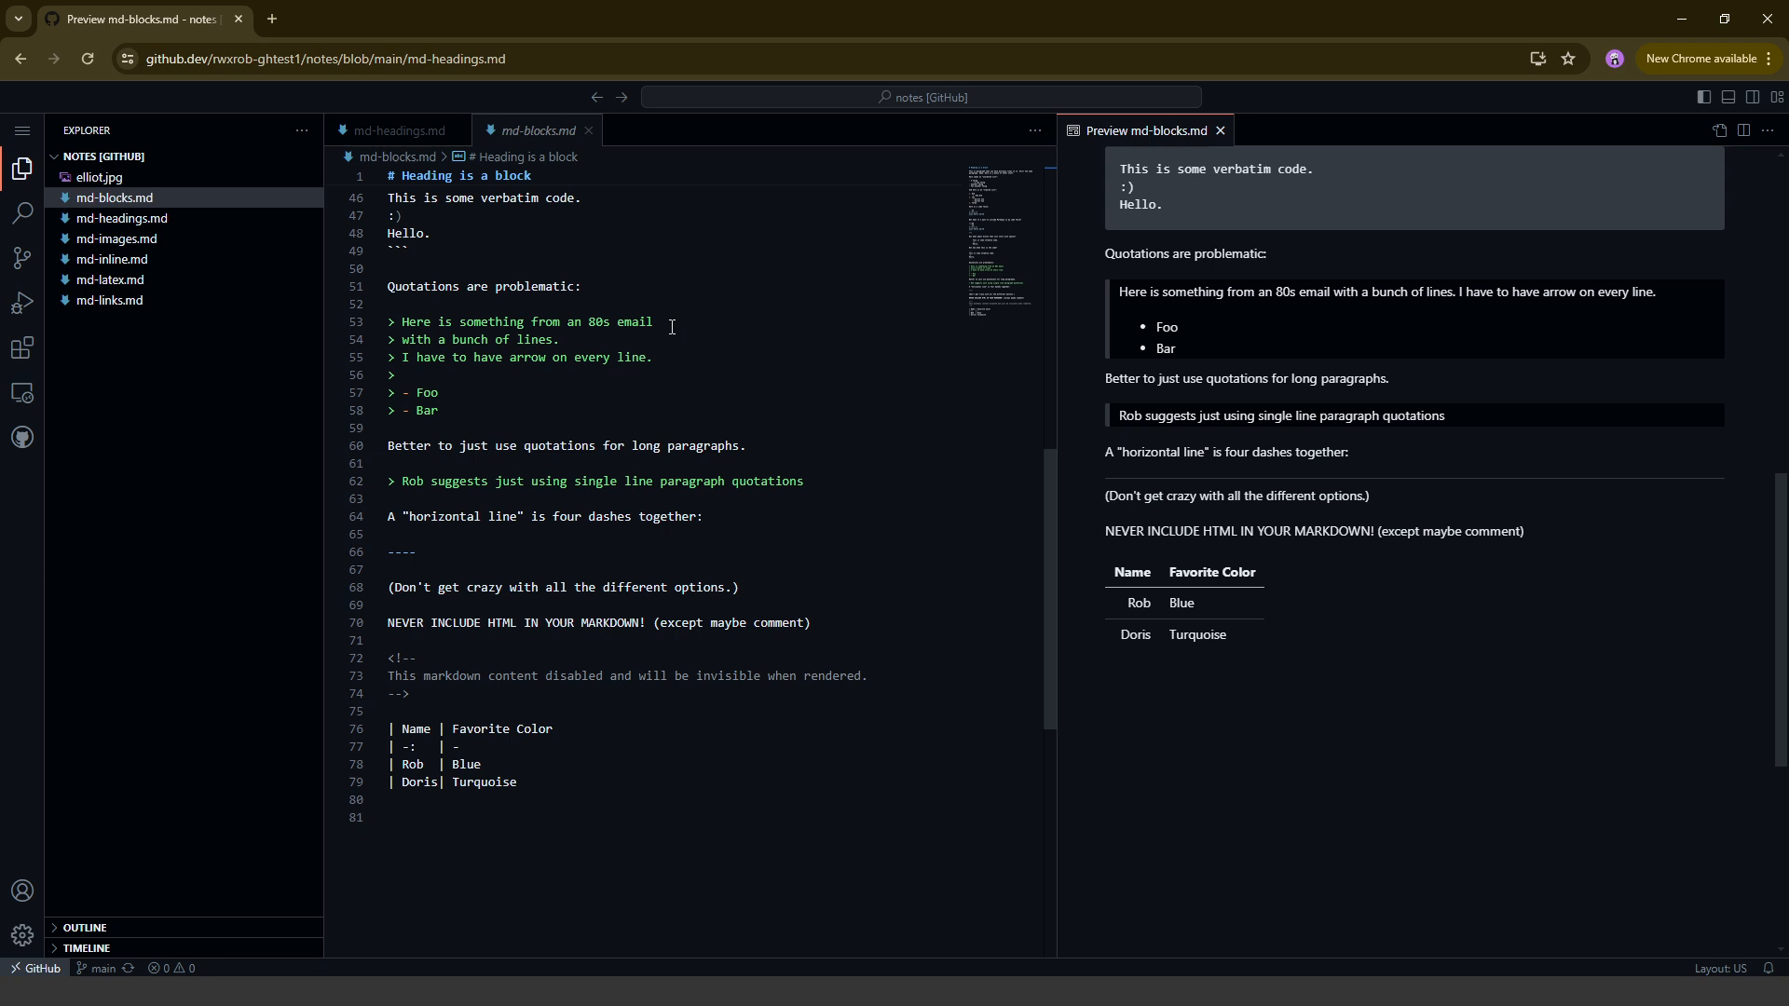
pyautogui.moveTo(895, 355)
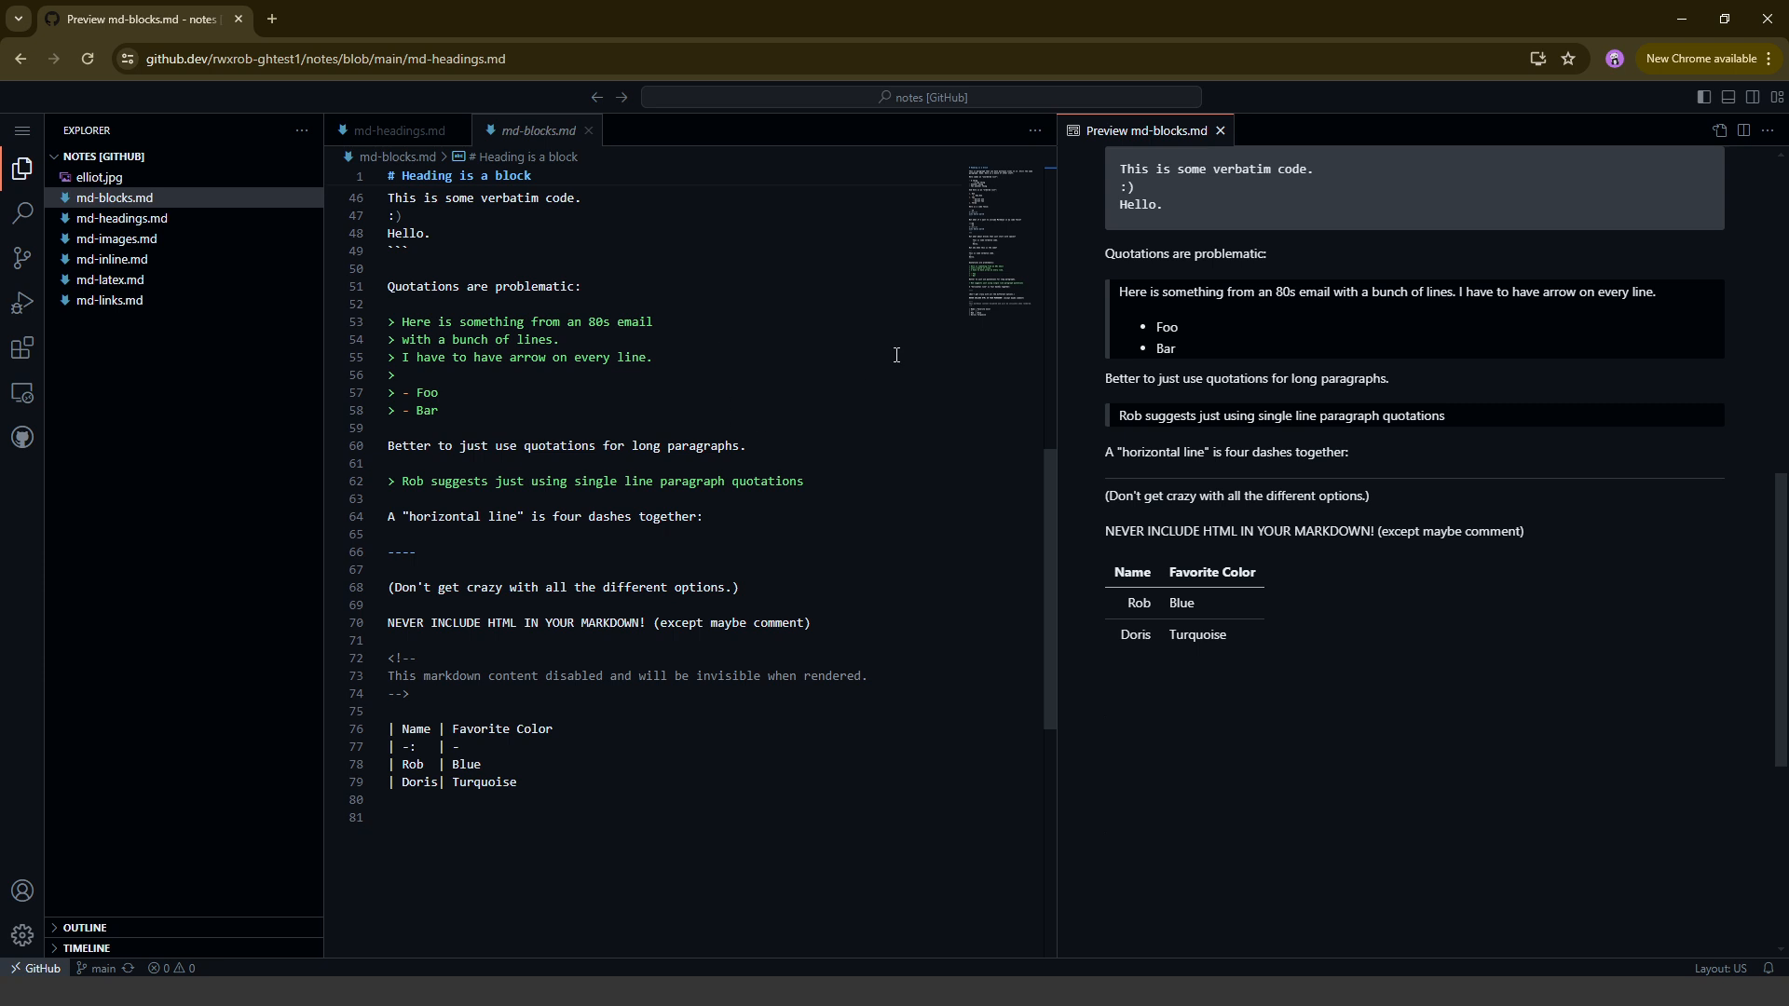
pyautogui.moveTo(455, 782)
pyautogui.write('| Ben | Ot')
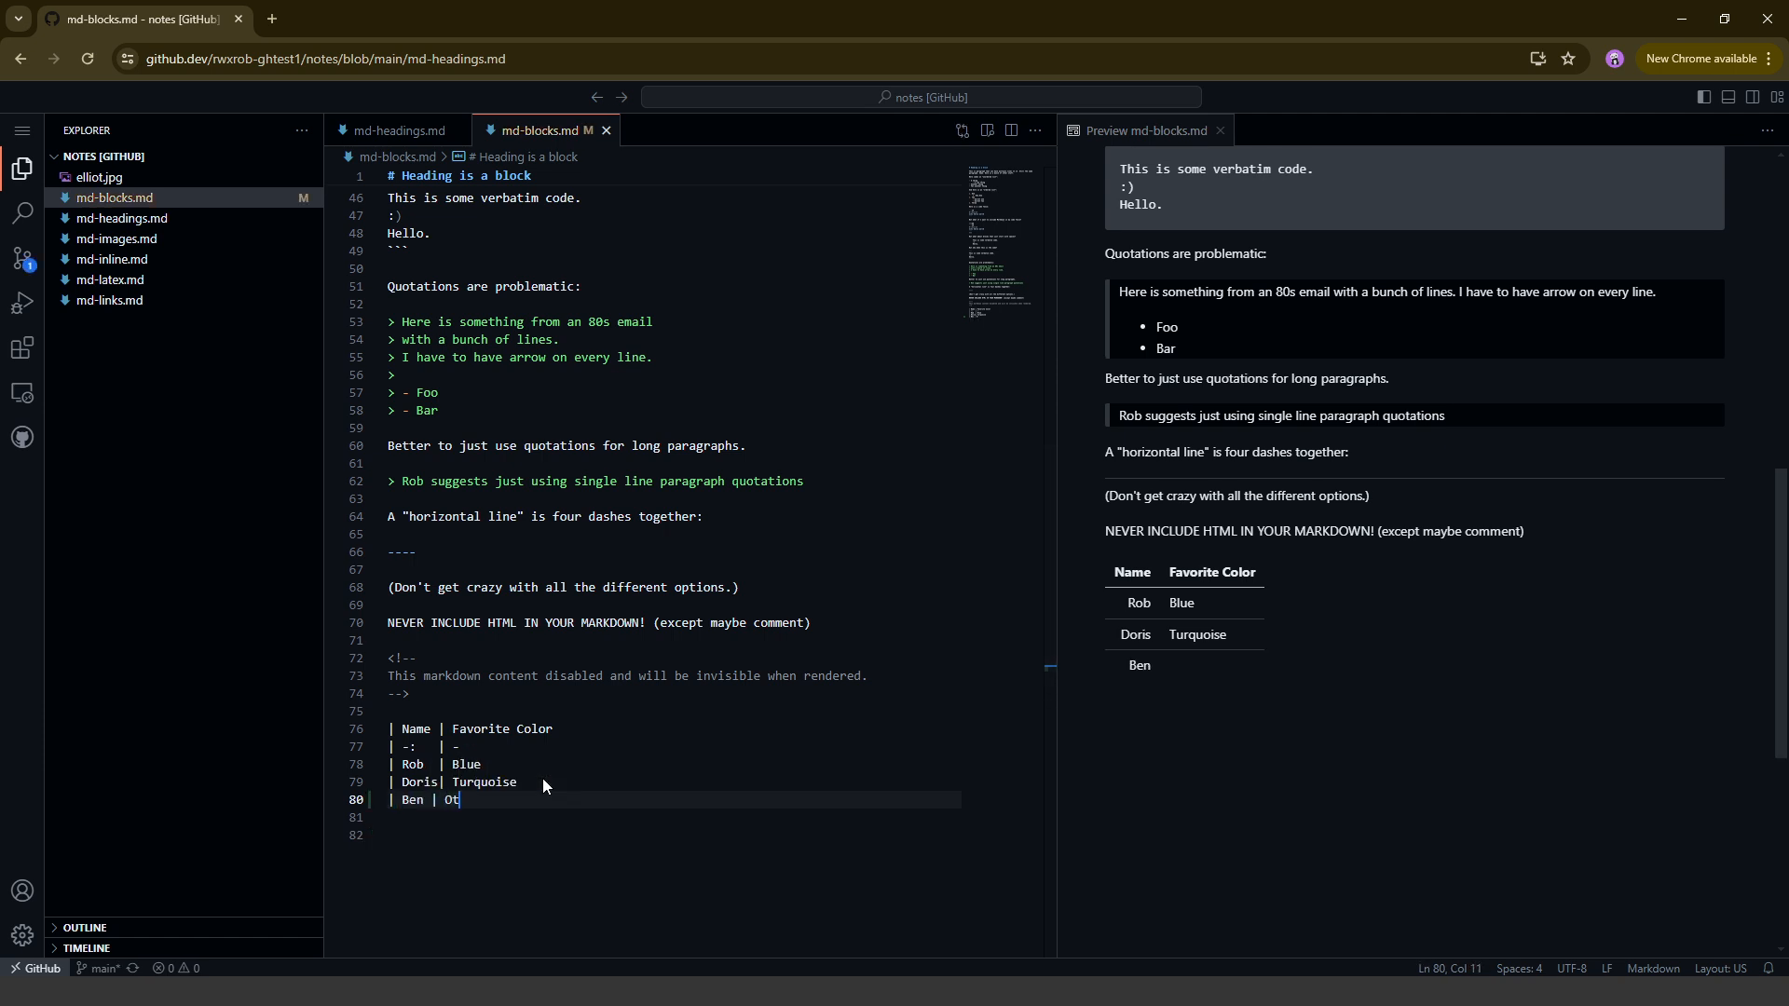
# Add a Ben row with favourite colour Green to the md-blocks.md table
pyautogui.write('Gr')
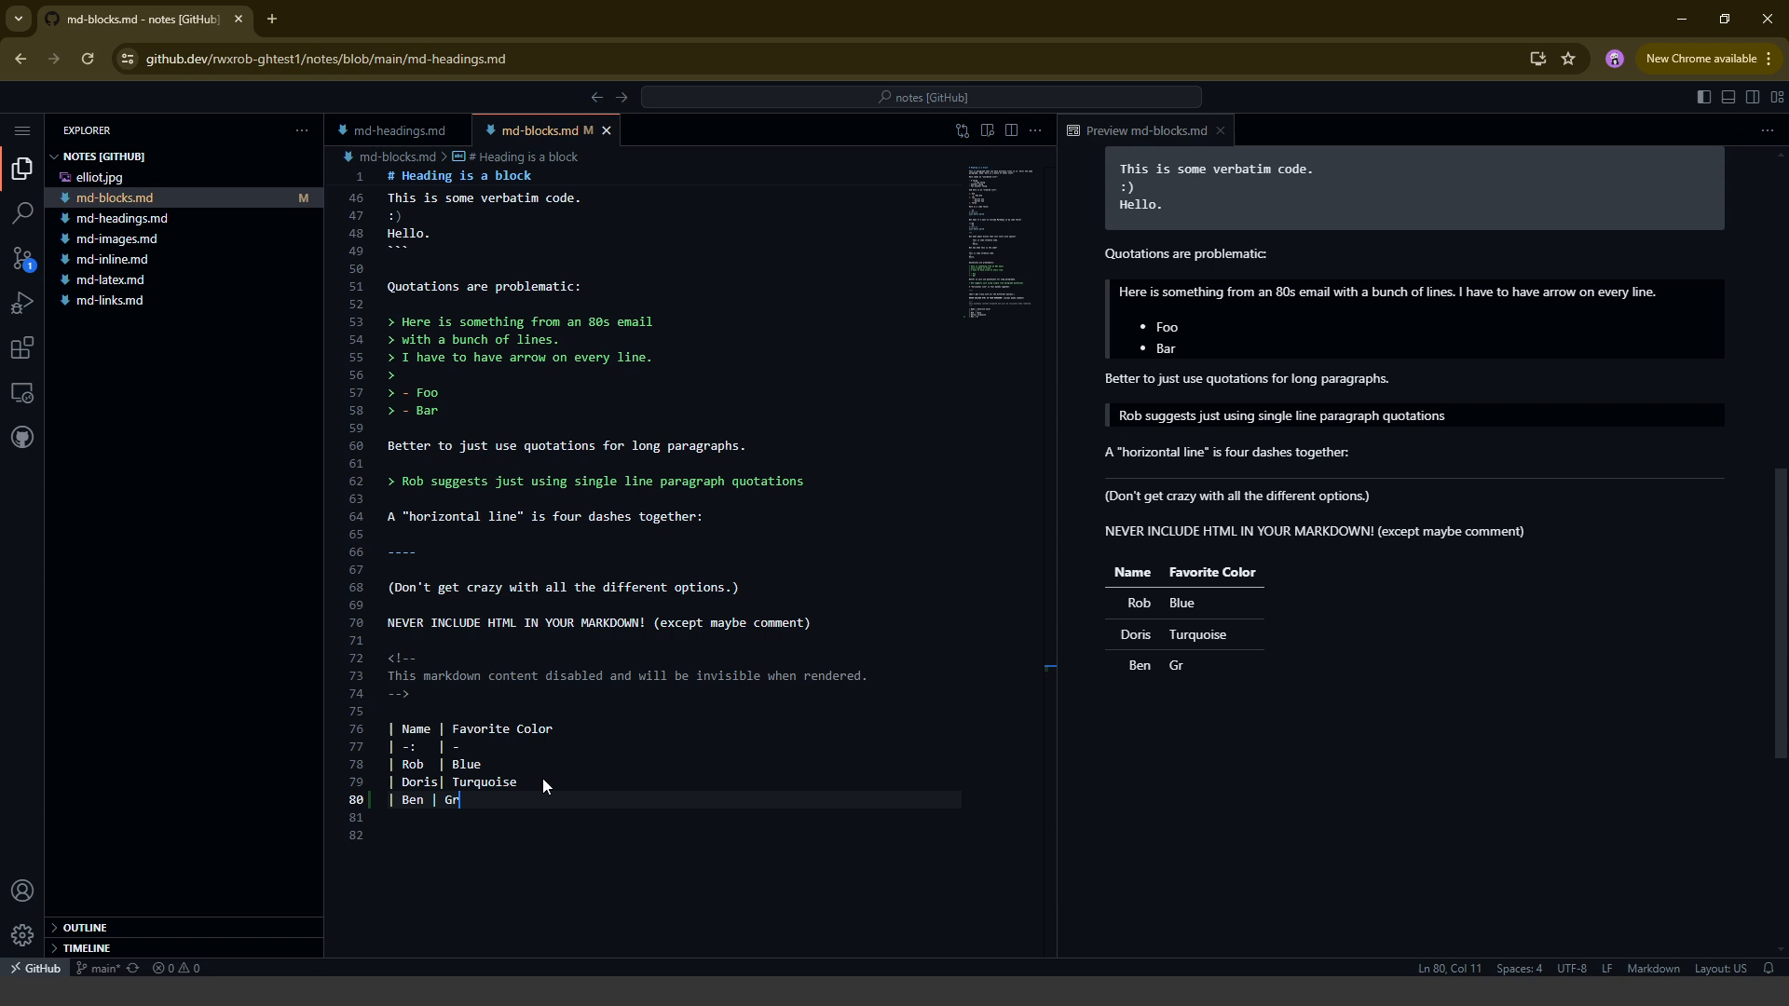
pyautogui.write('een')
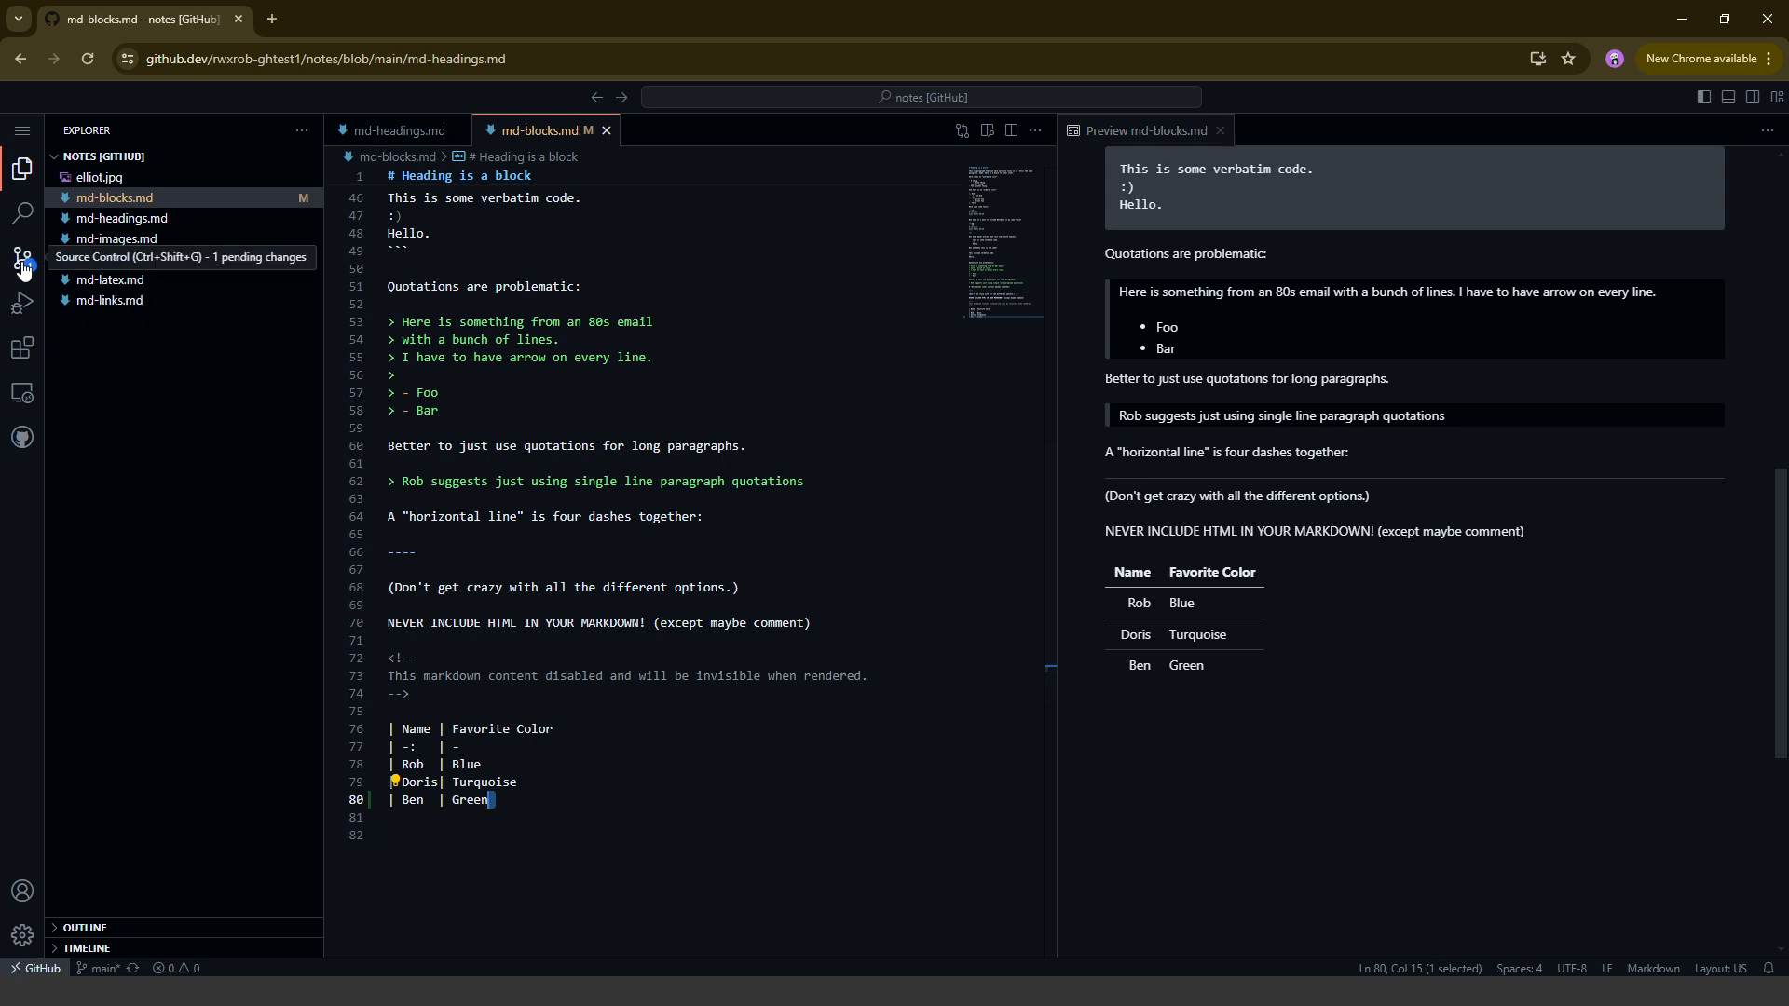
# Commit and push the md-blocks.md table change with the message "Added ben colors"
pyautogui.click(22, 257)
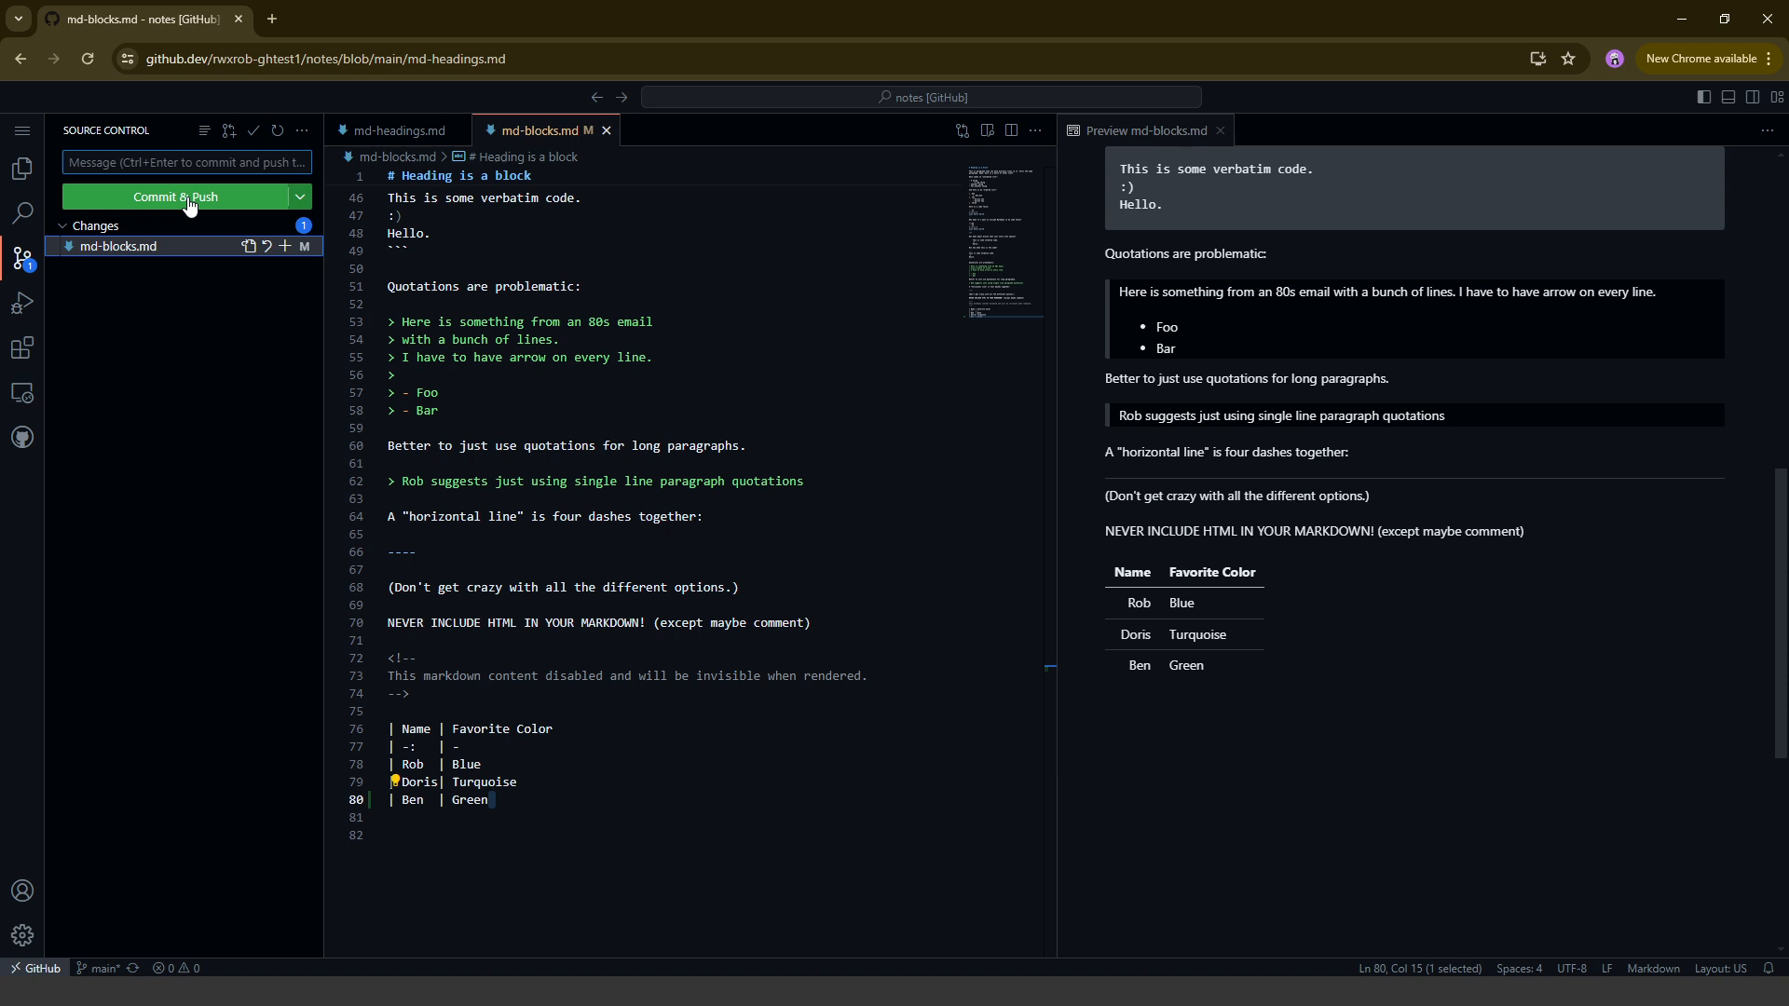
pyautogui.moveTo(174, 198)
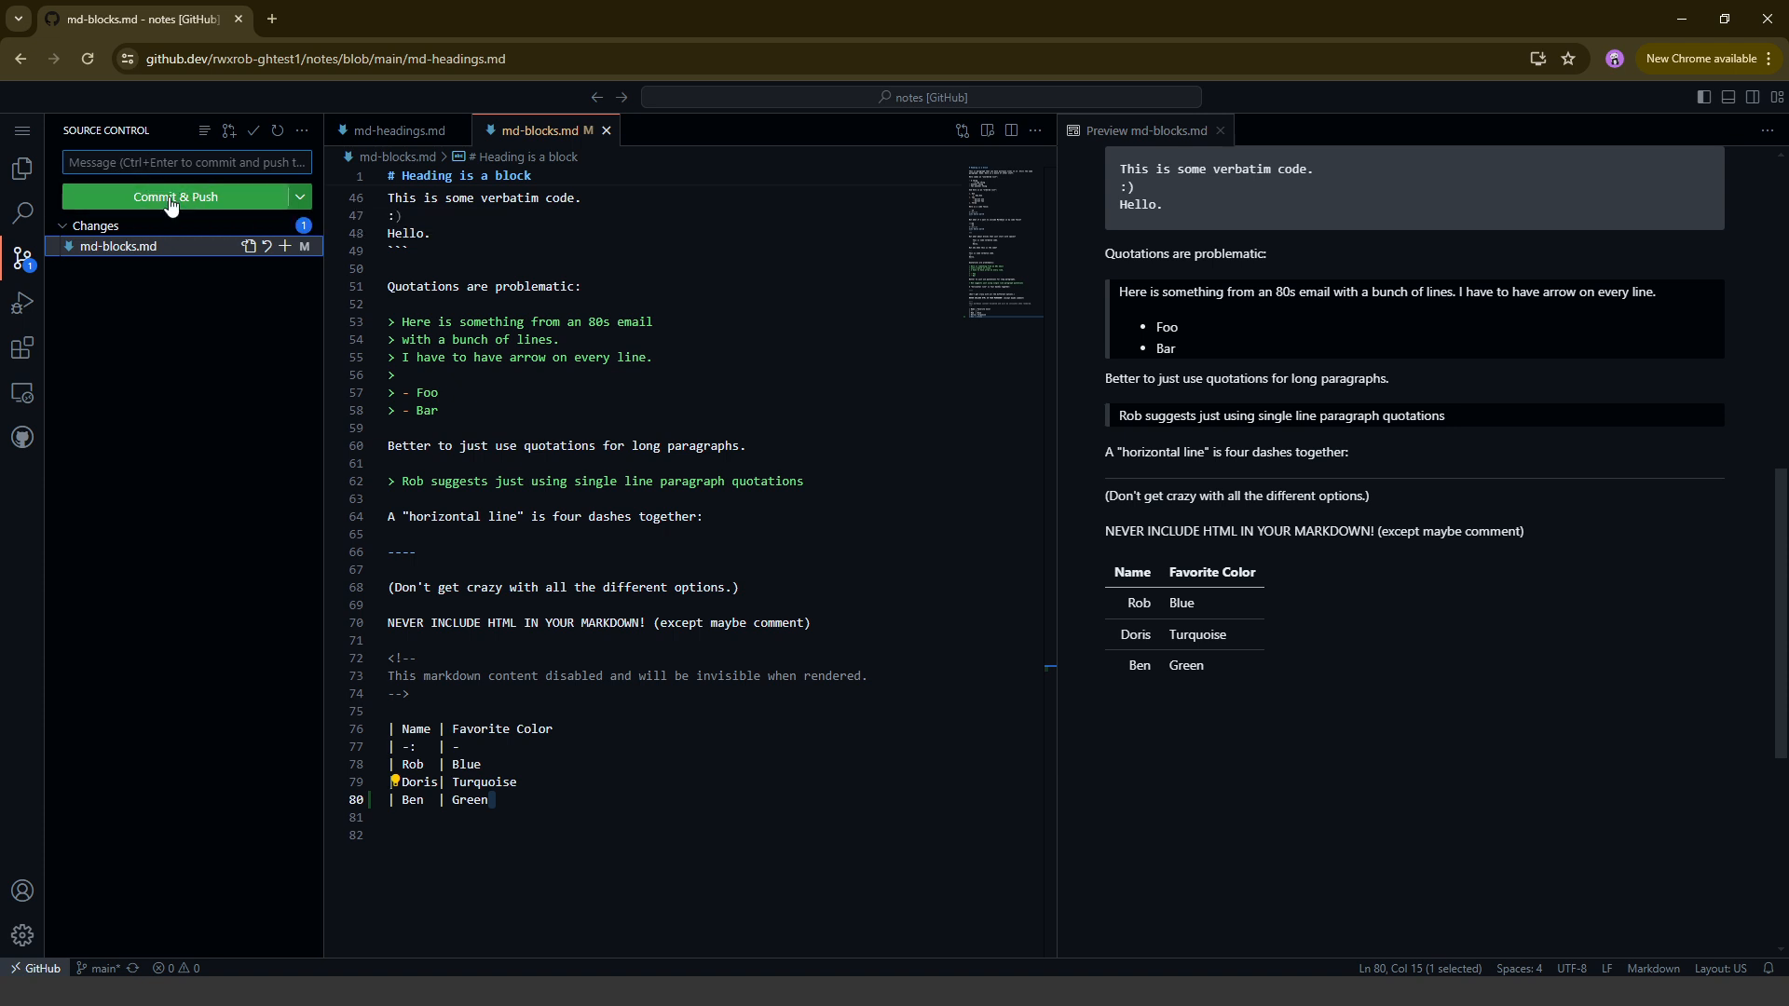
pyautogui.click(174, 196)
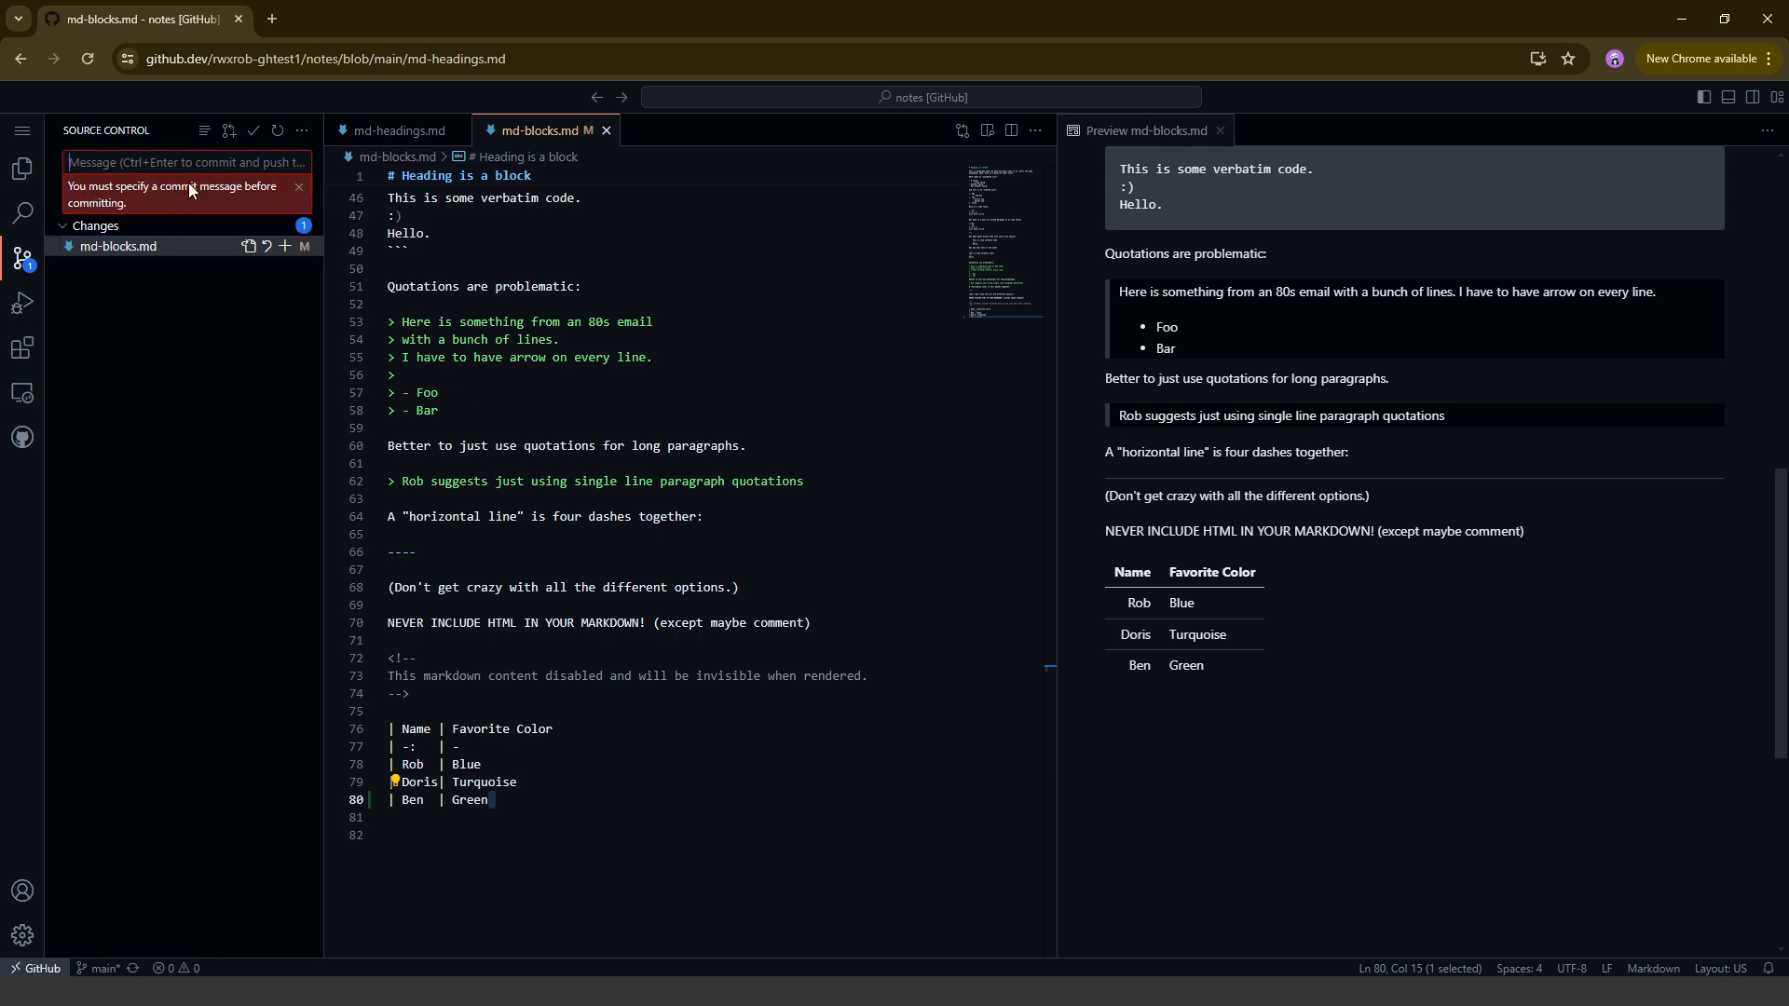
pyautogui.write('A')
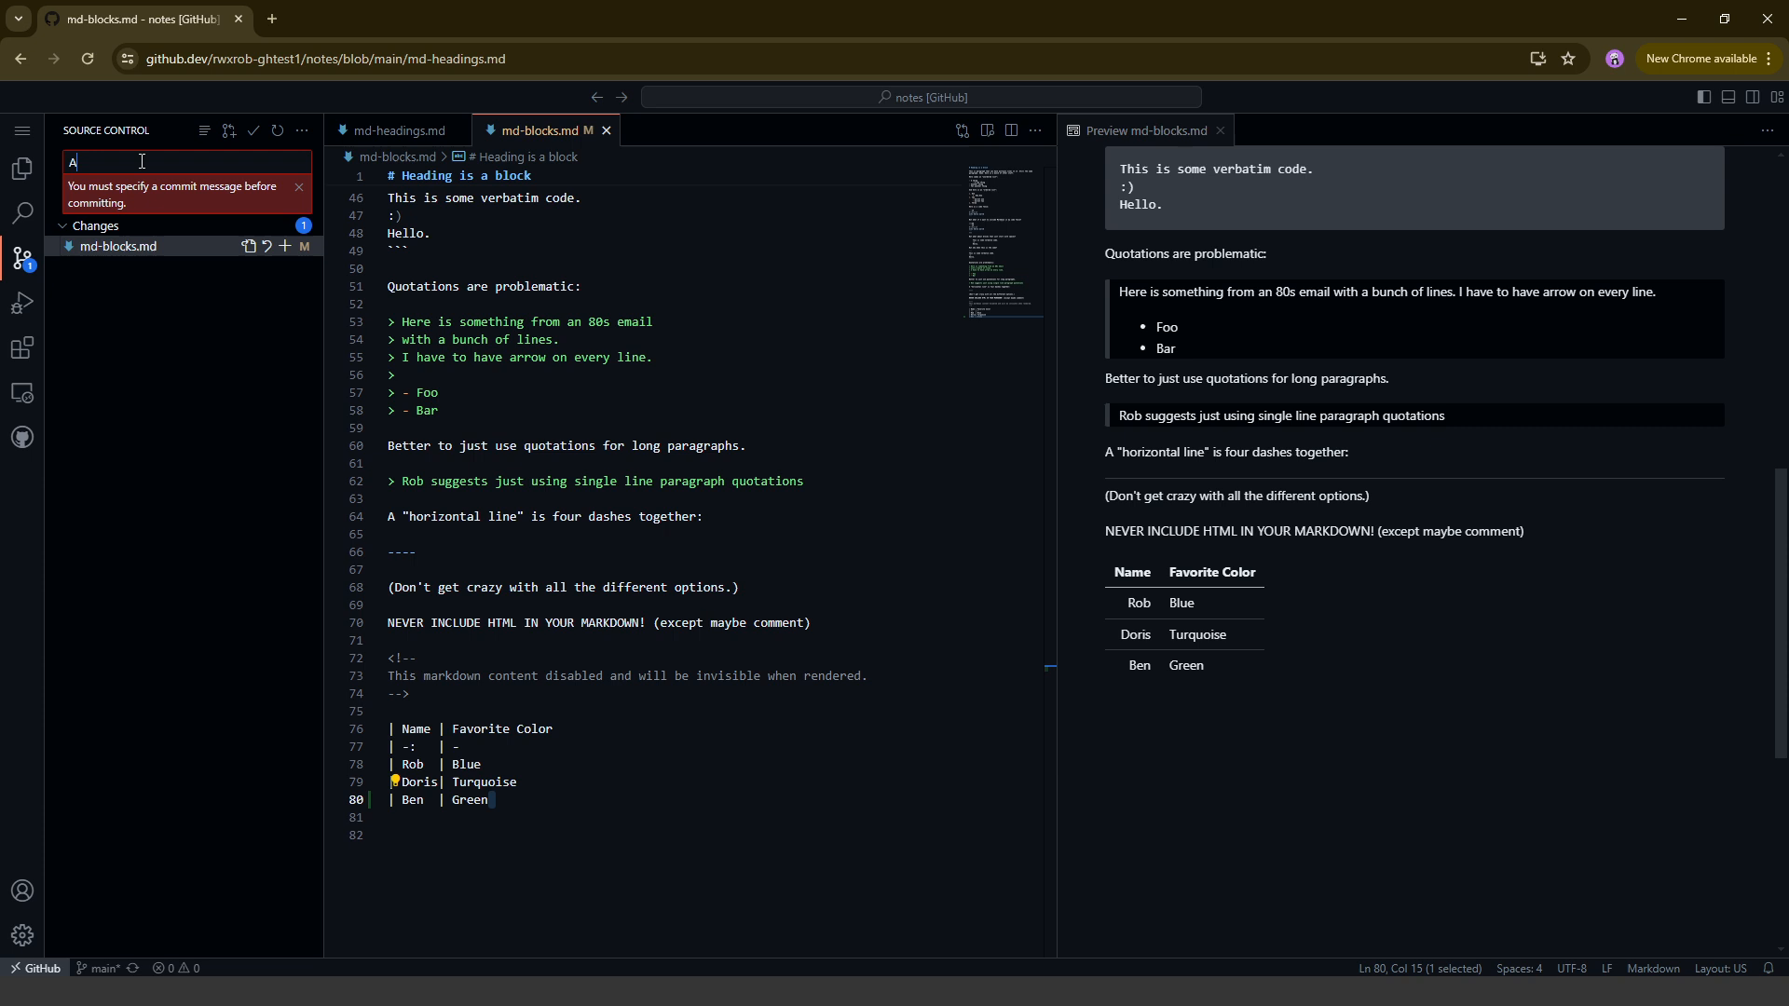
pyautogui.write('Added ben co')
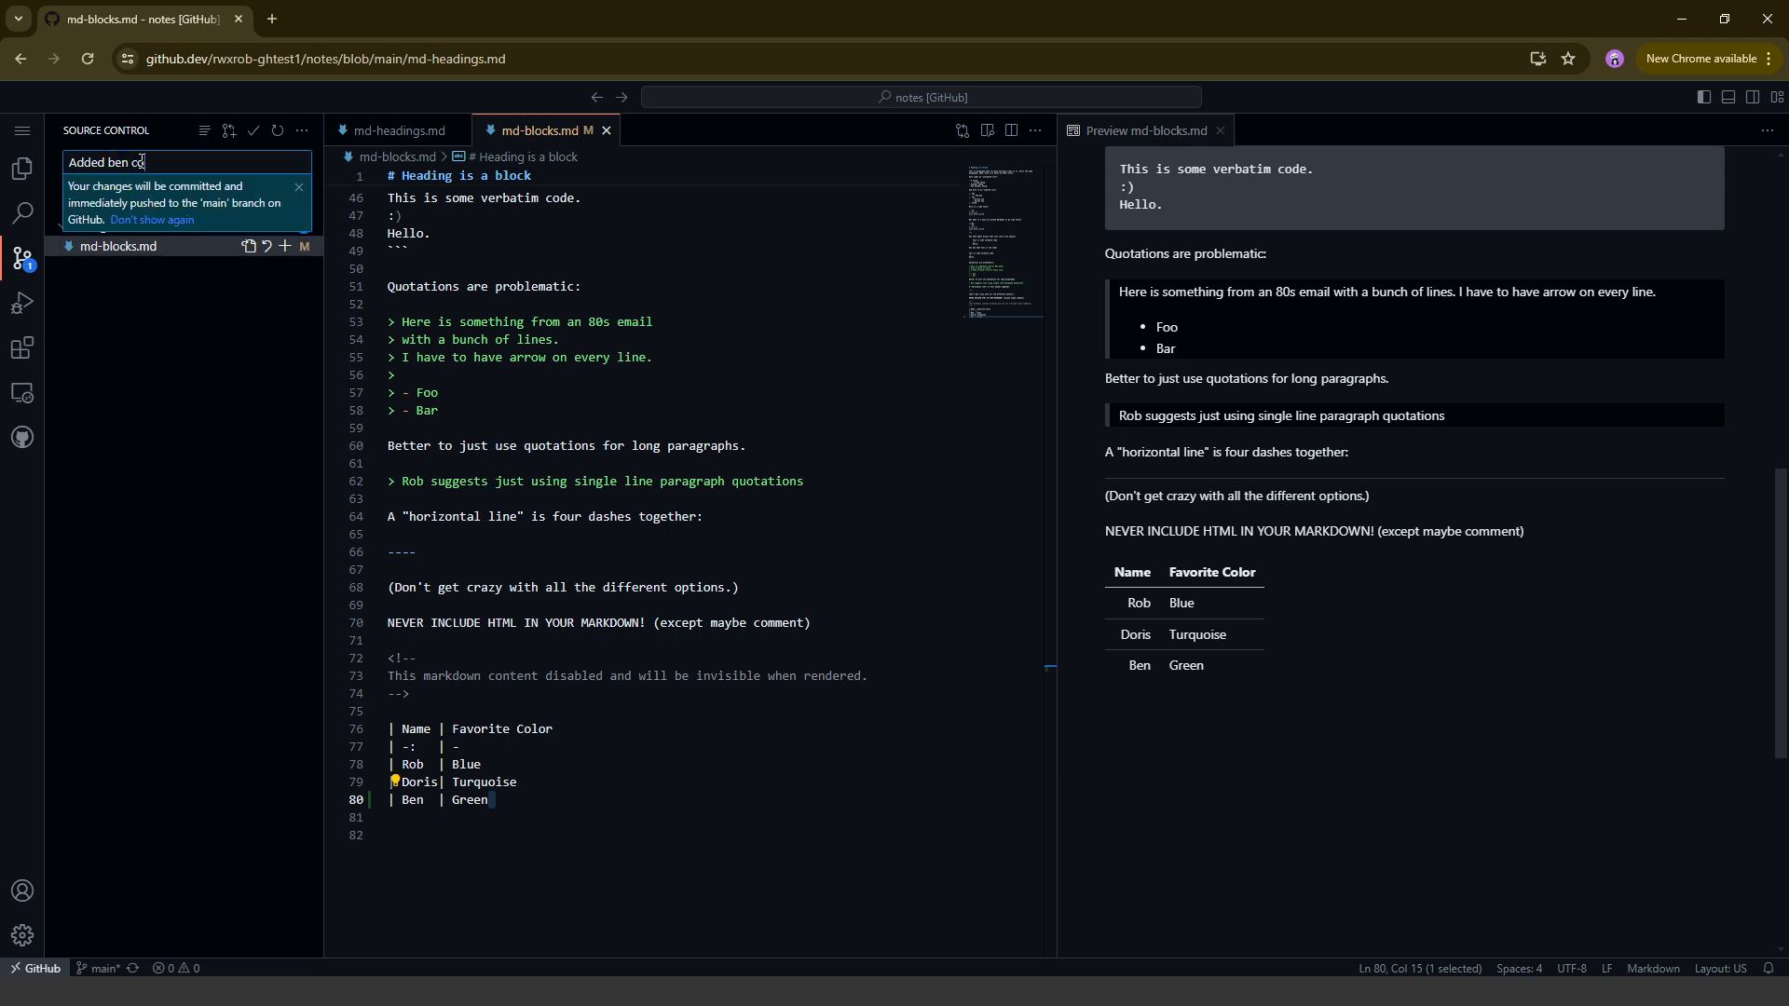
pyautogui.write('lors')
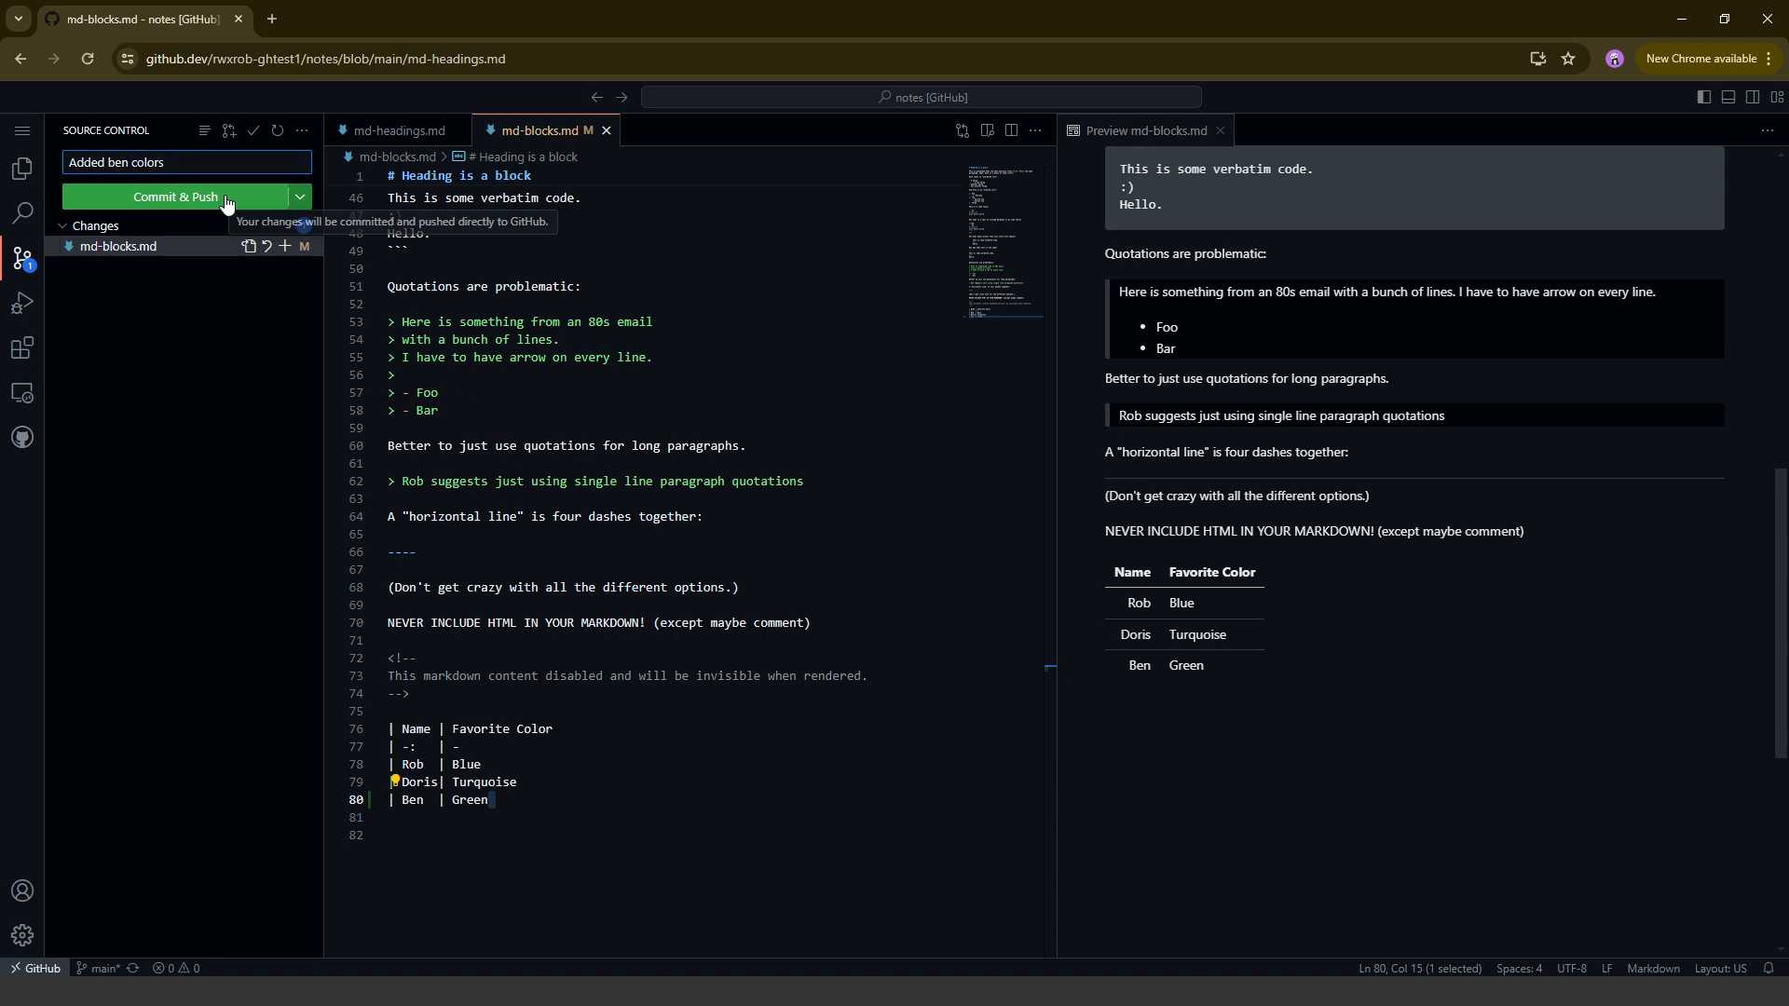
pyautogui.click(177, 197)
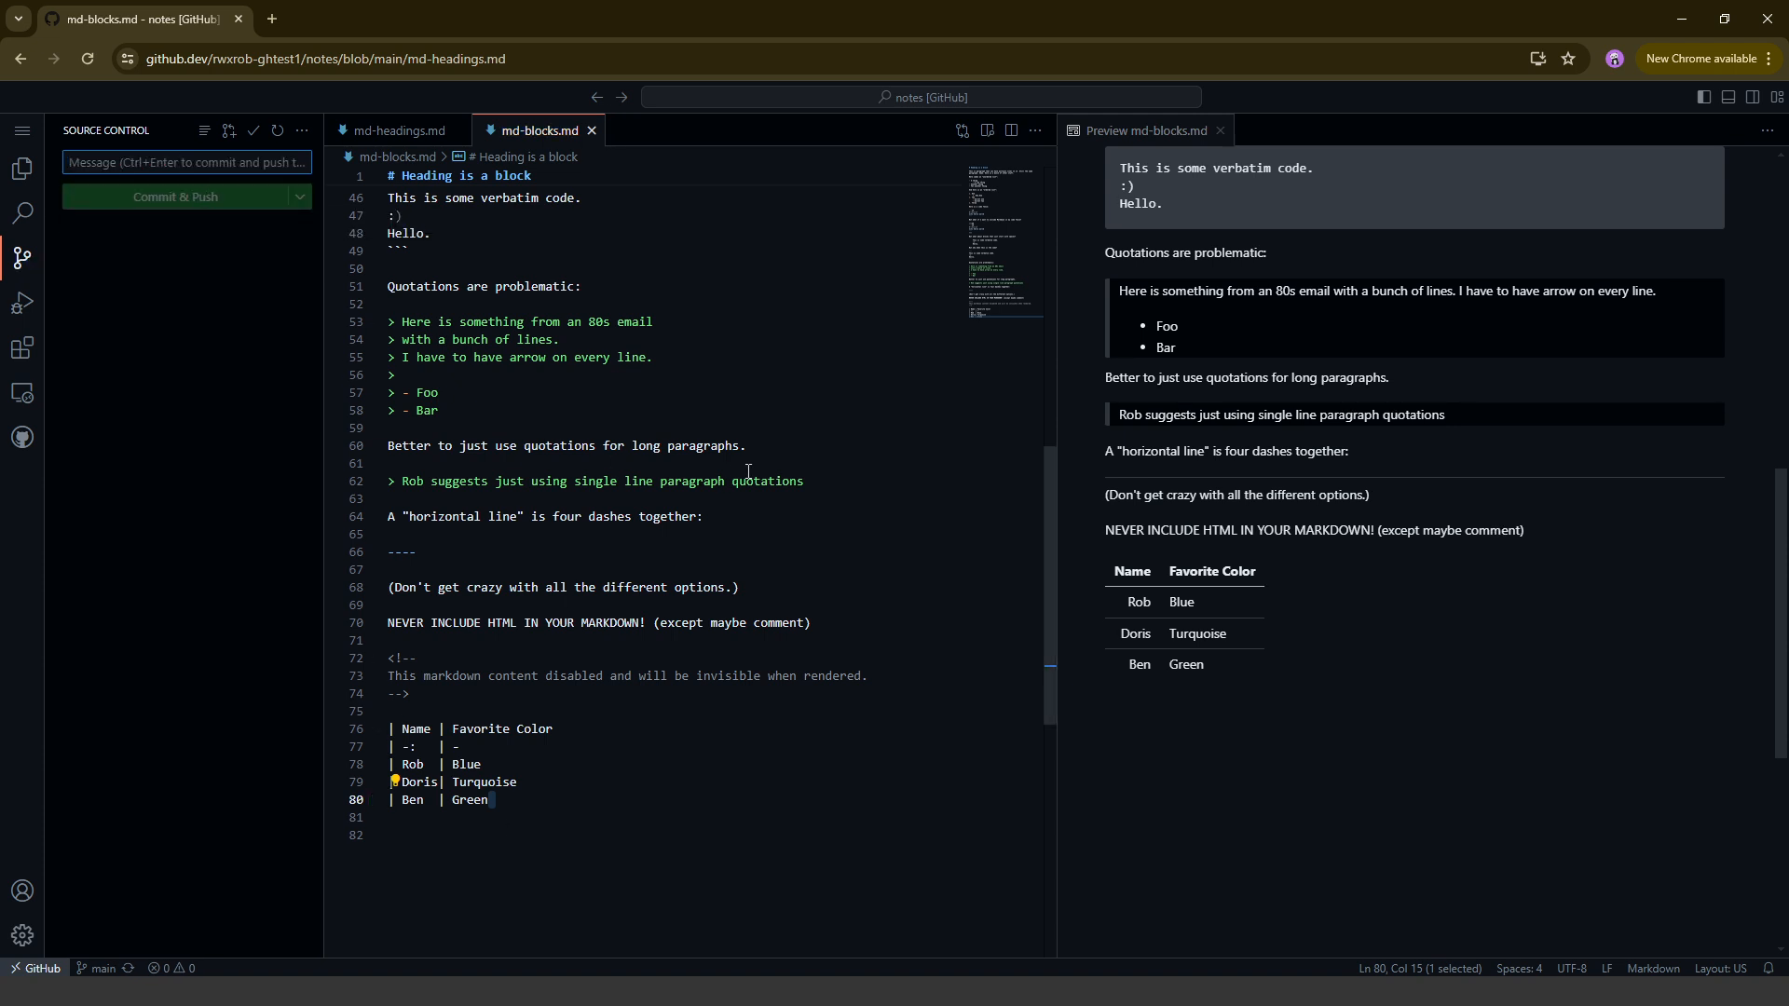
pyautogui.moveTo(801, 379)
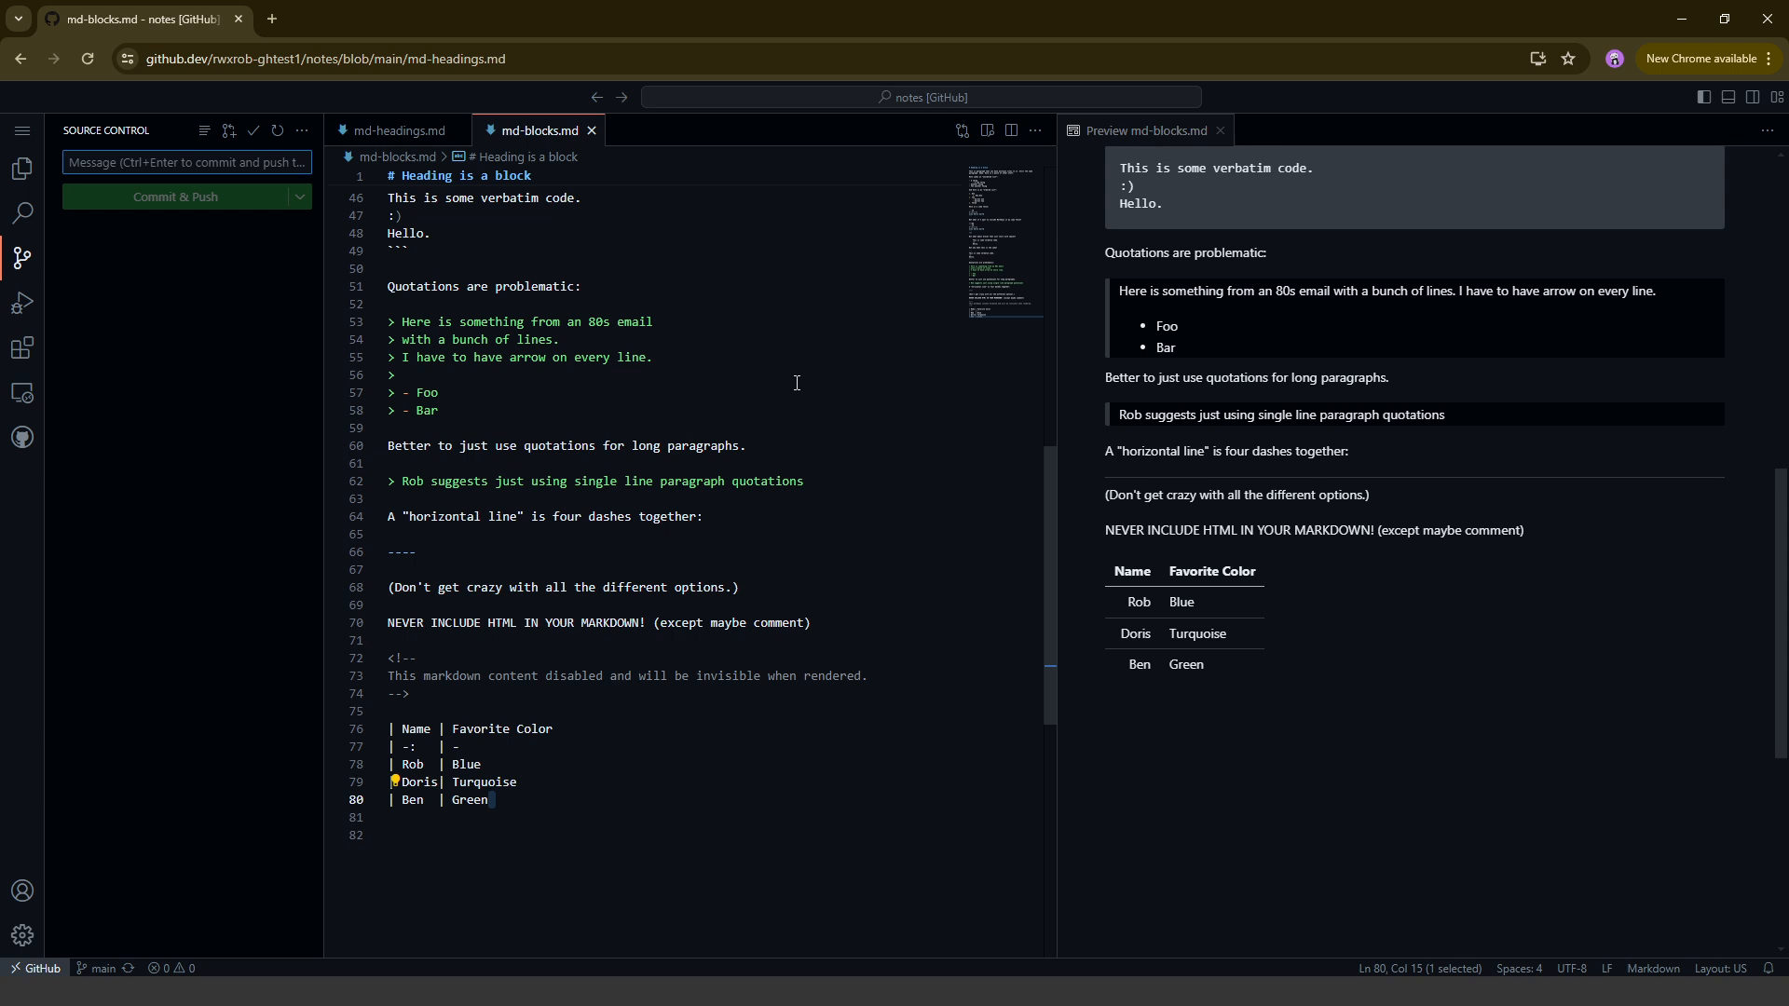
pyautogui.scroll(3)
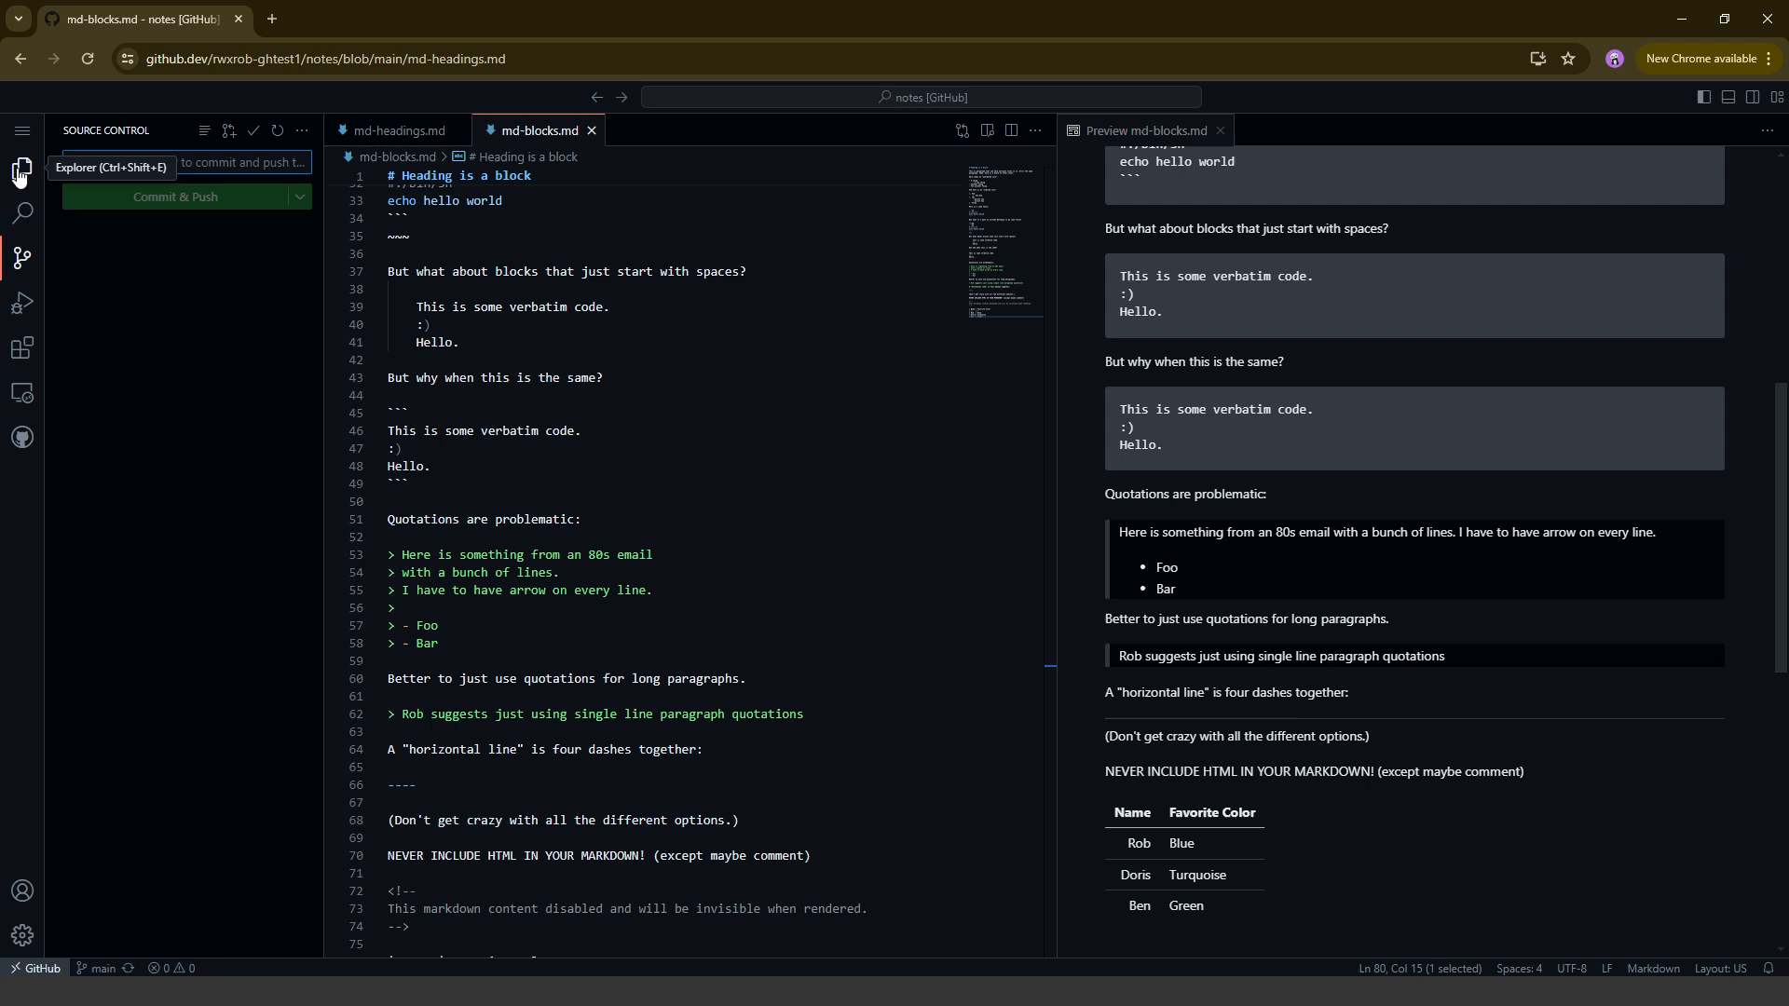
# Remove the stray adfadsf line from md-headings.md, leaving no pending changes
pyautogui.click(21, 174)
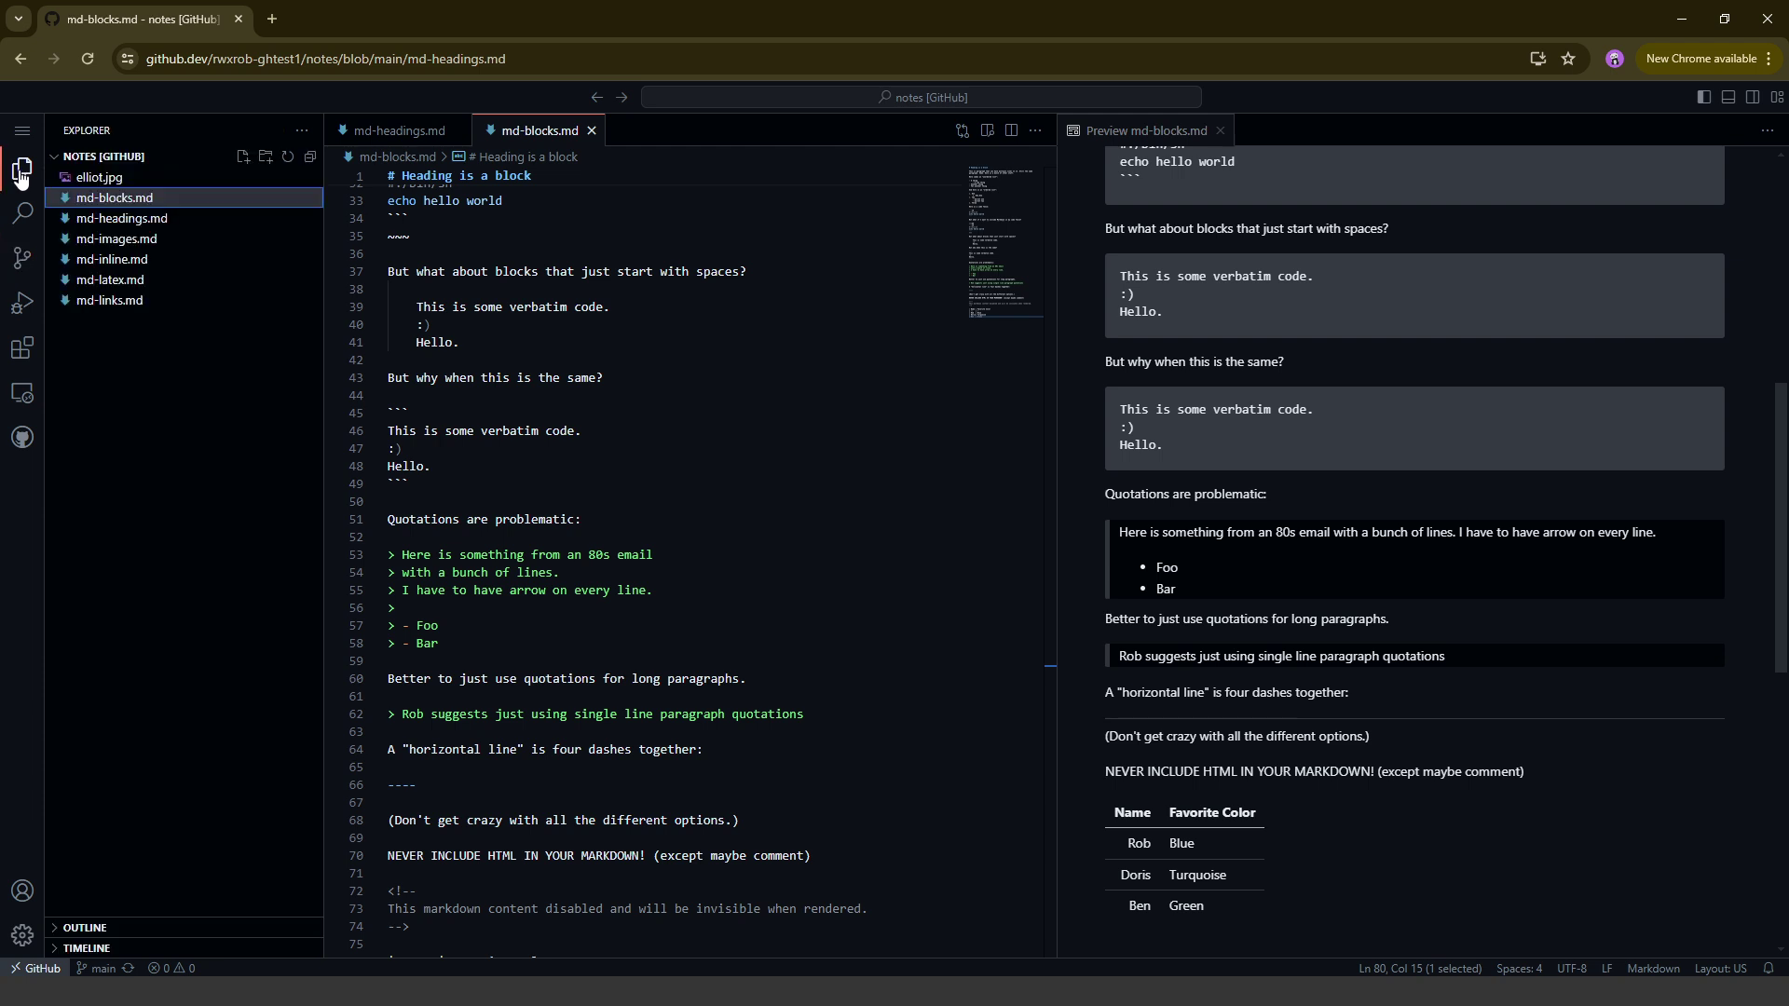
pyautogui.scroll(-3)
pyautogui.write('adfadsf')
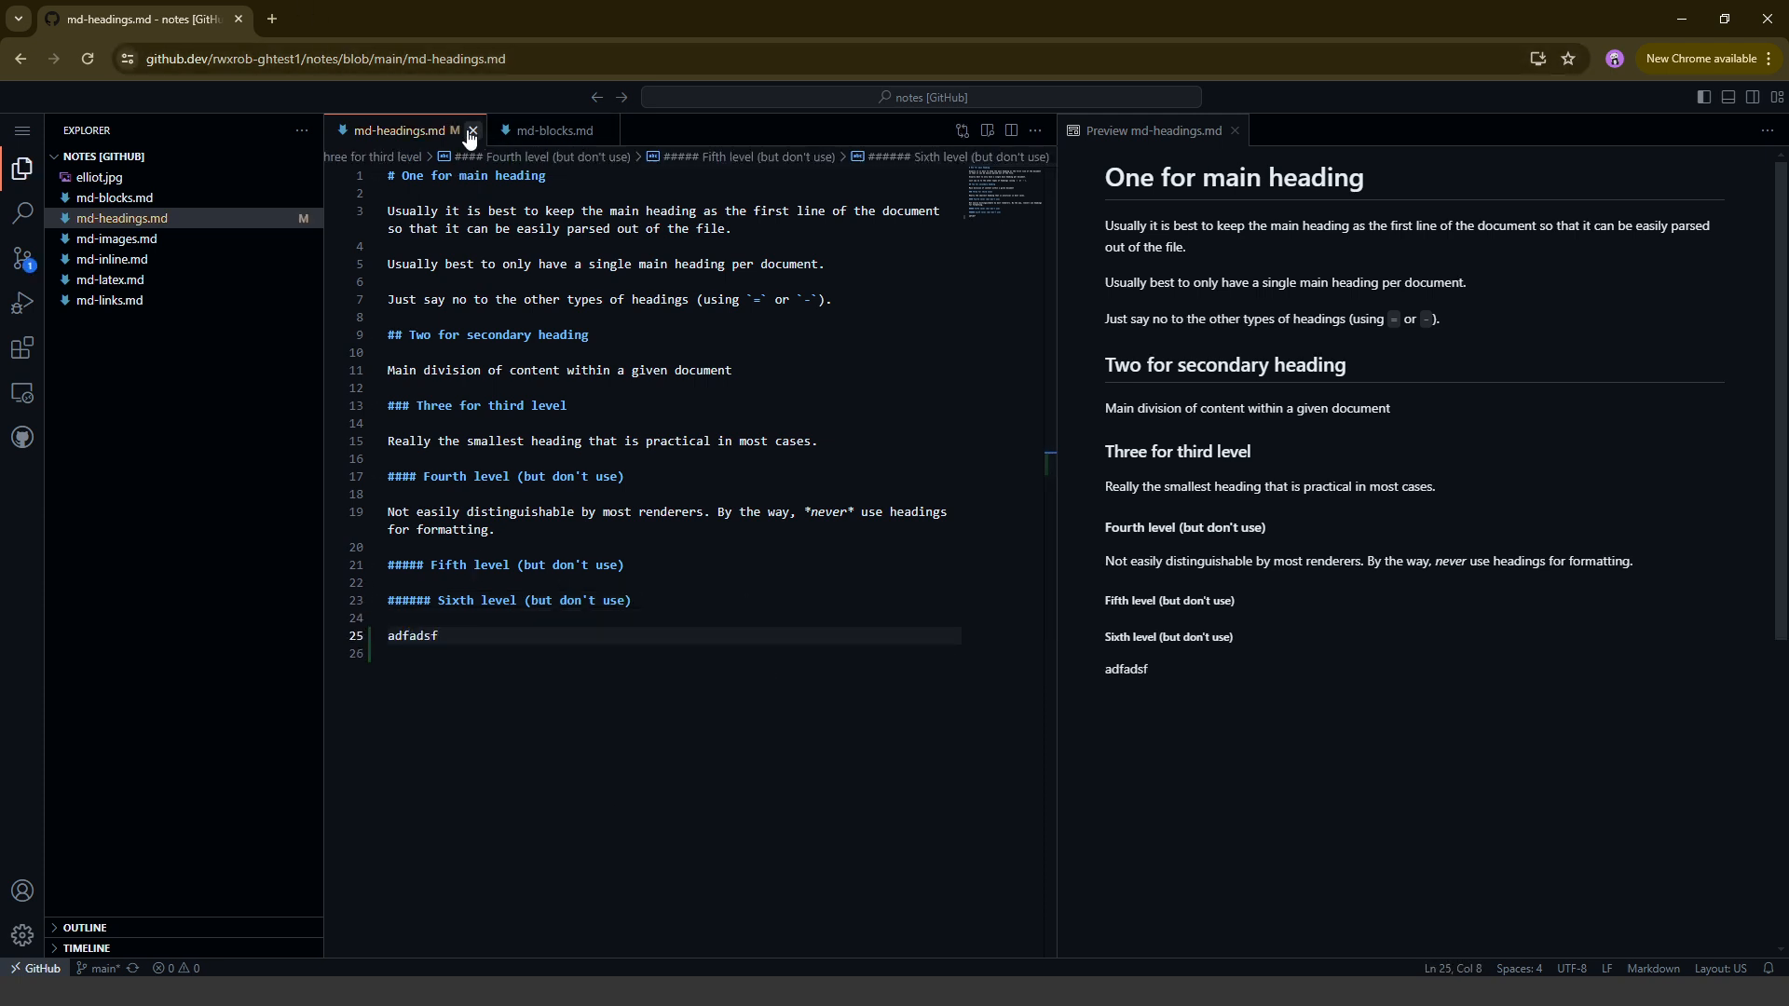
pyautogui.moveTo(519, 153)
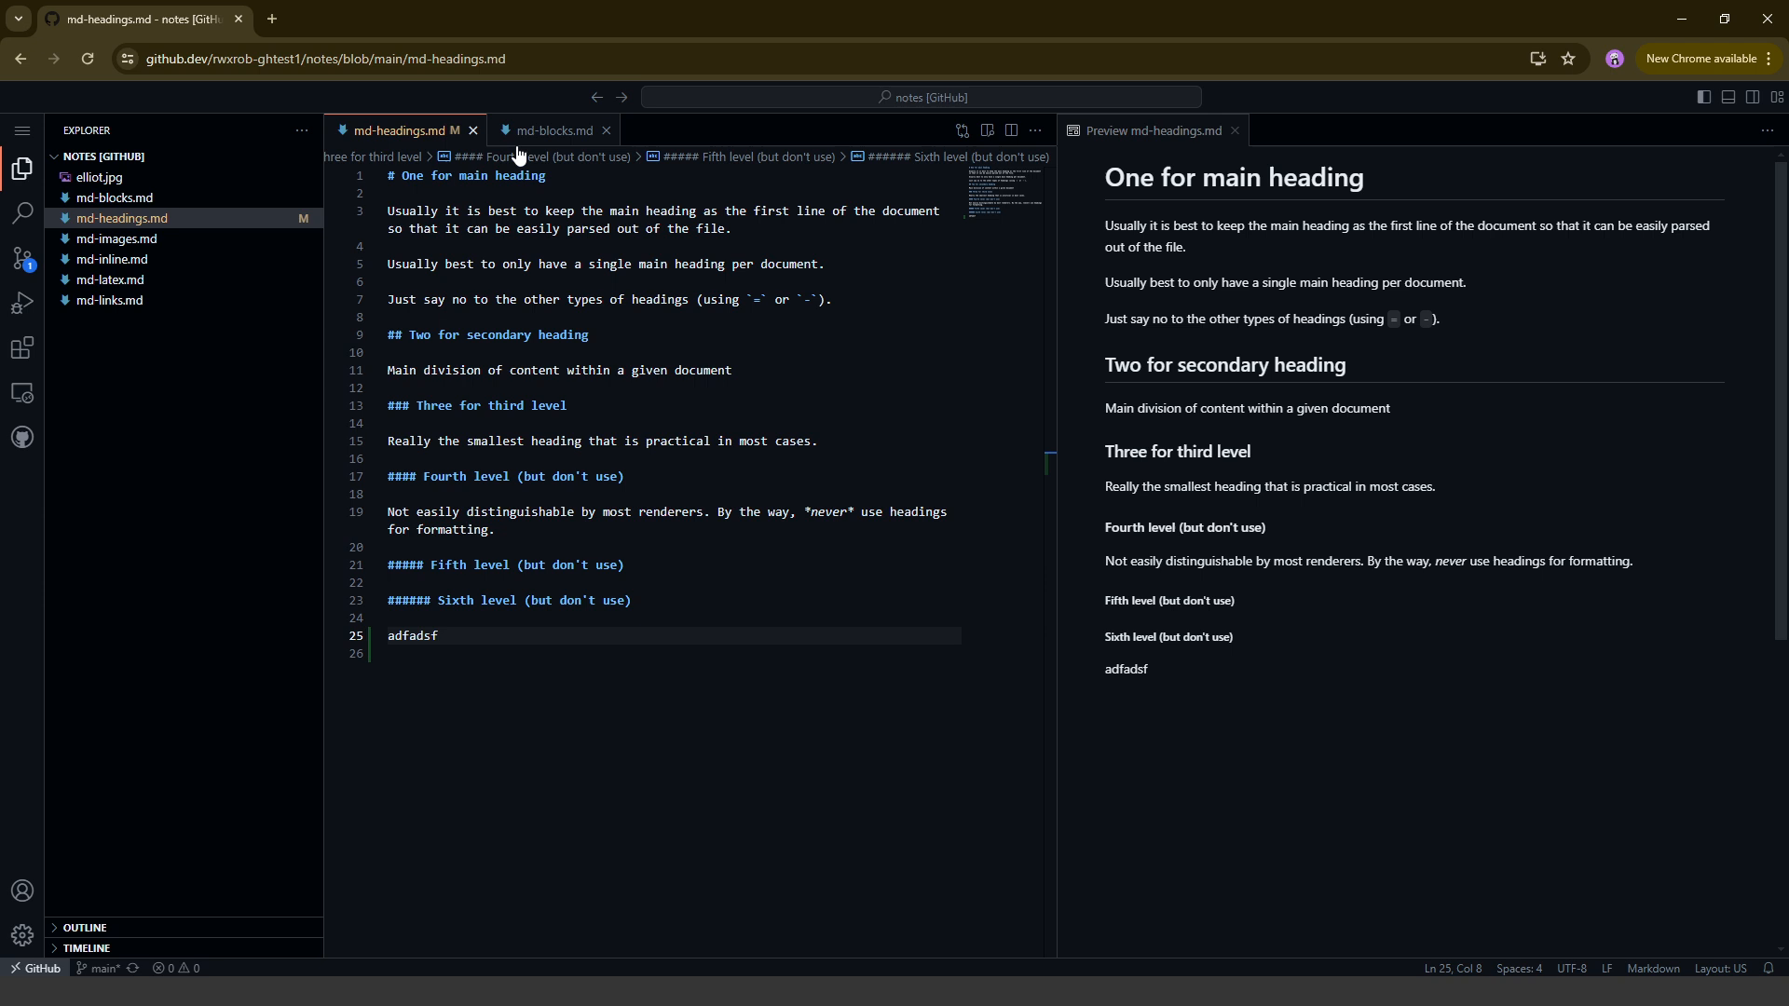
pyautogui.doubleClick(411, 635)
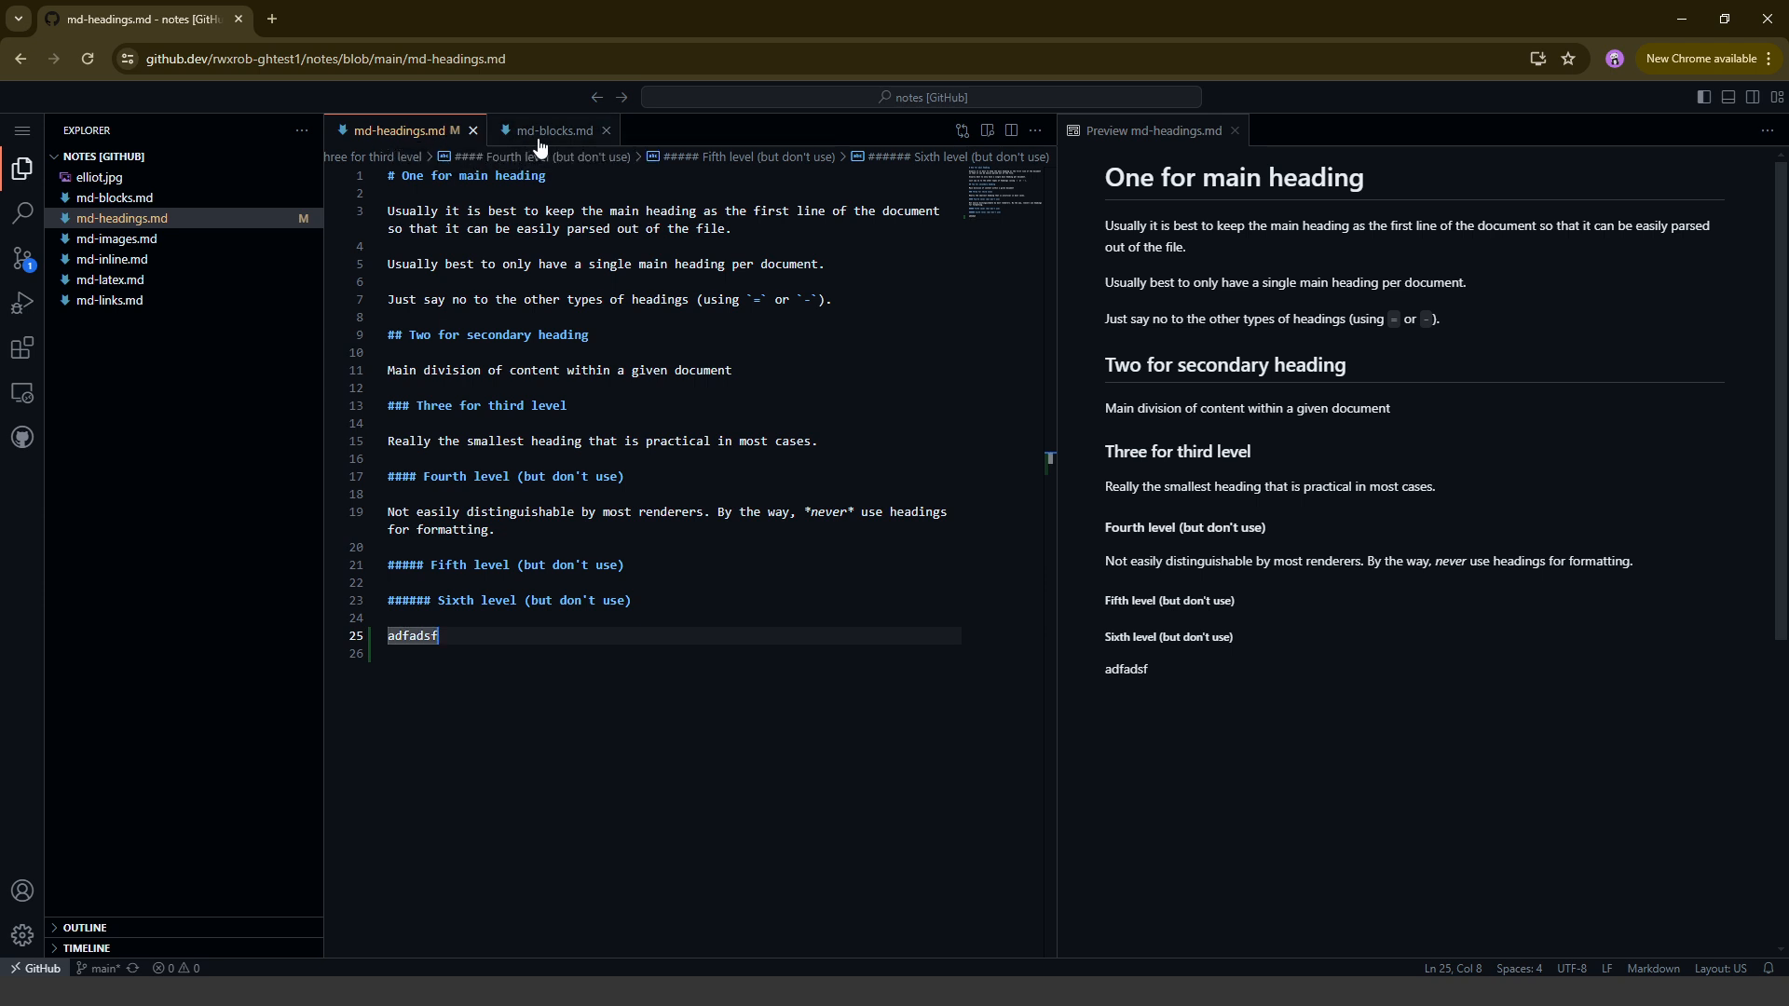
pyautogui.moveTo(555, 654)
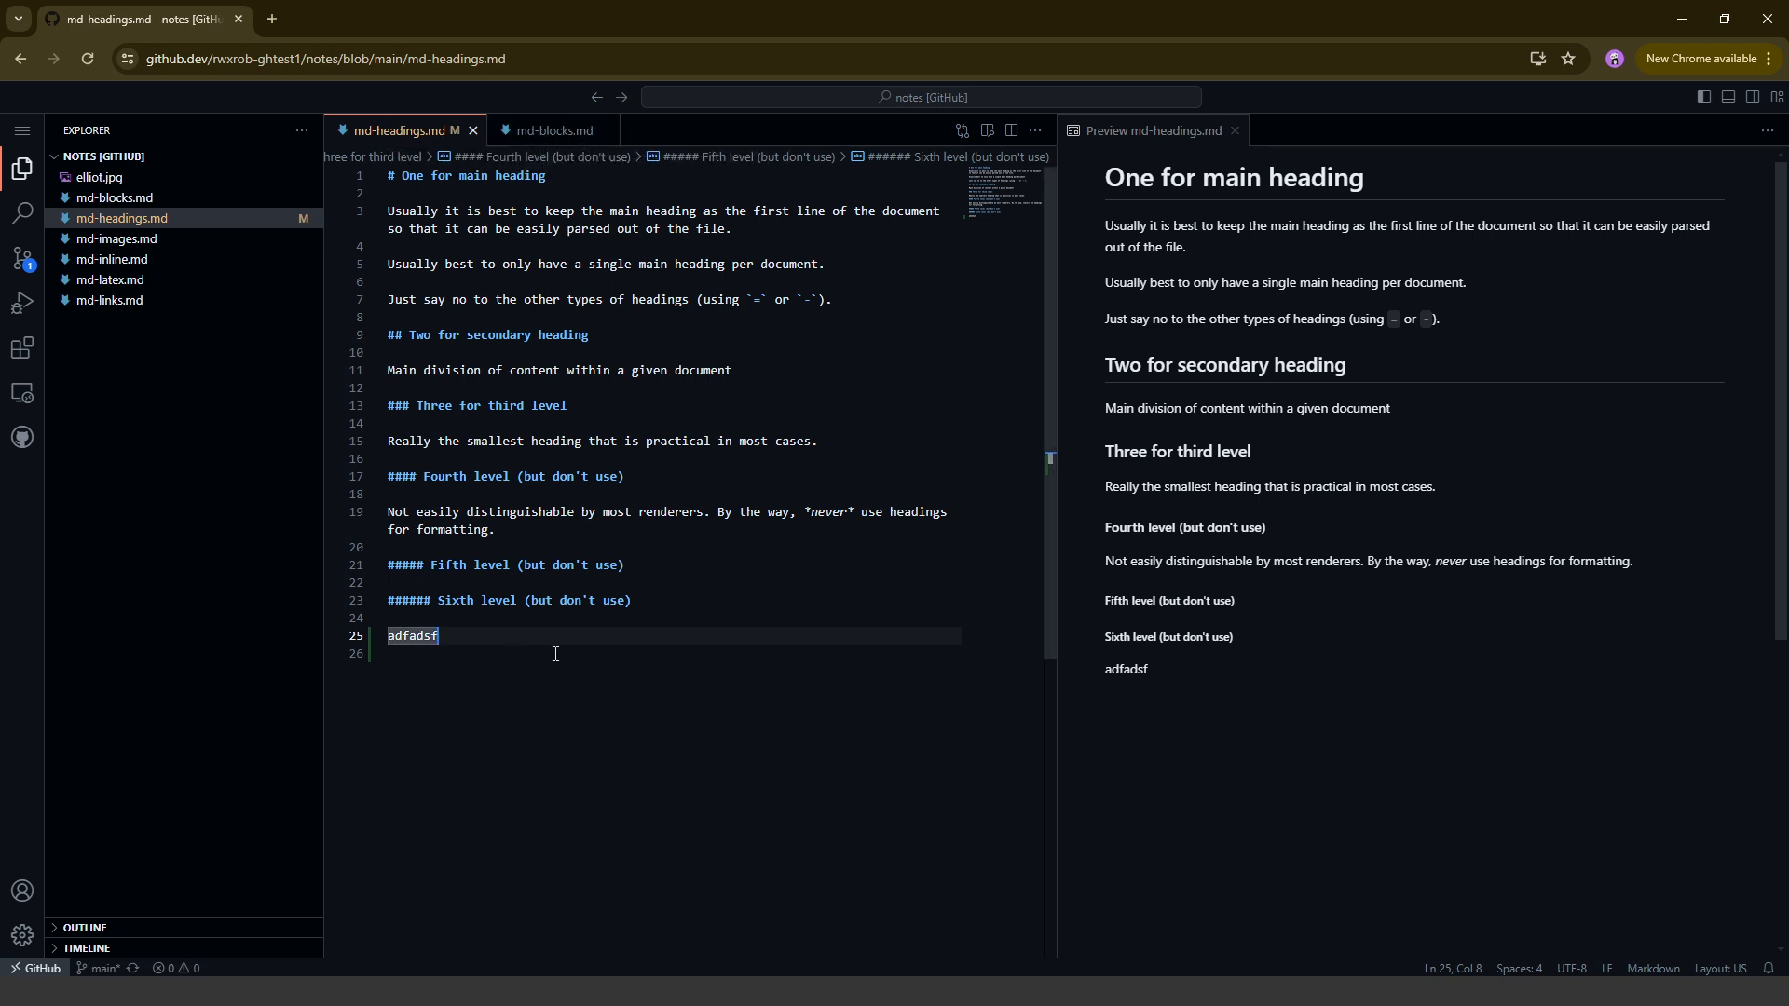
pyautogui.moveTo(498, 644)
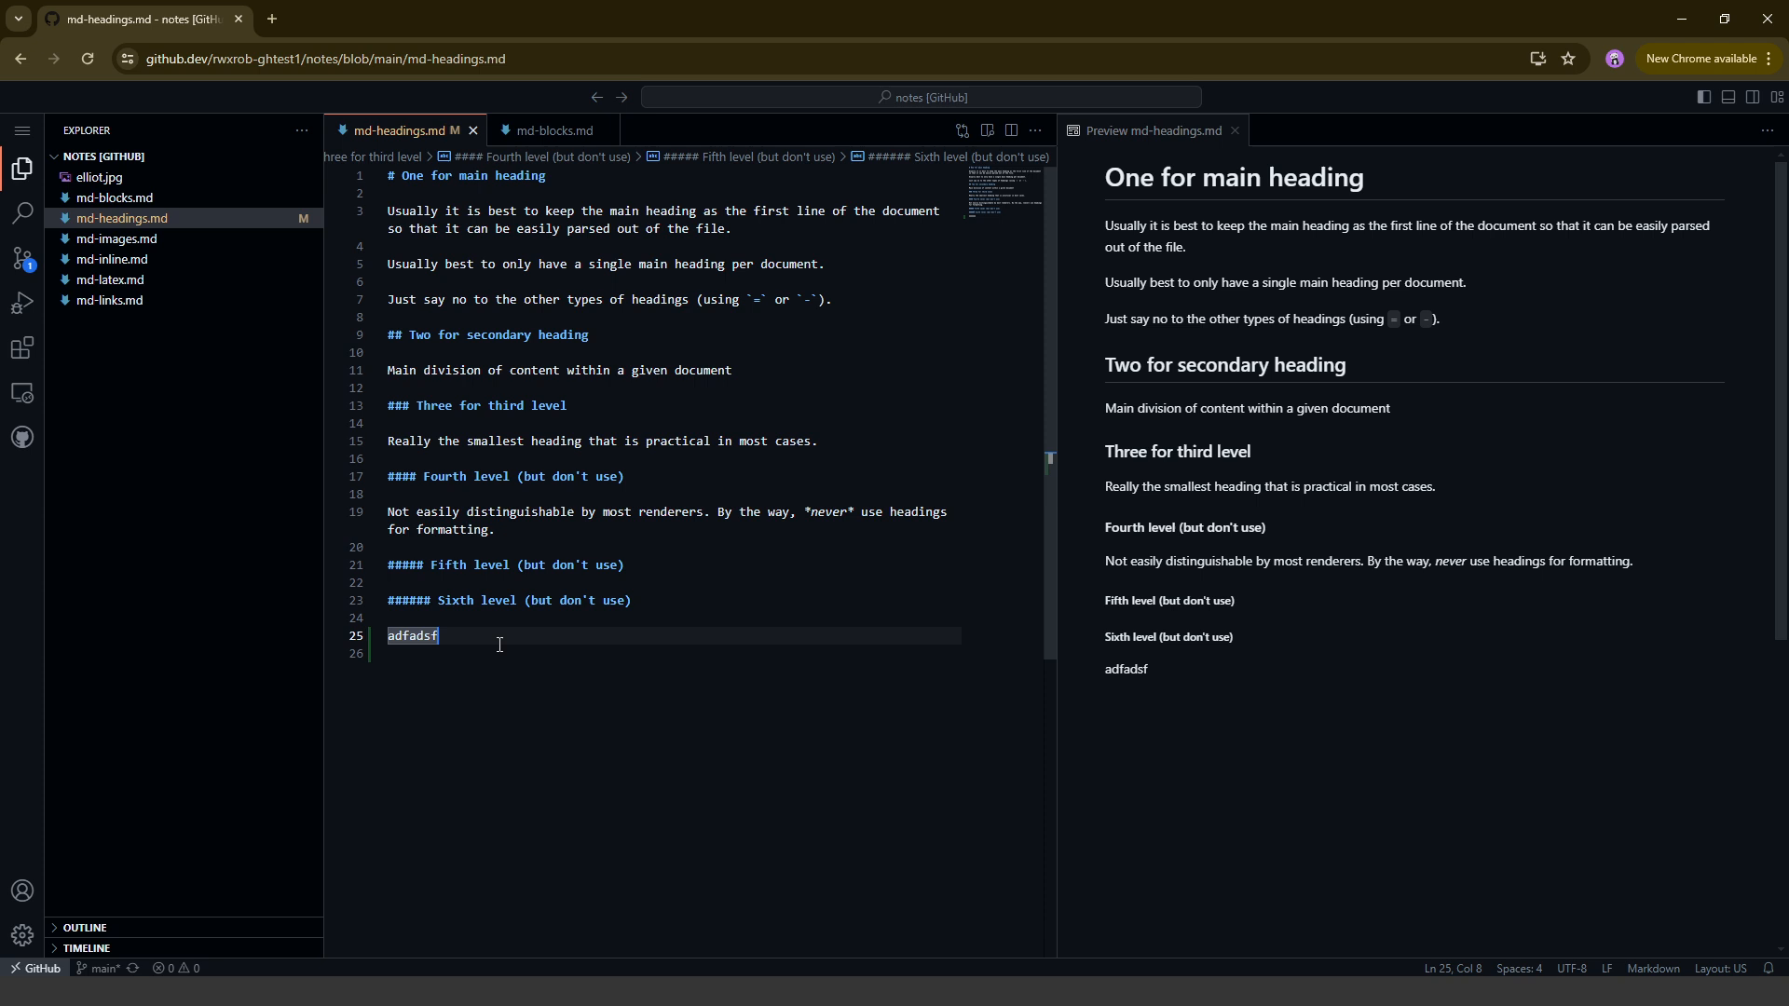
pyautogui.moveTo(21, 259)
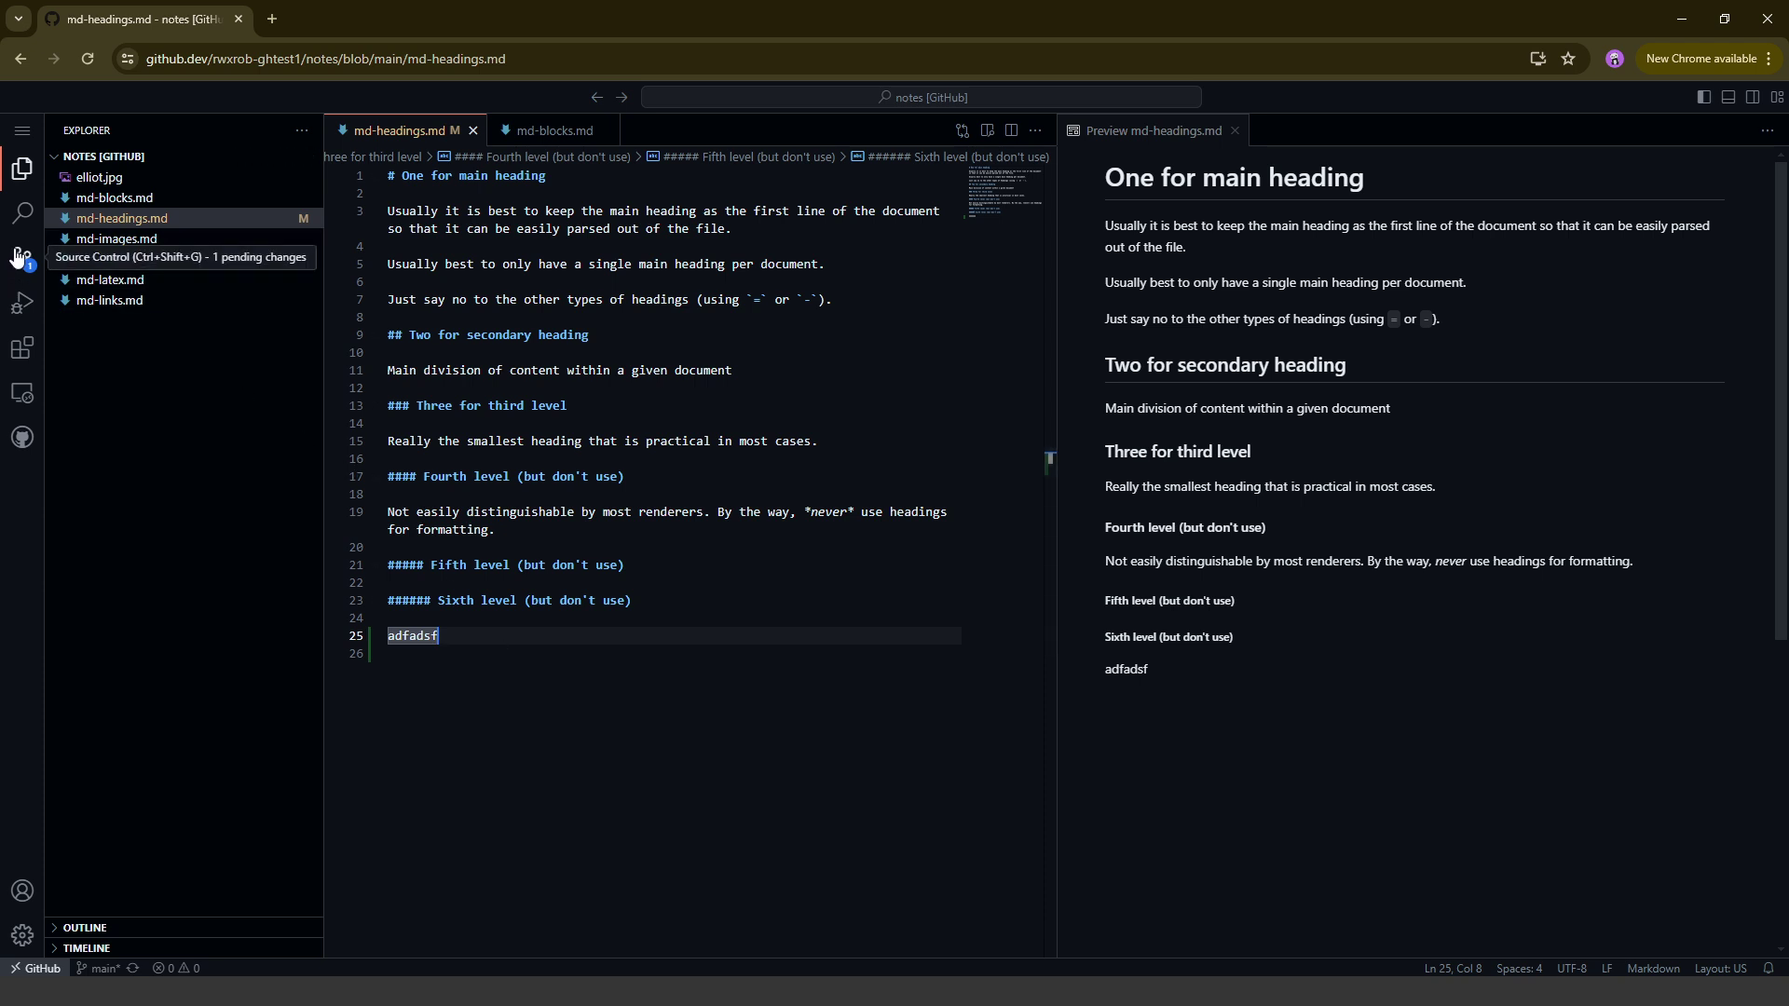
pyautogui.moveTo(22, 262)
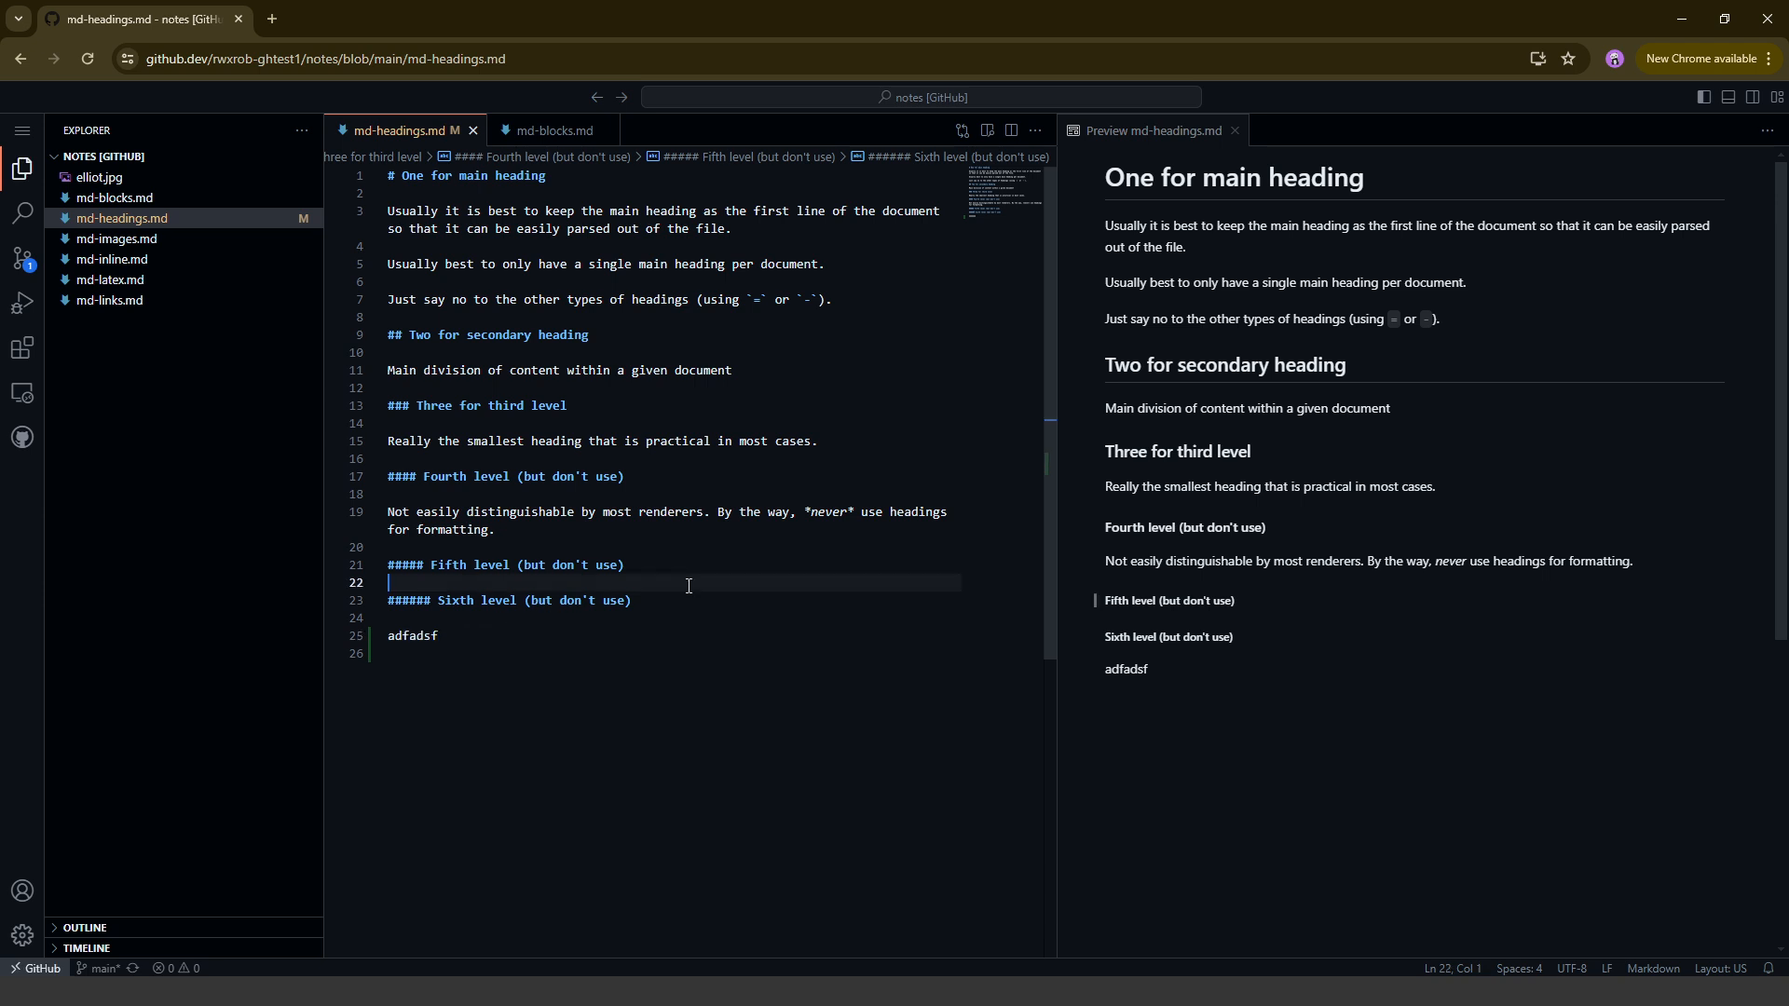
pyautogui.click(621, 566)
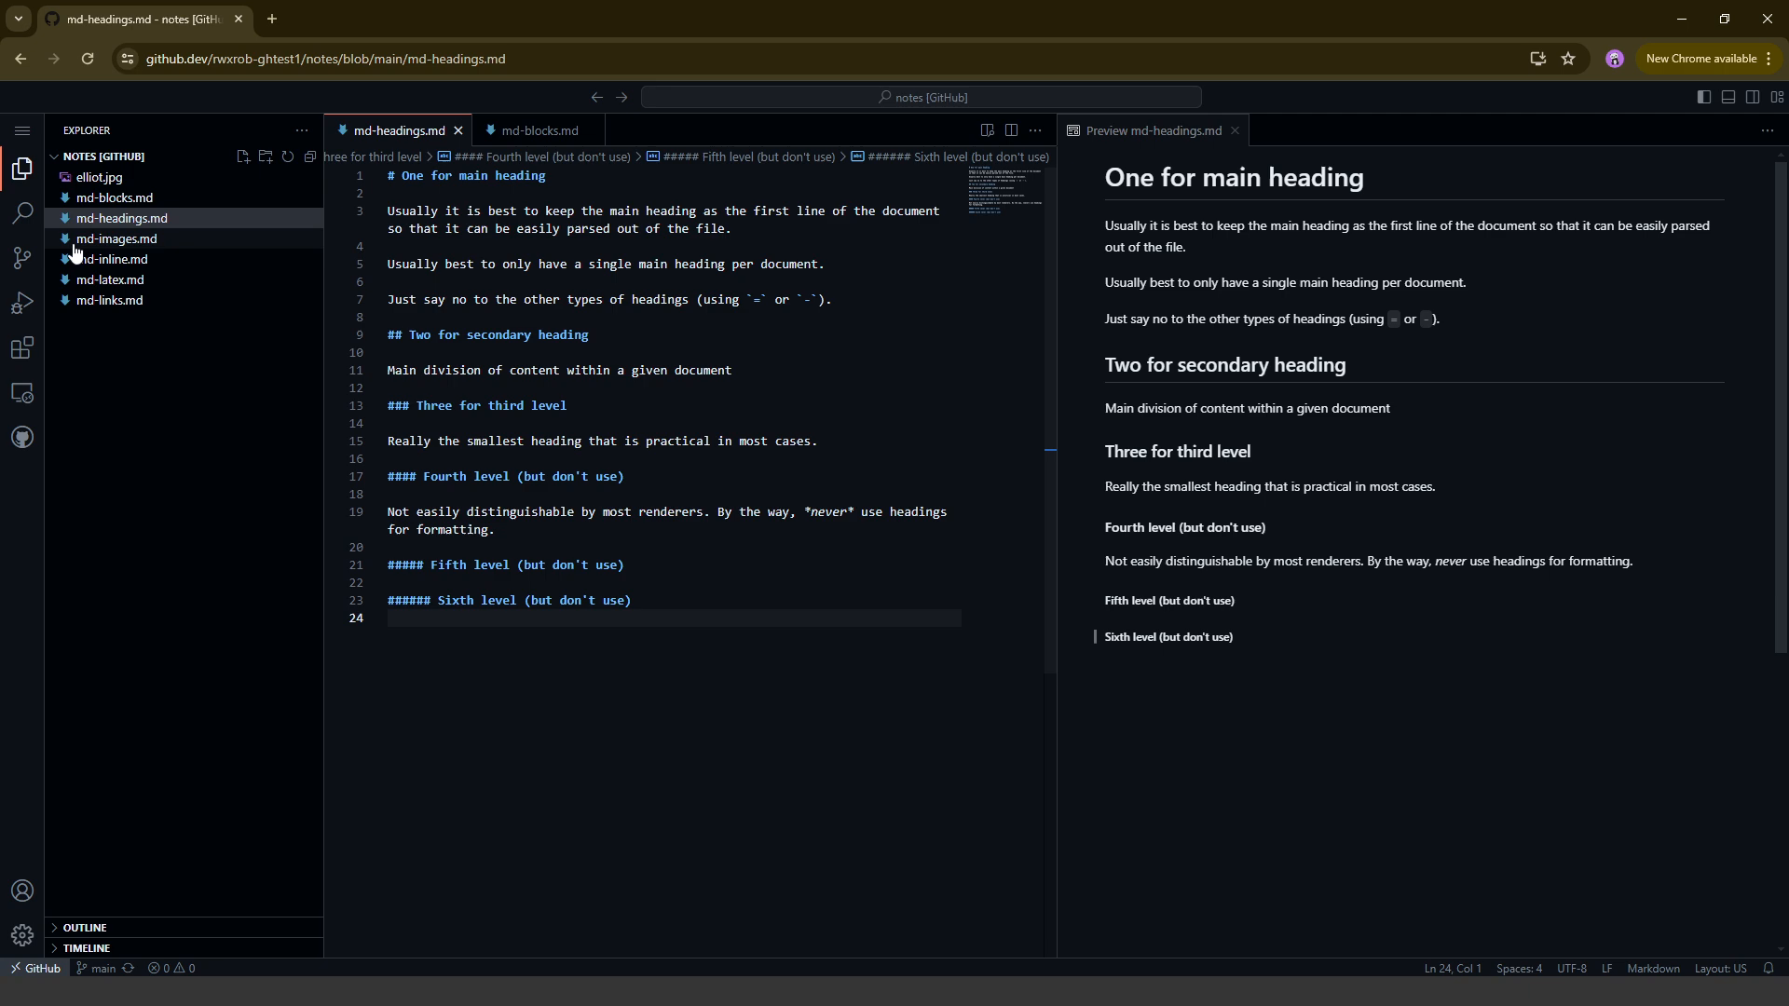
# Open the md-inline.md and md-links.md notes from the file list
pyautogui.click(112, 259)
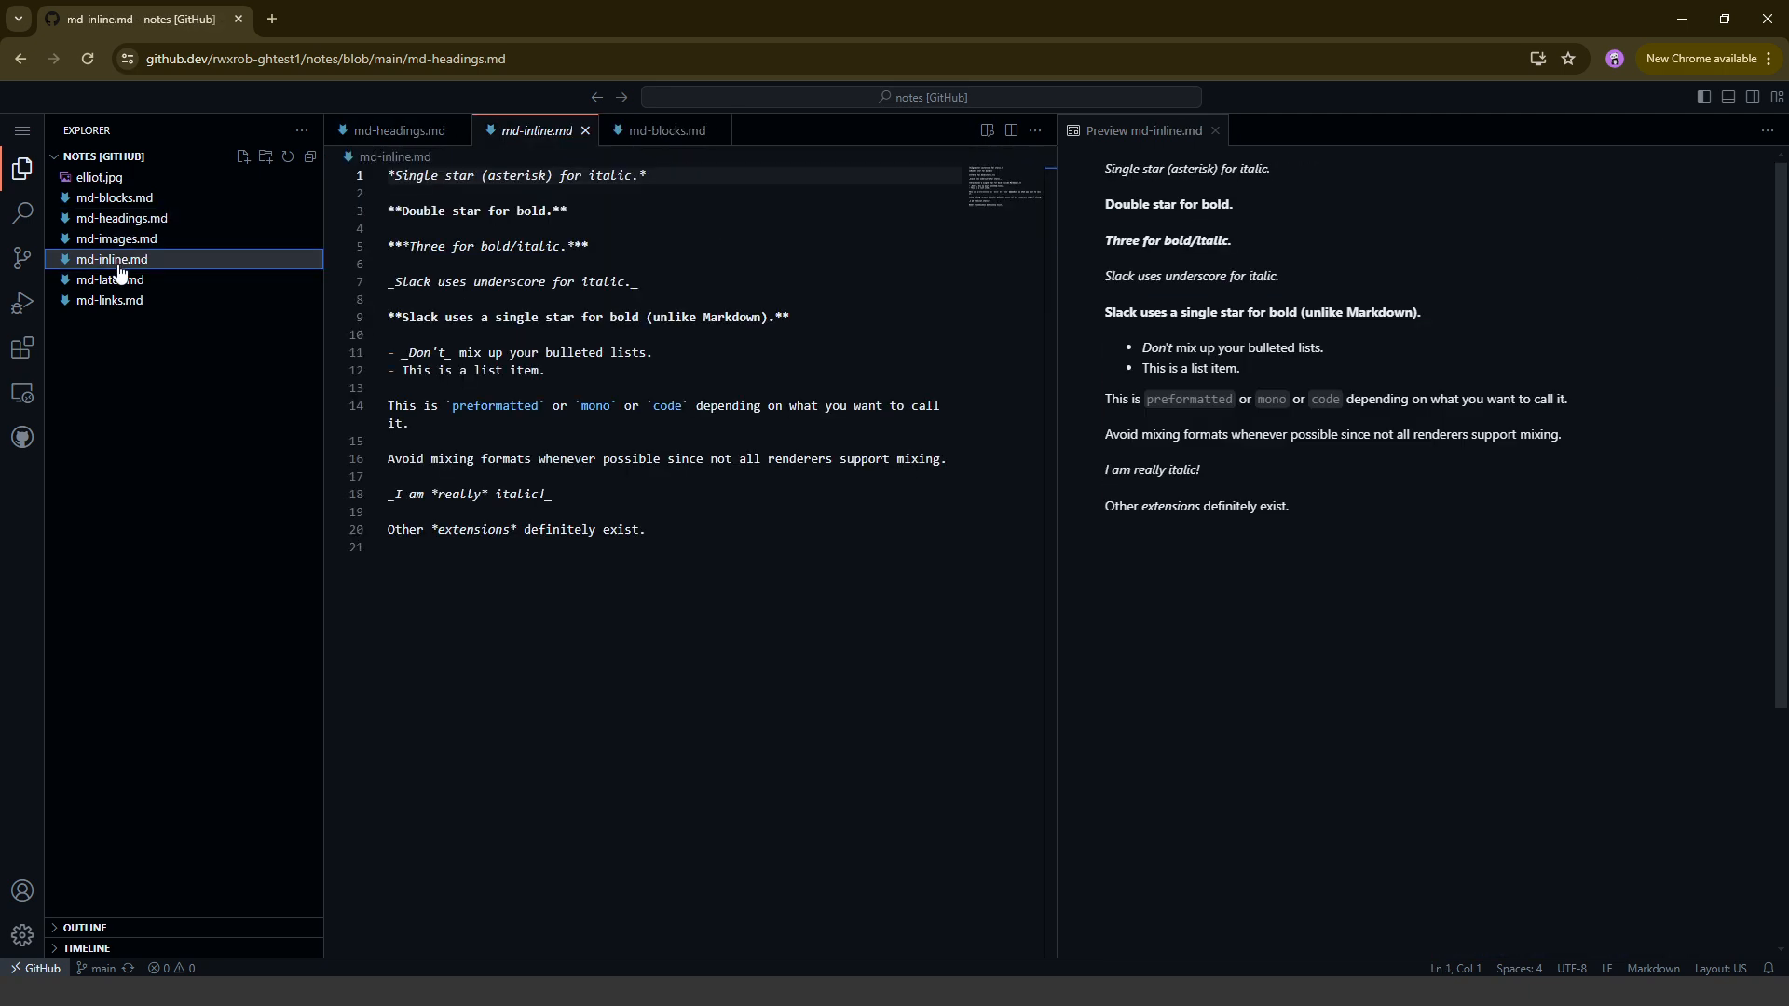
pyautogui.click(109, 299)
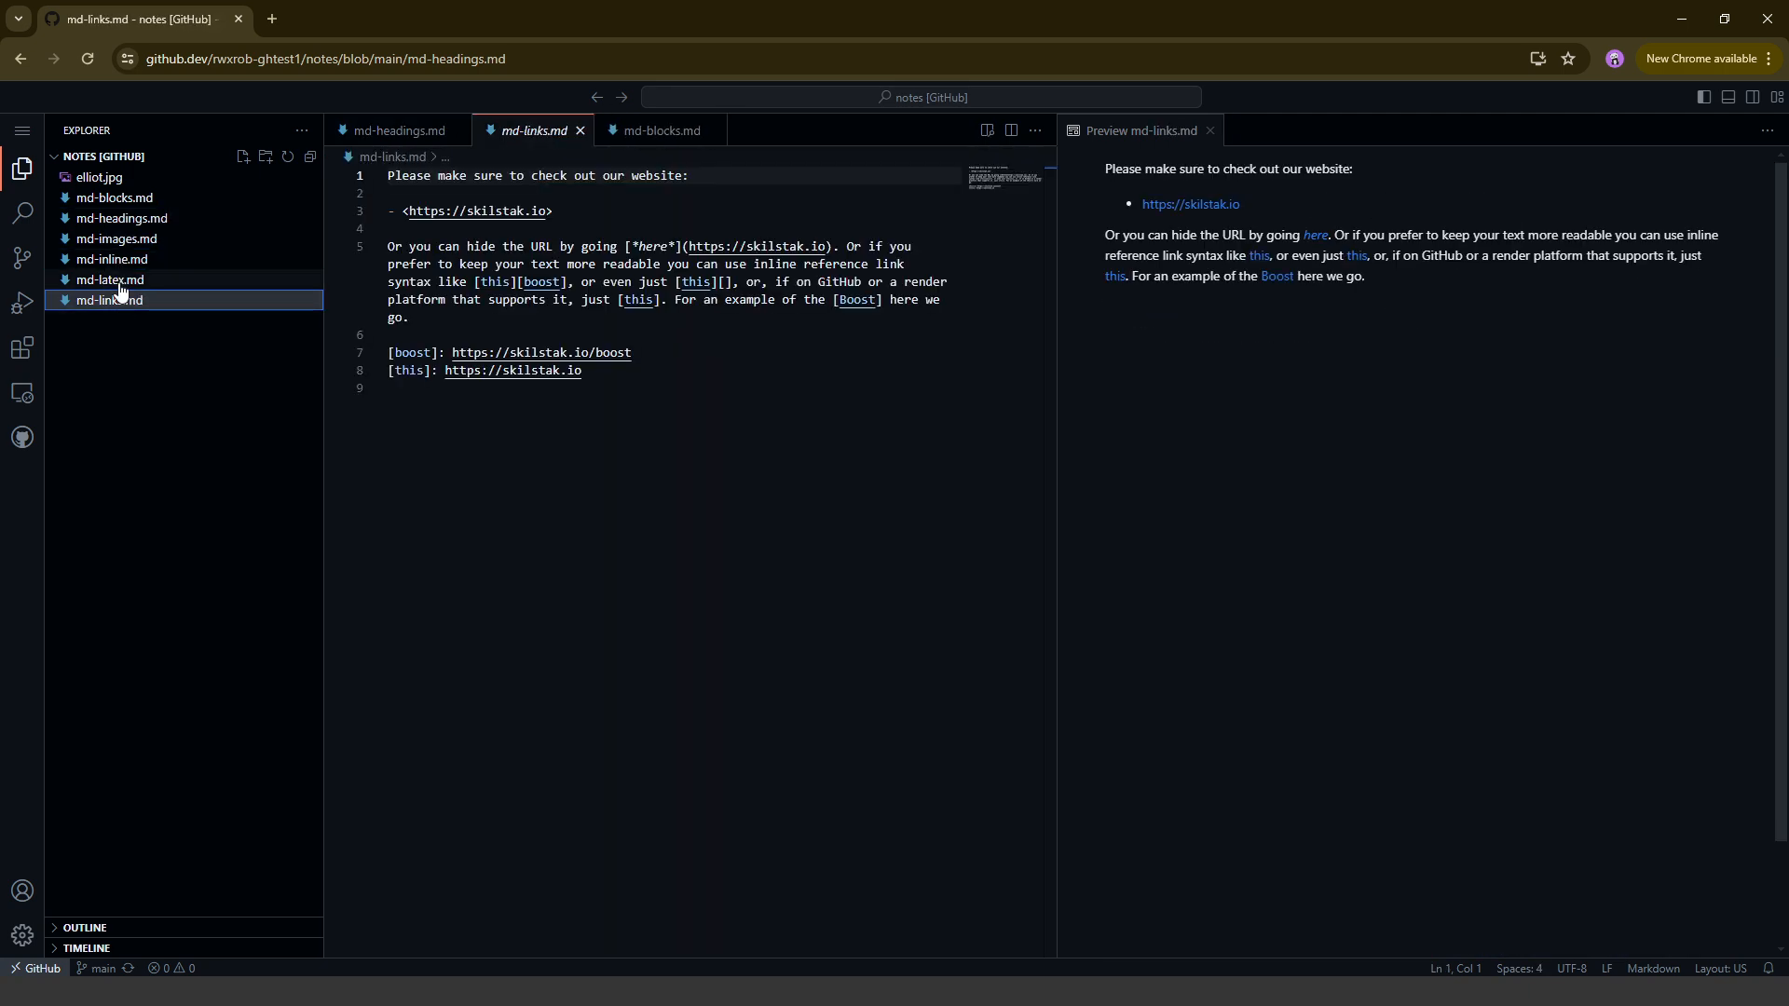
pyautogui.click(660, 130)
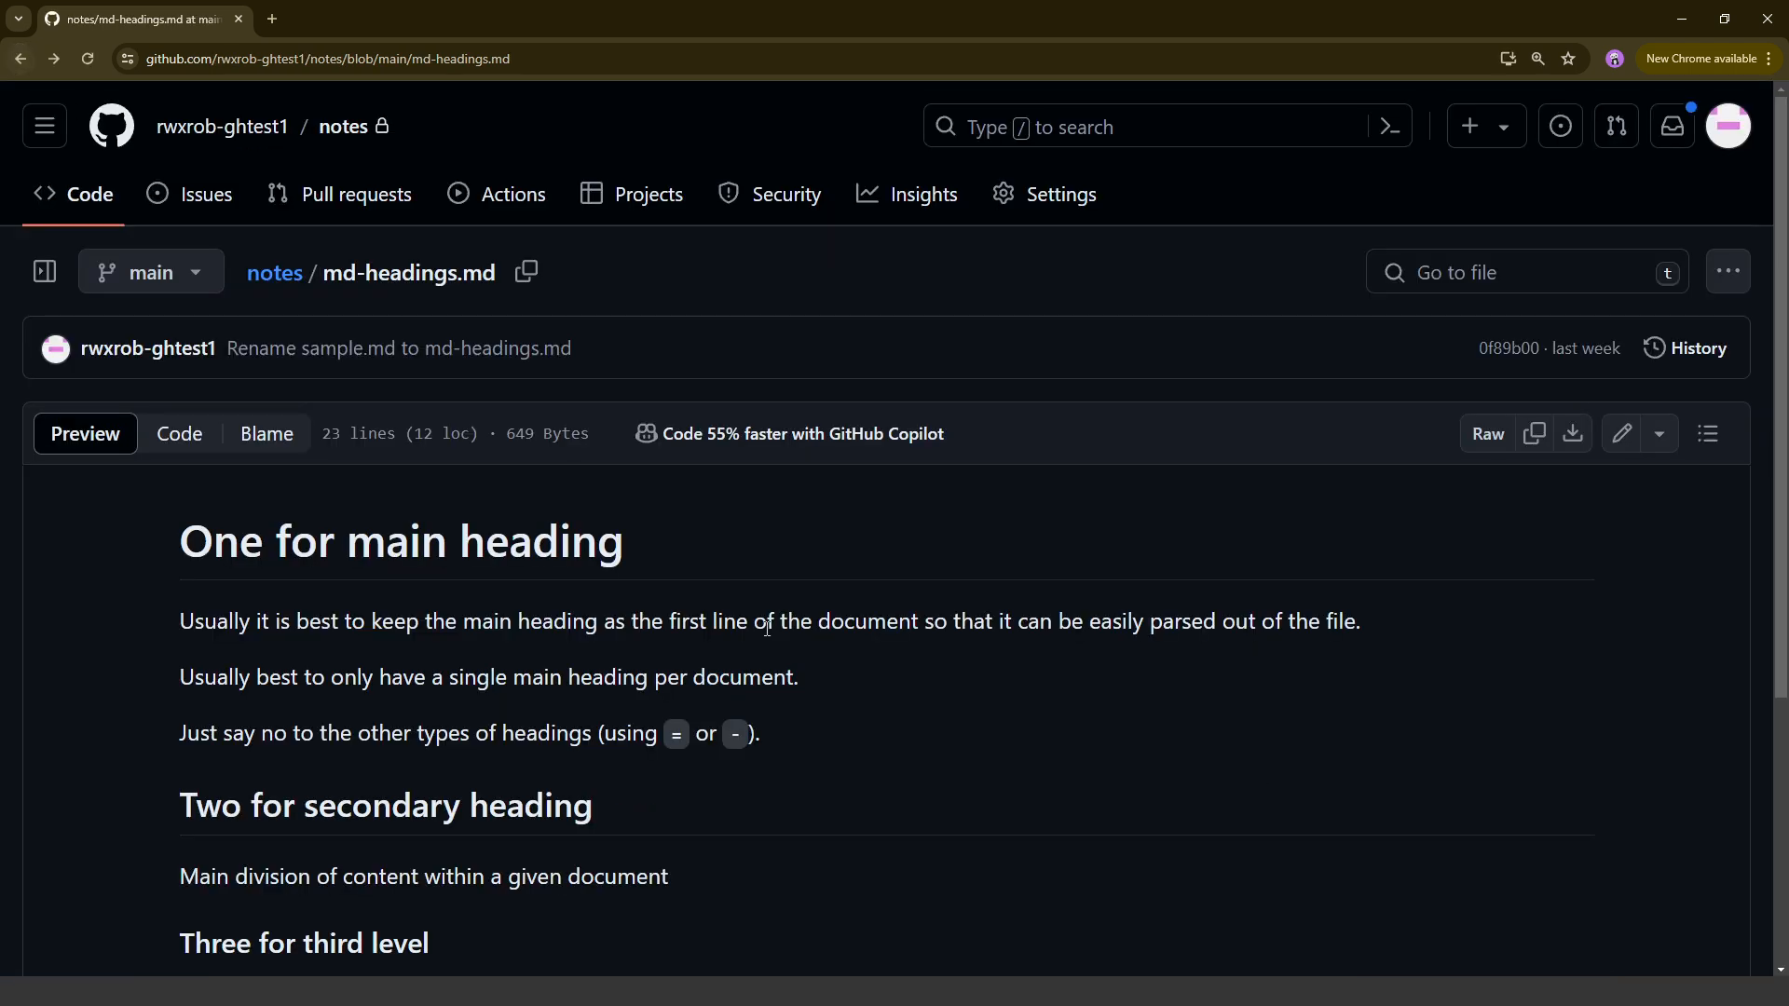
pyautogui.moveTo(1570, 433)
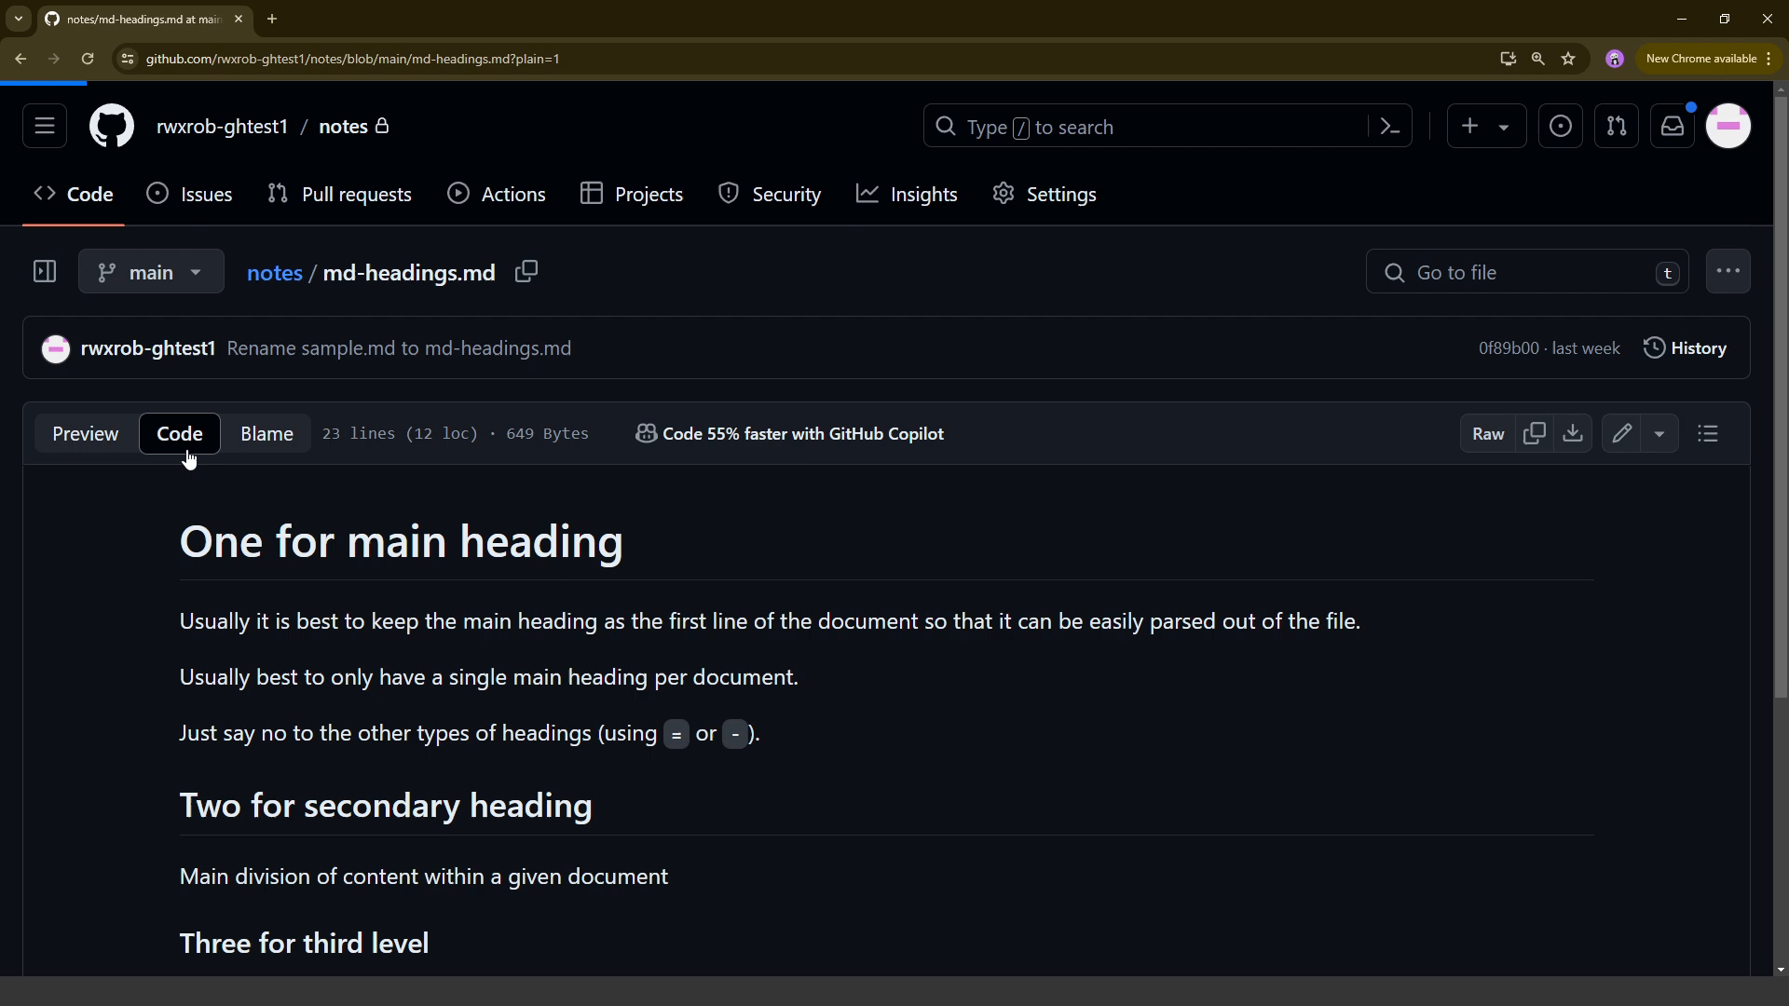
# View md-headings.md on GitHub as Markdown source, then back as rendered headings
pyautogui.click(178, 434)
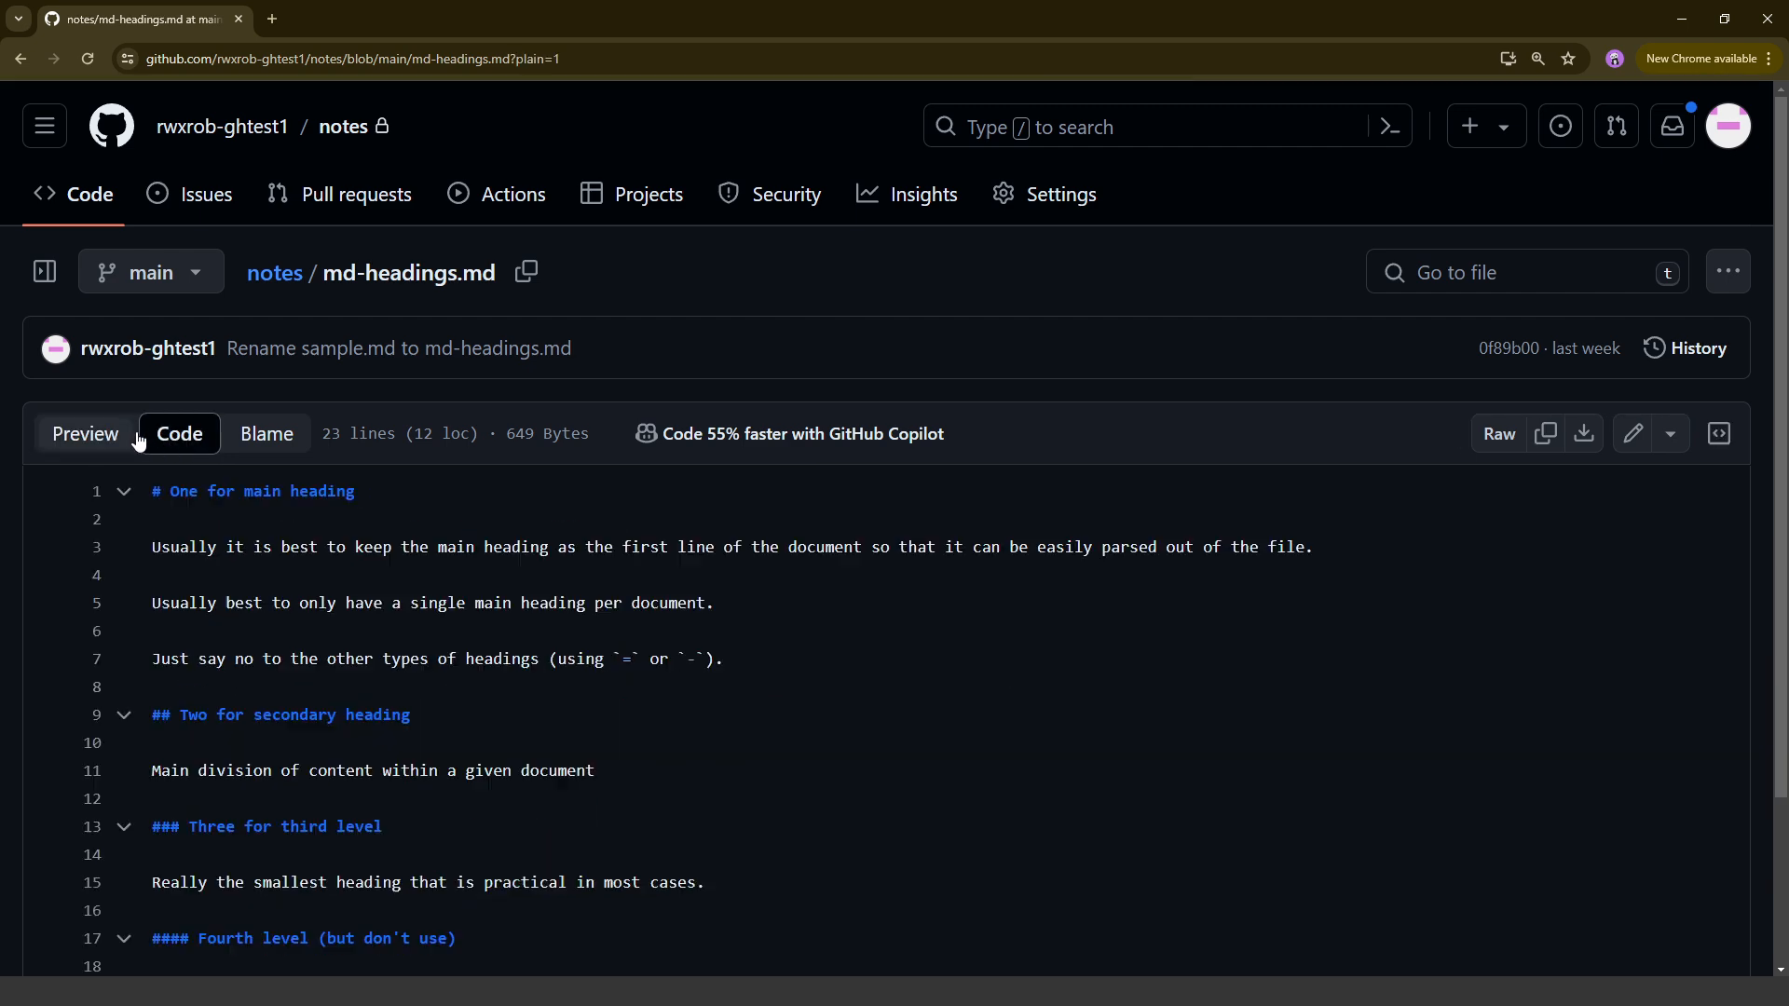
pyautogui.click(85, 435)
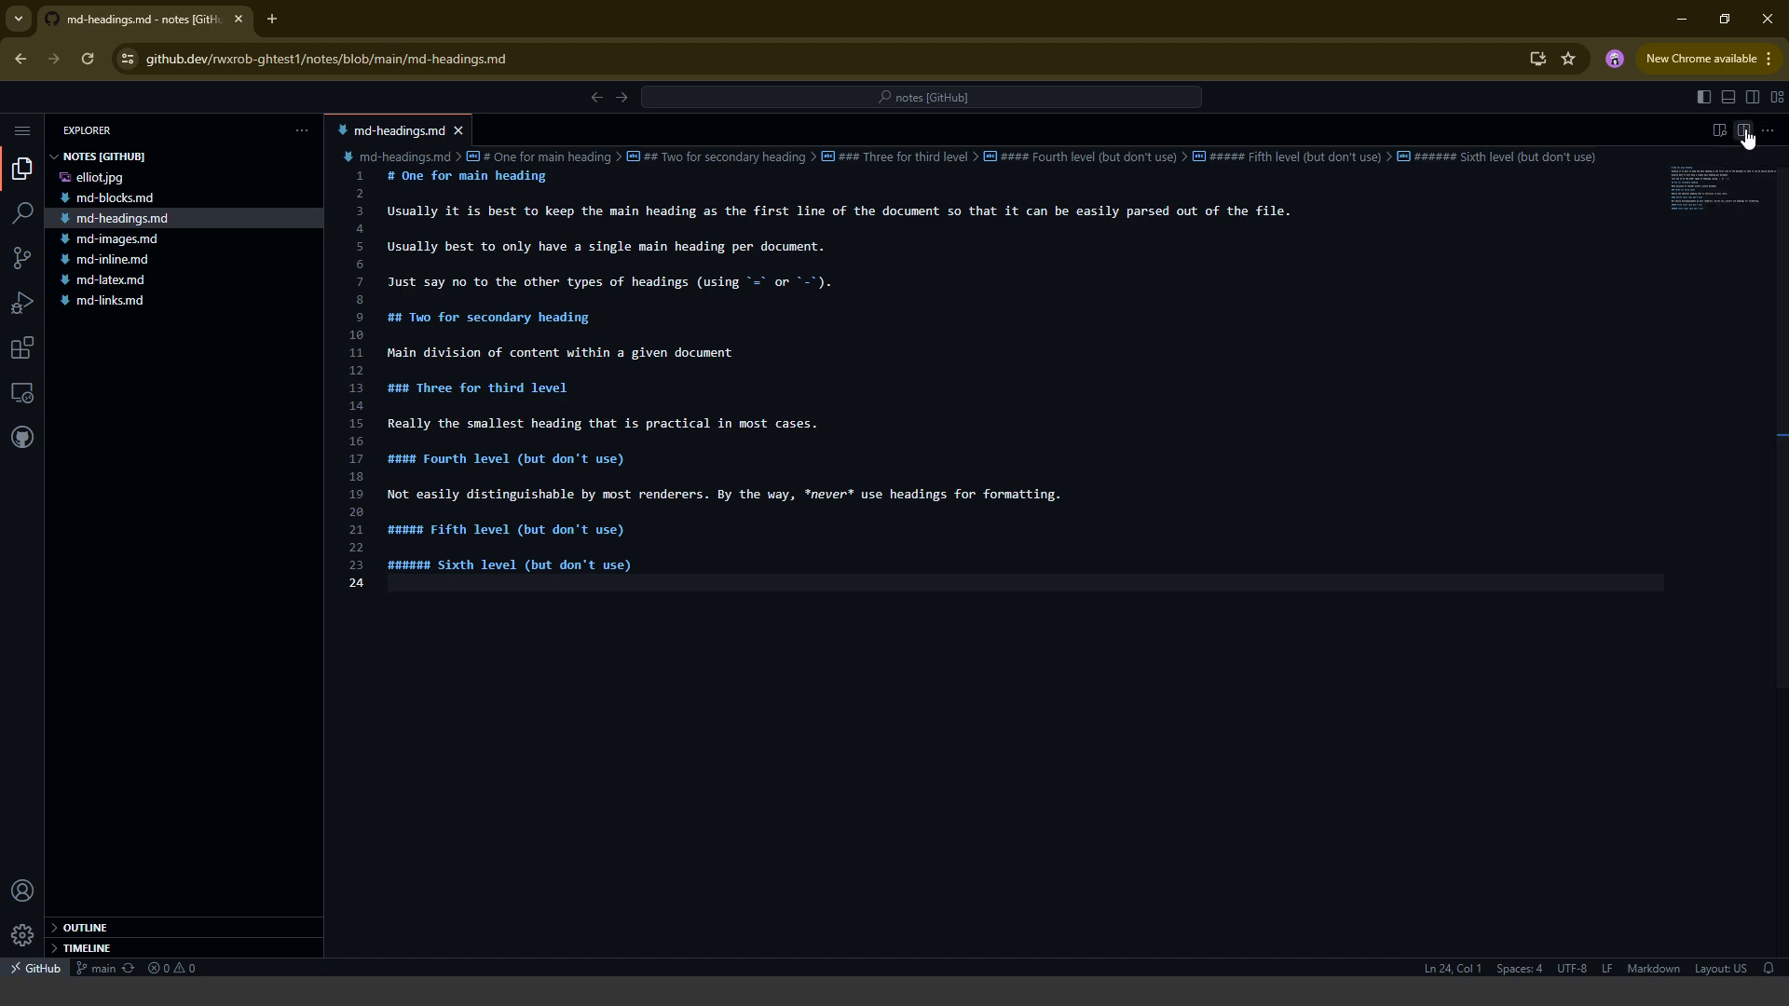
# Show md-headings.md's live rendered preview beside its source, closing the duplicate editor copy
pyautogui.click(1744, 130)
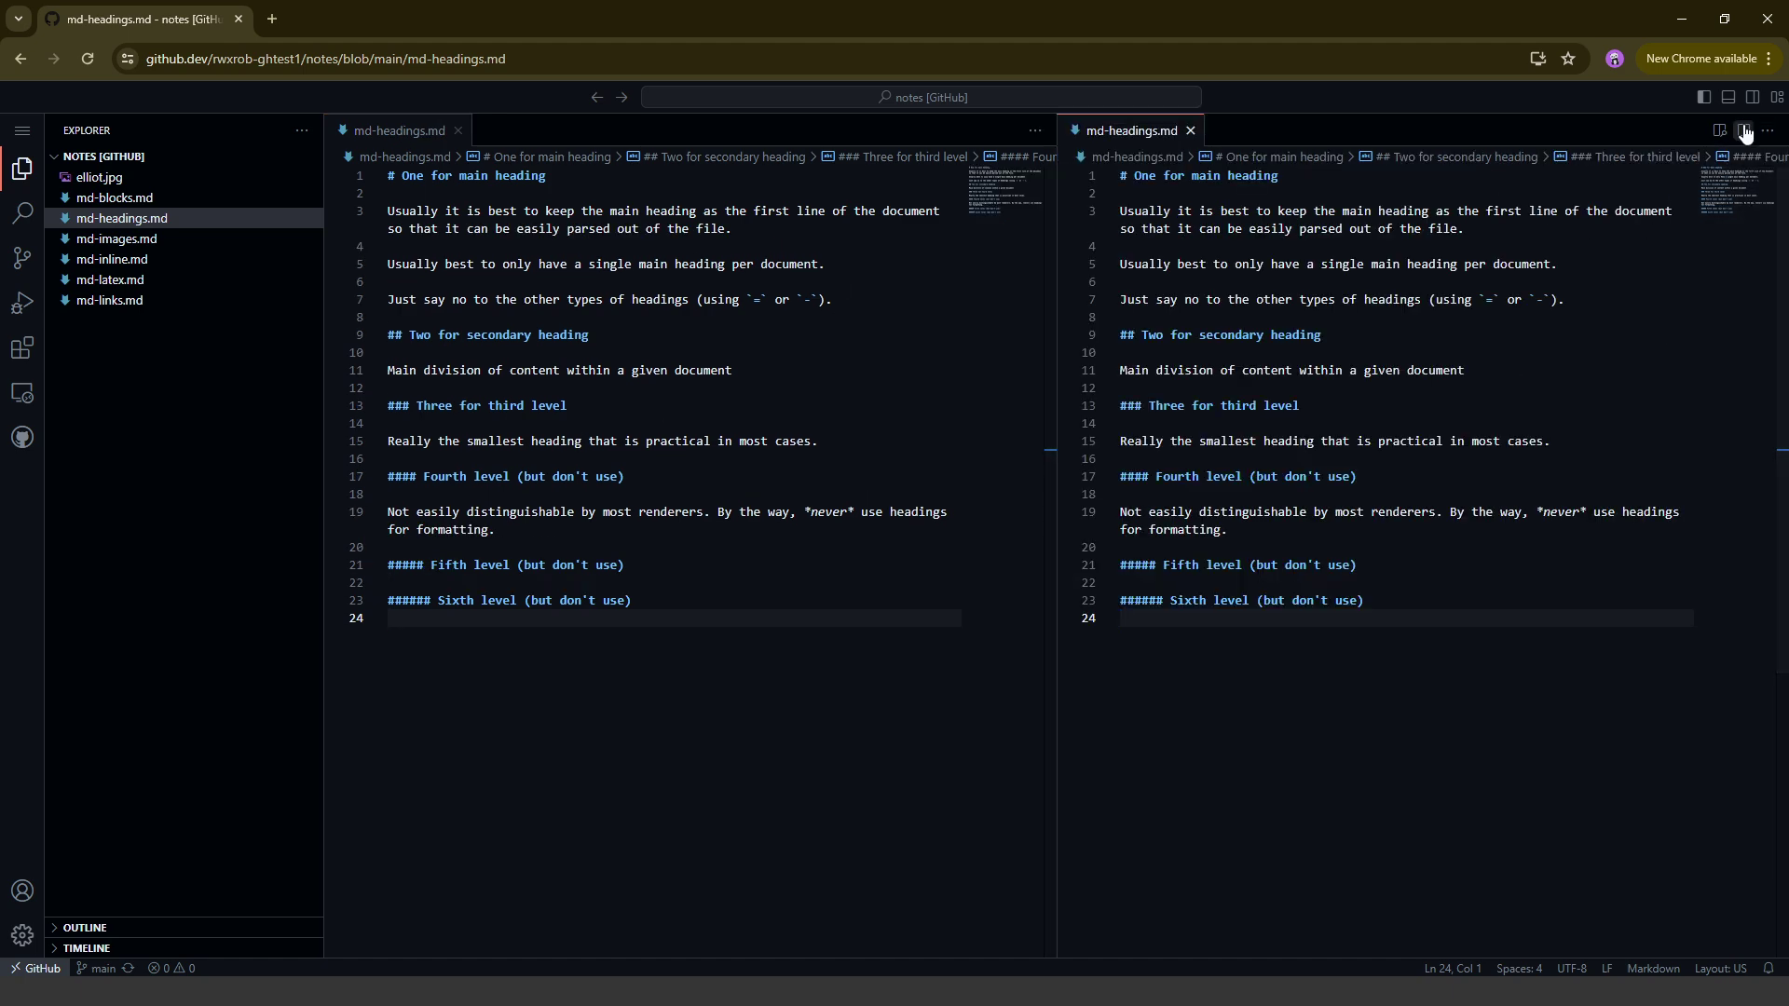
pyautogui.click(1742, 129)
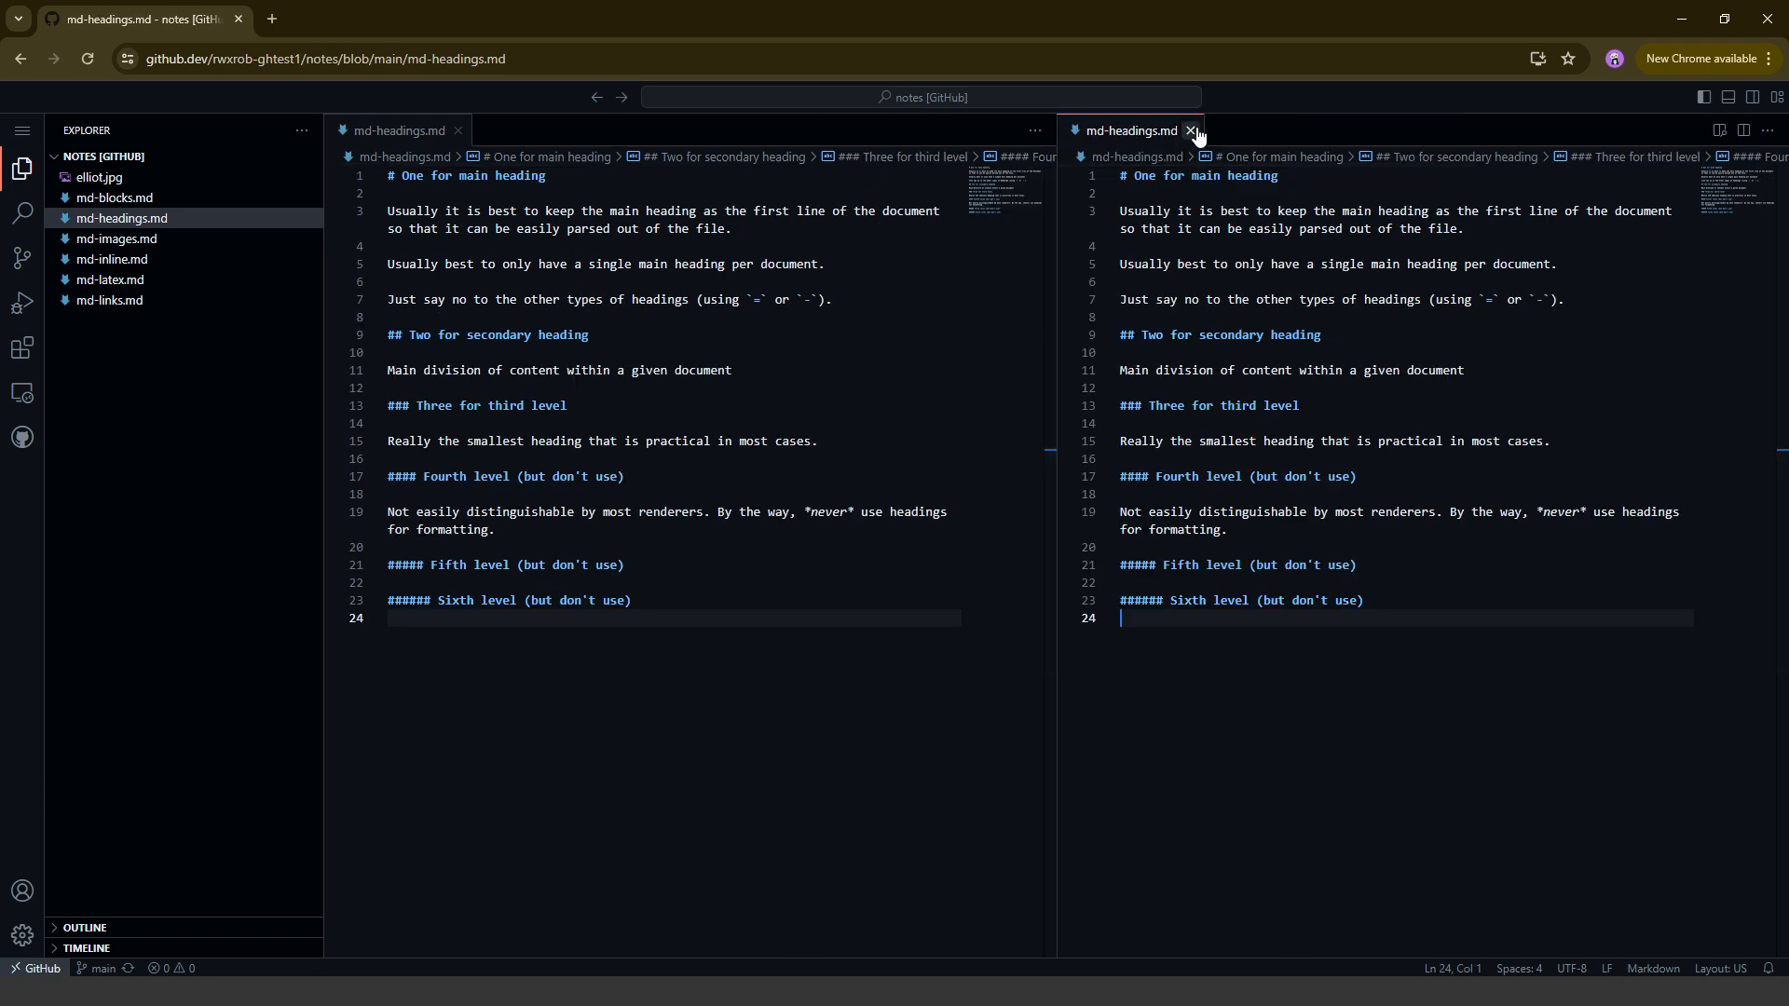
pyautogui.click(1718, 131)
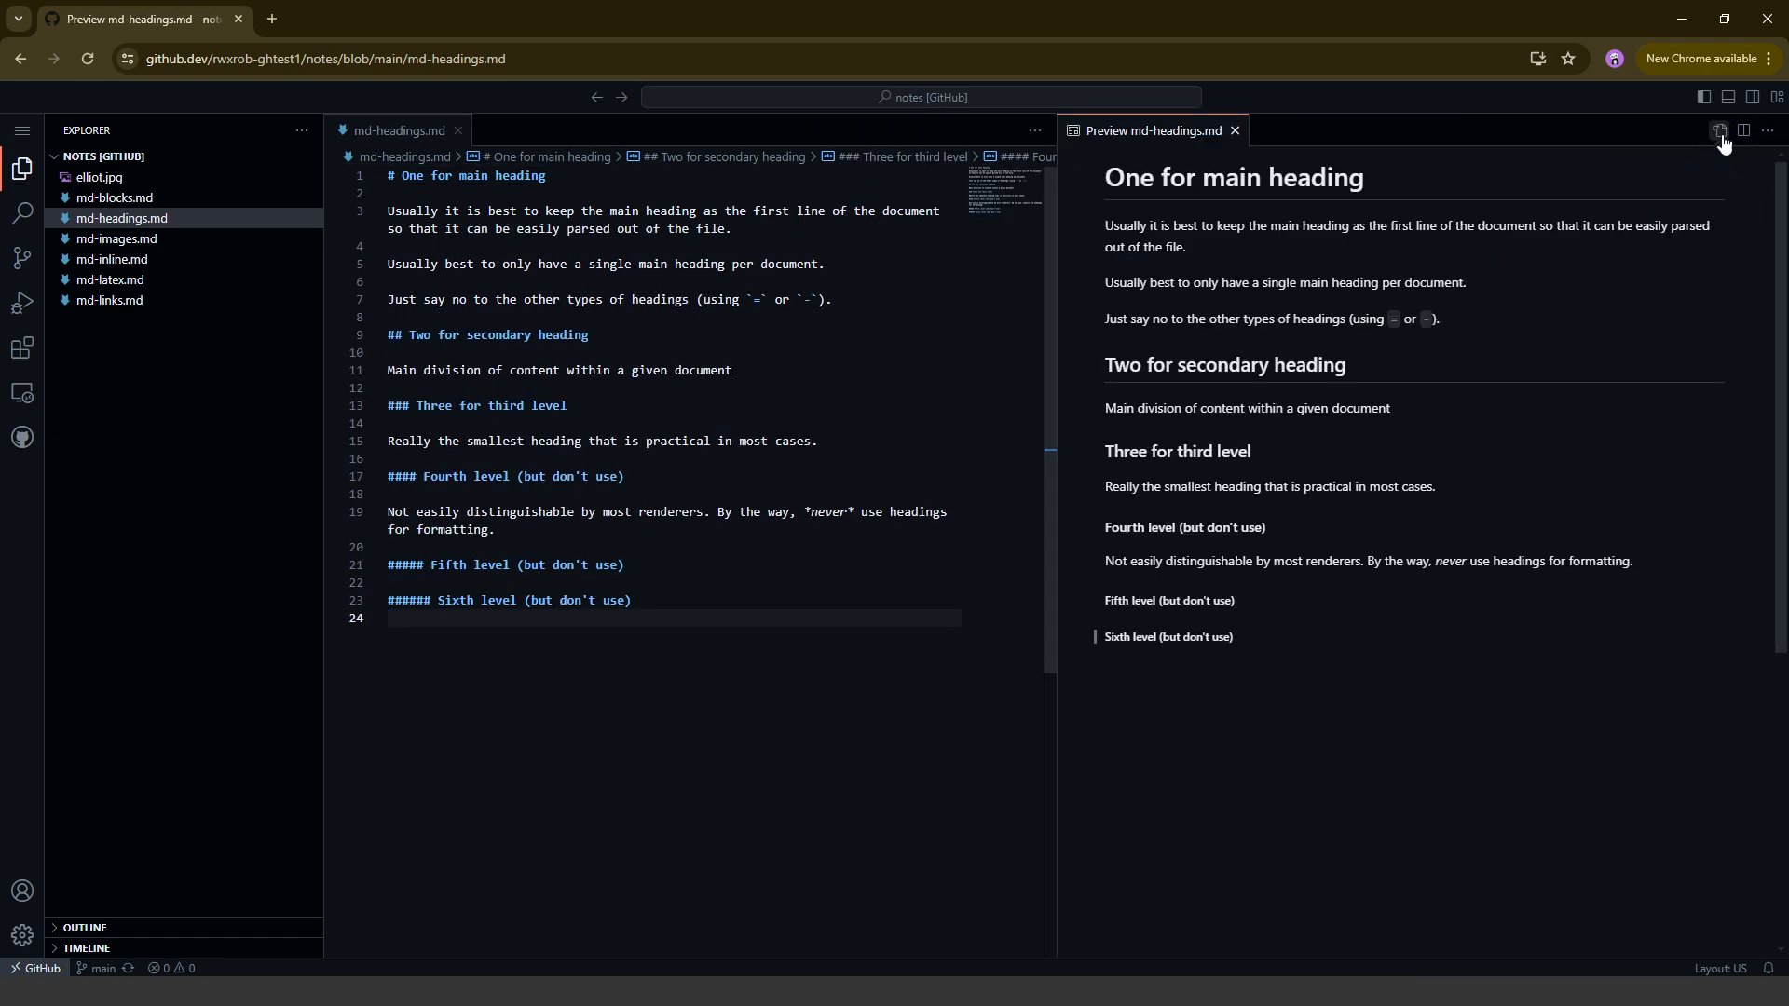
pyautogui.moveTo(1266, 652)
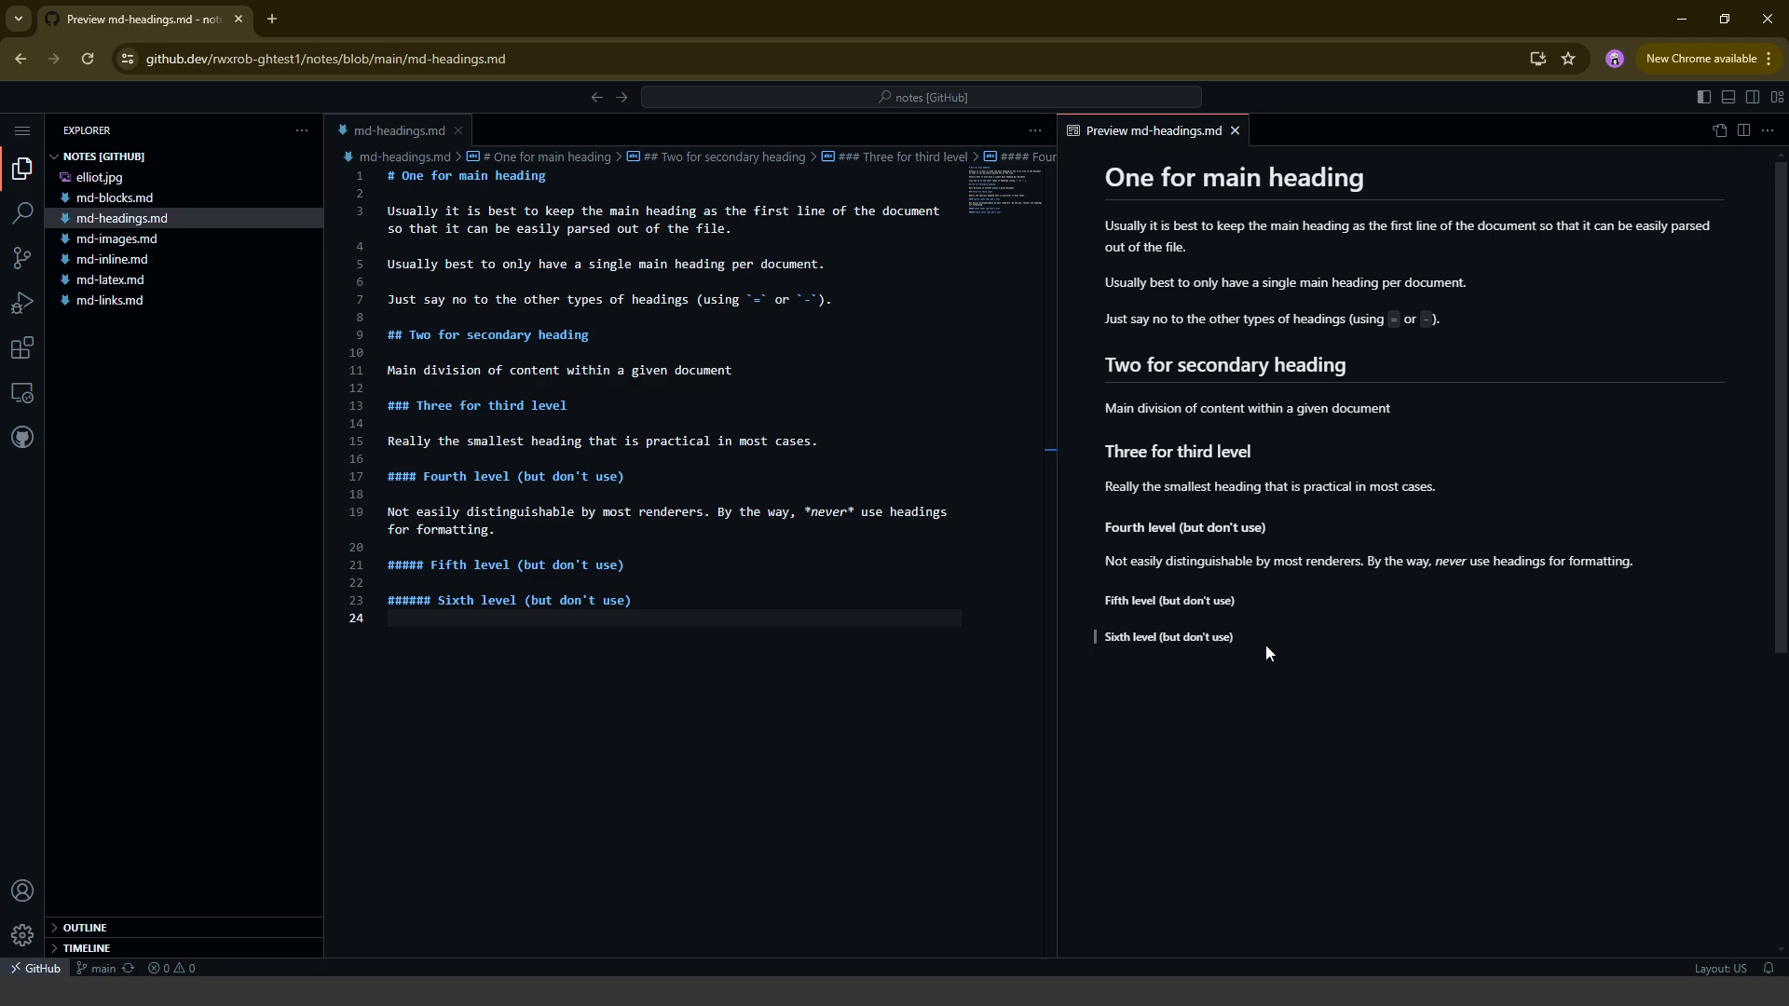